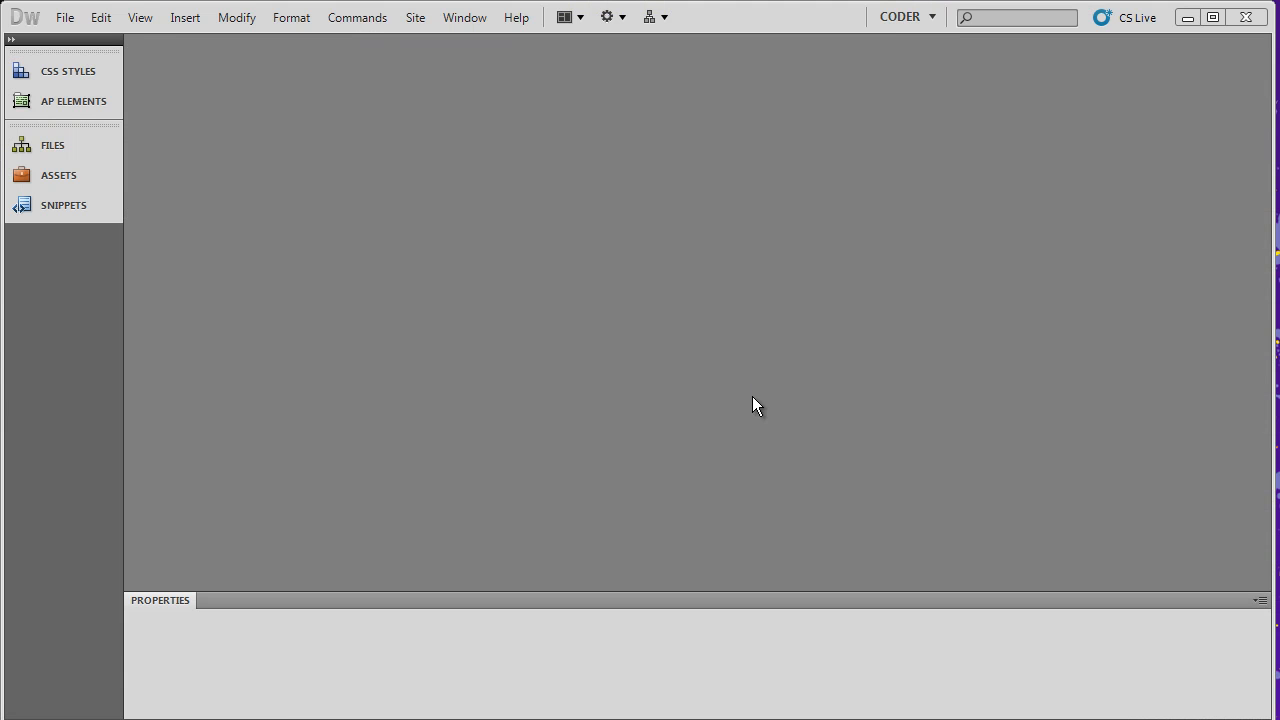
{"action": "mouse_move", "coordinate": [697, 387]}
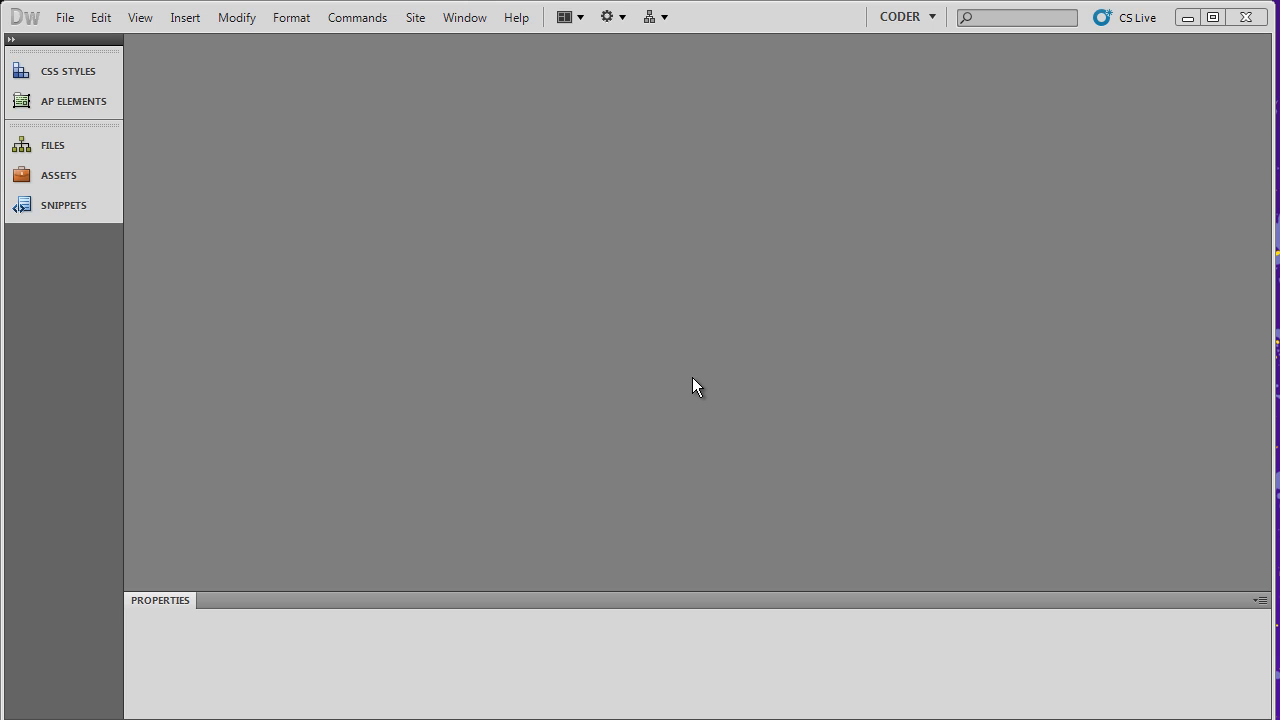
{"action": "mouse_move", "coordinate": [540, 327]}
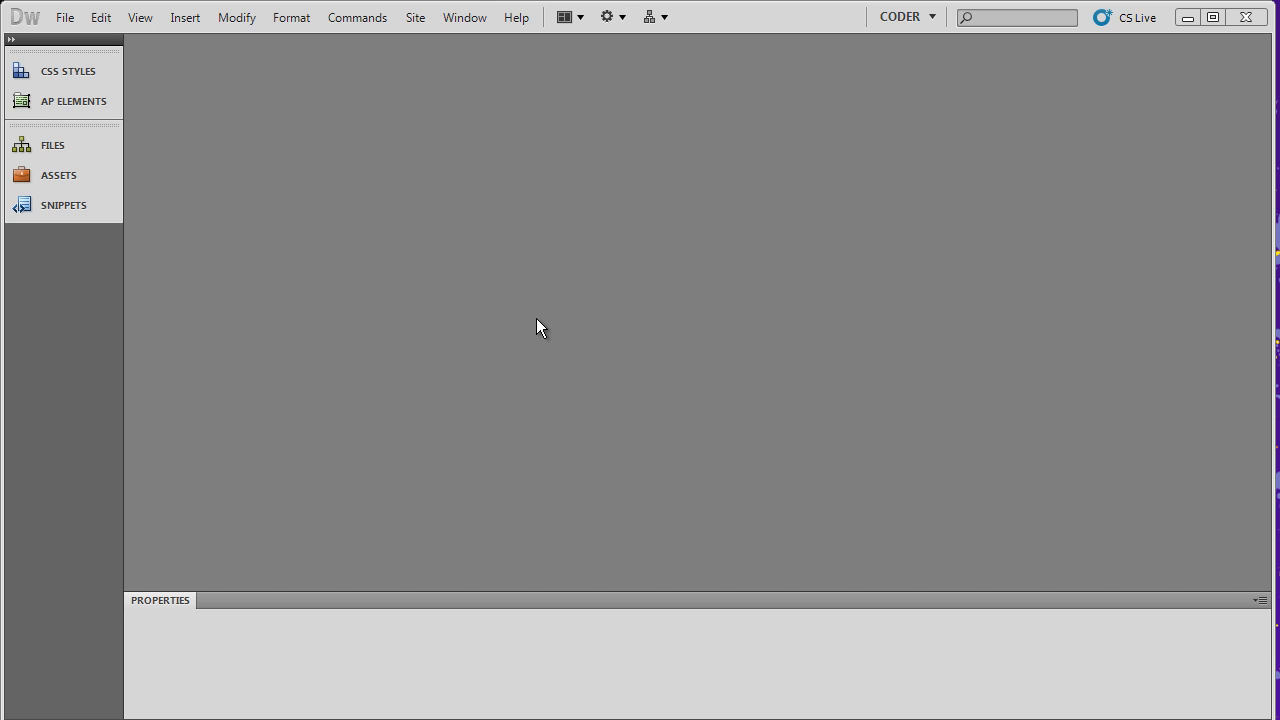
{"action": "mouse_move", "coordinate": [466, 296]}
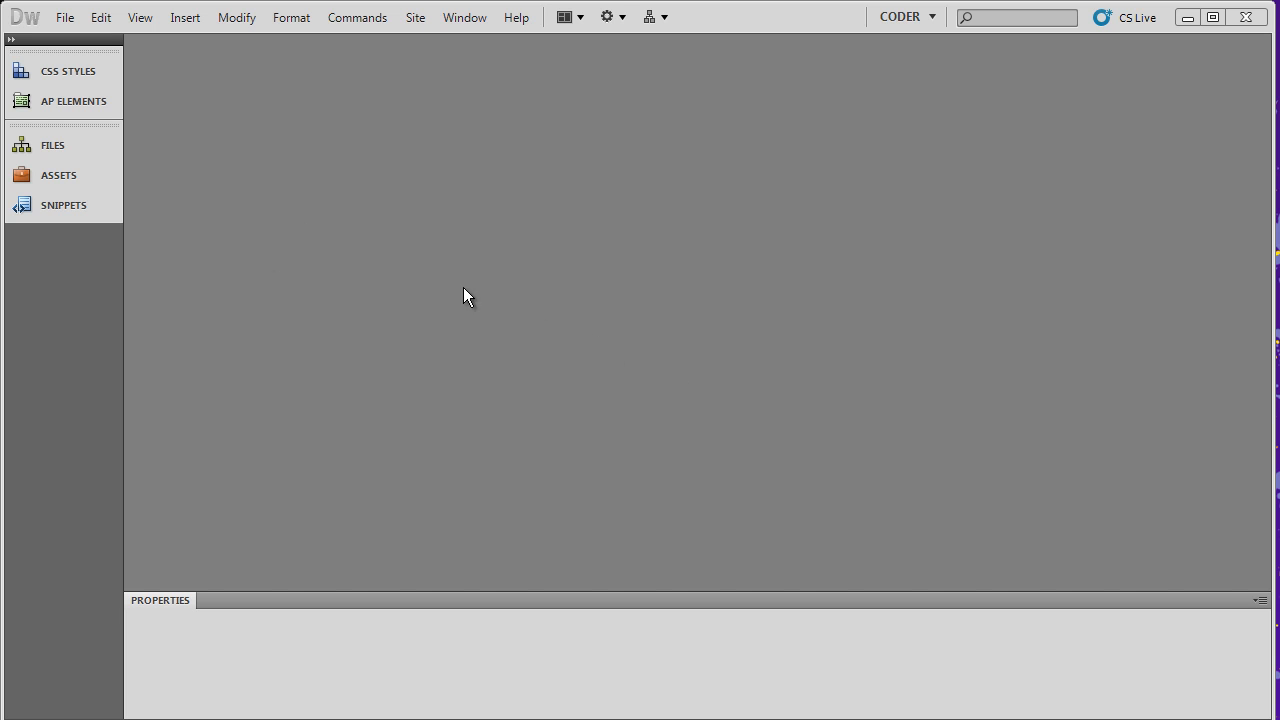
{"action": "mouse_move", "coordinate": [545, 348]}
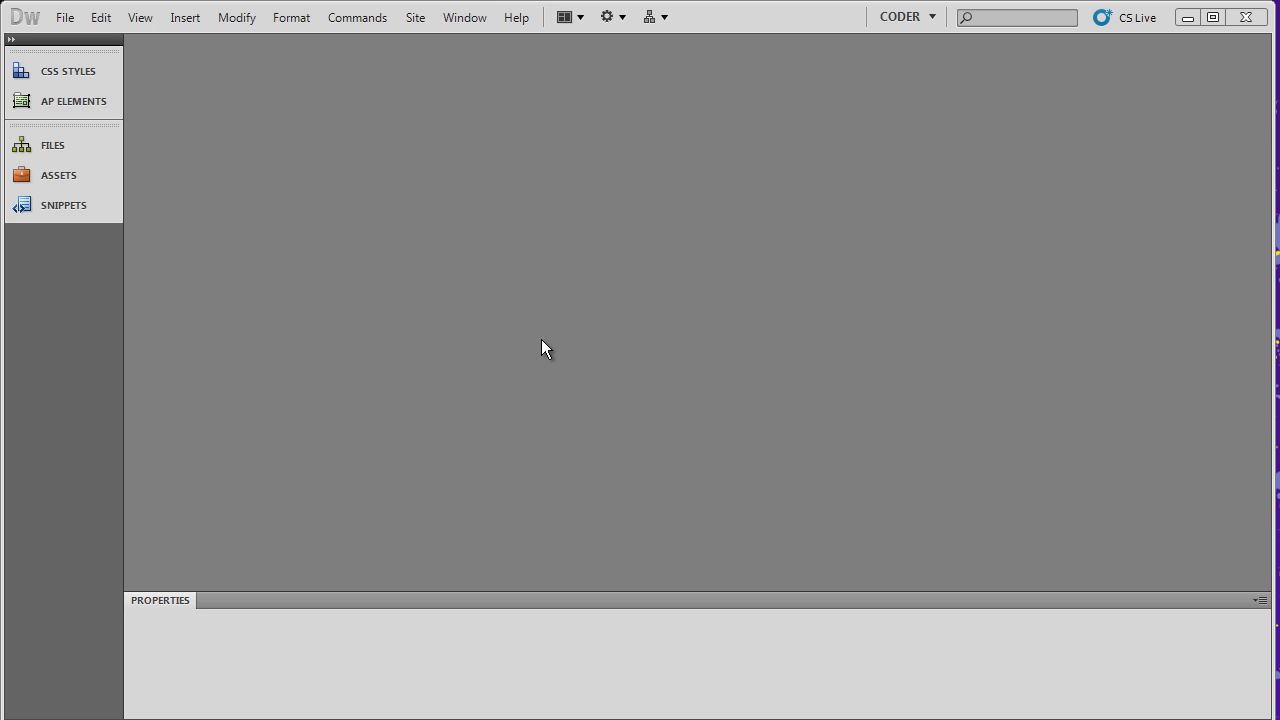
{"action": "mouse_move", "coordinate": [560, 298]}
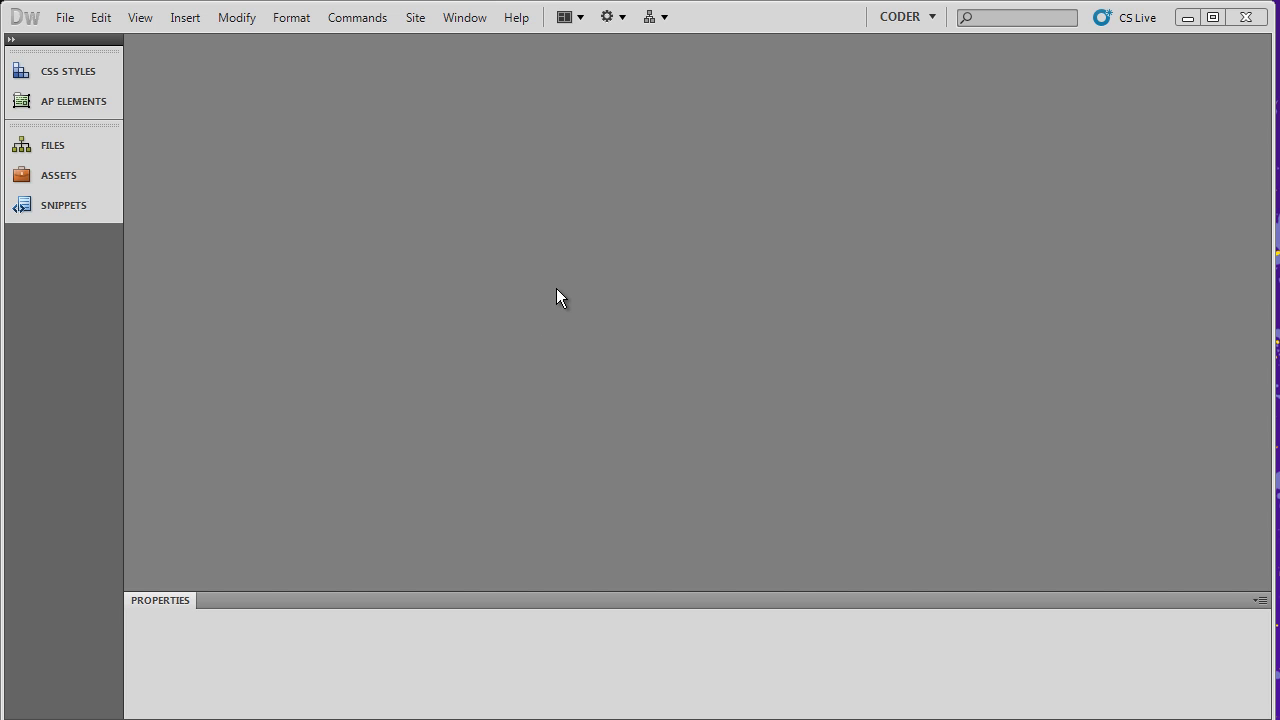
{"action": "mouse_move", "coordinate": [325, 293]}
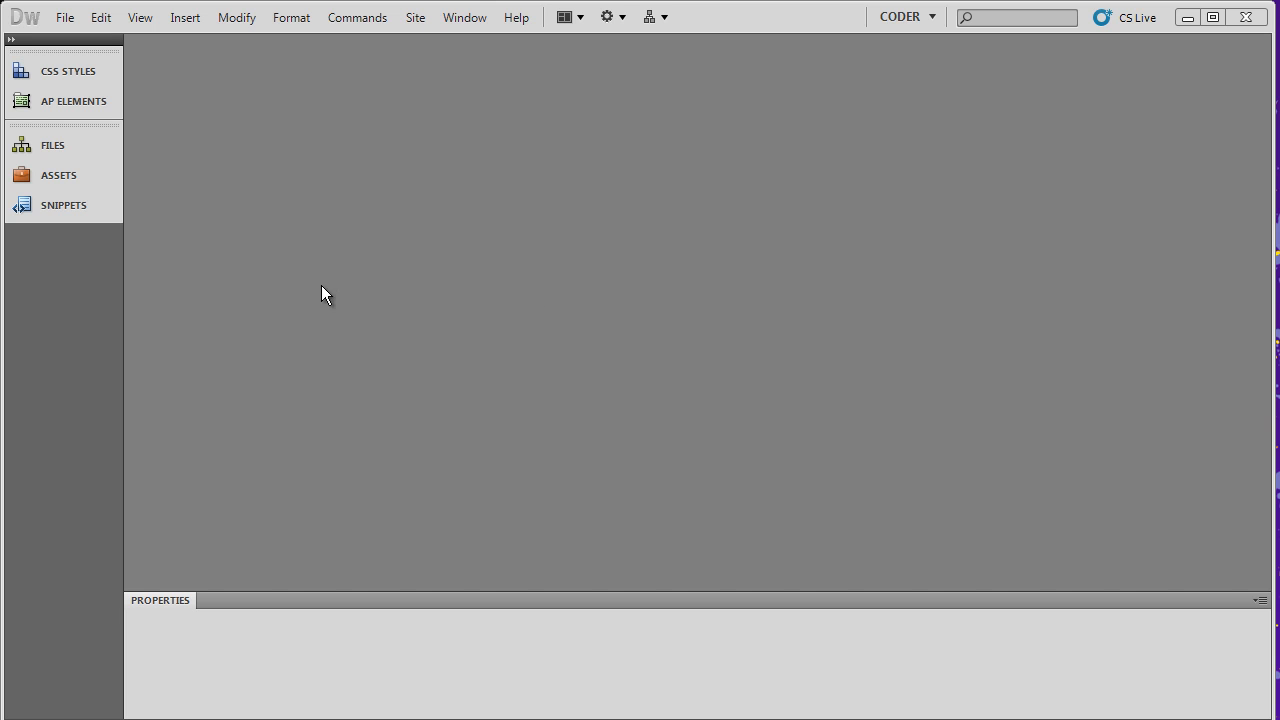
{"action": "mouse_move", "coordinate": [457, 253]}
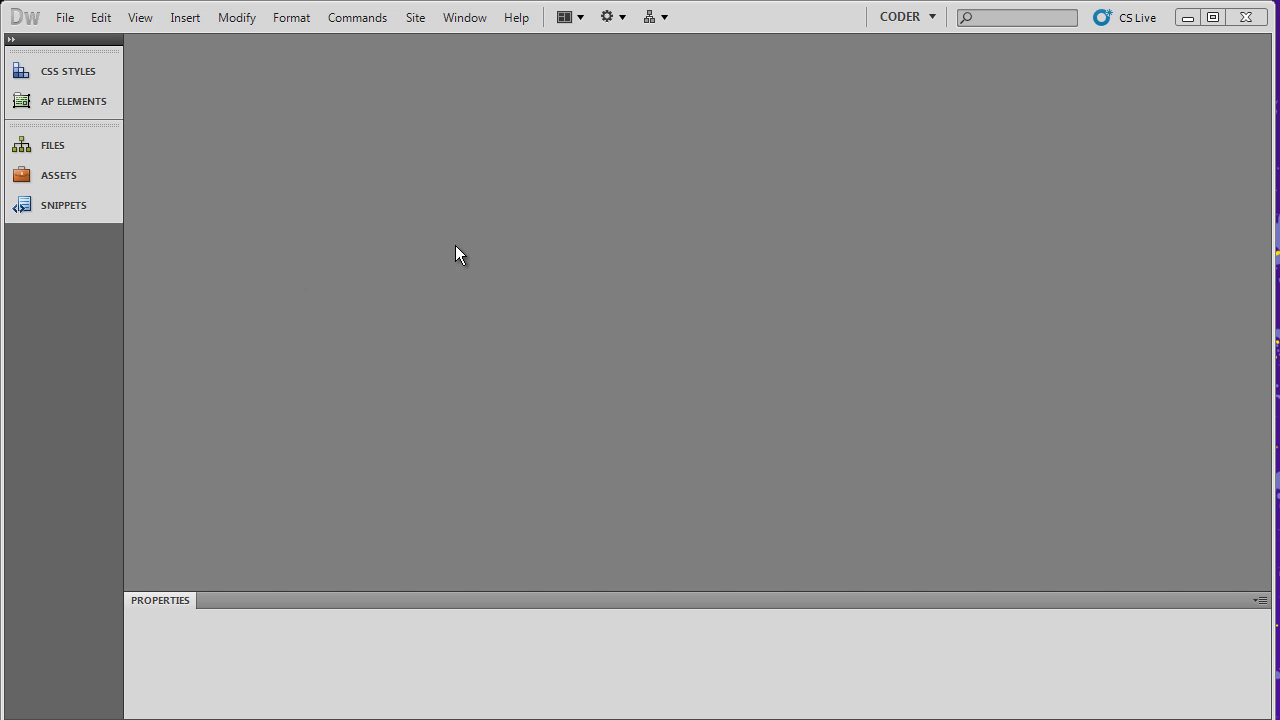
{"action": "mouse_move", "coordinate": [484, 240]}
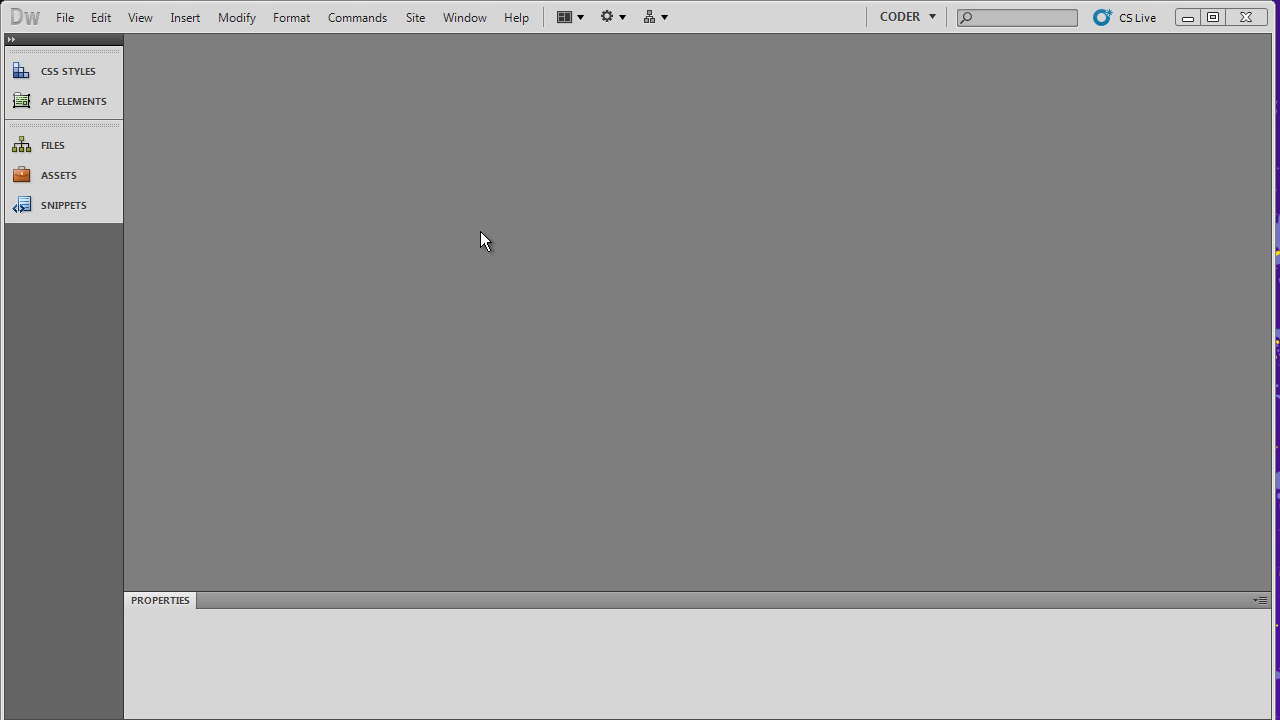
{"action": "mouse_move", "coordinate": [1099, 306]}
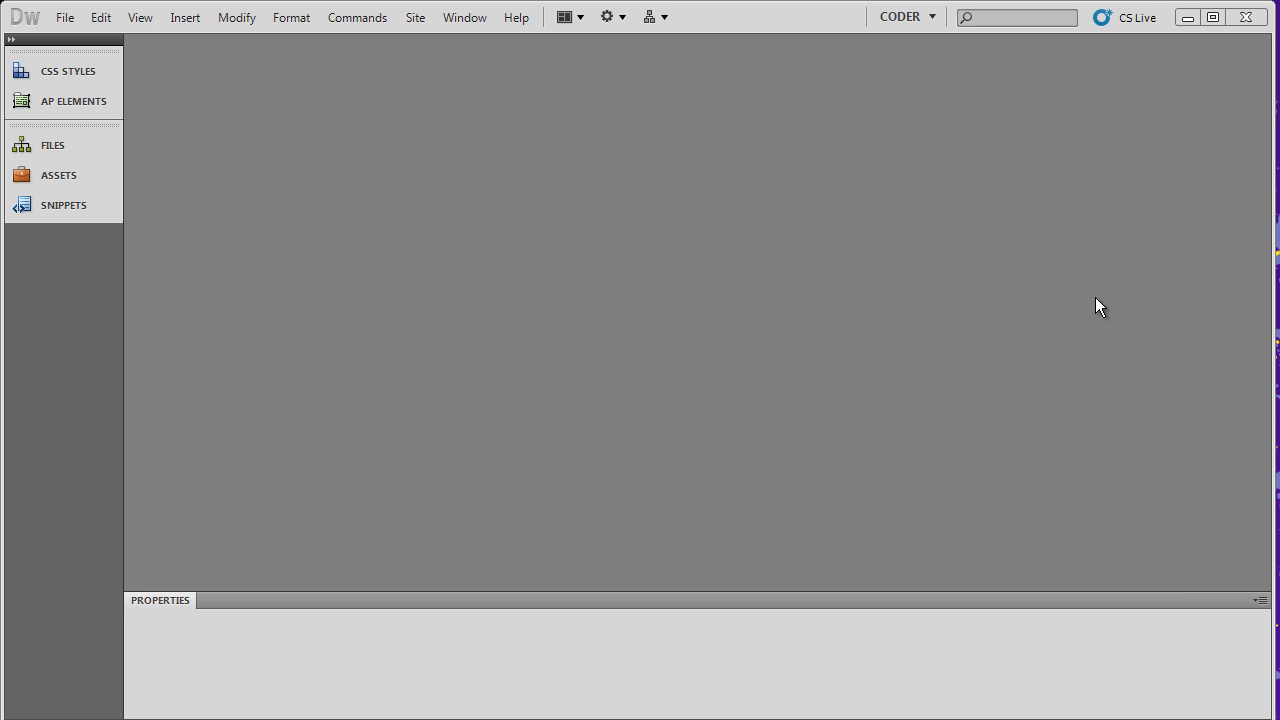
{"action": "mouse_move", "coordinate": [352, 209]}
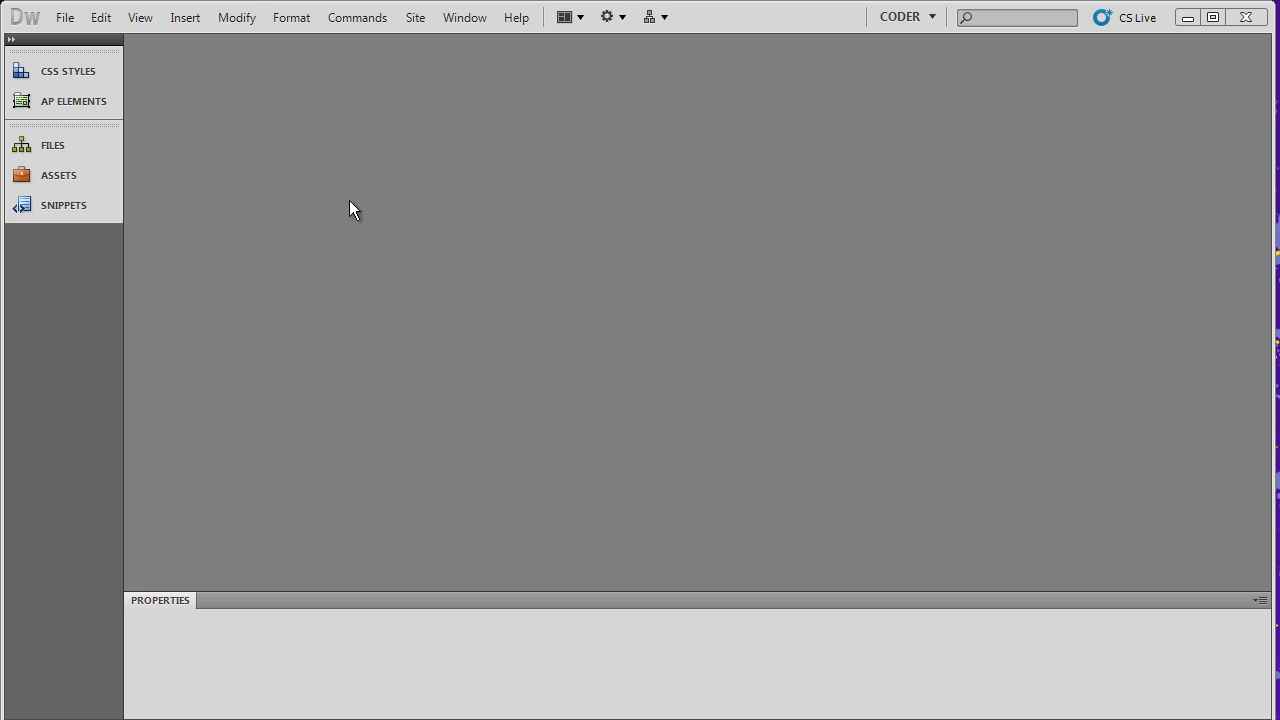
{"action": "mouse_move", "coordinate": [490, 100]}
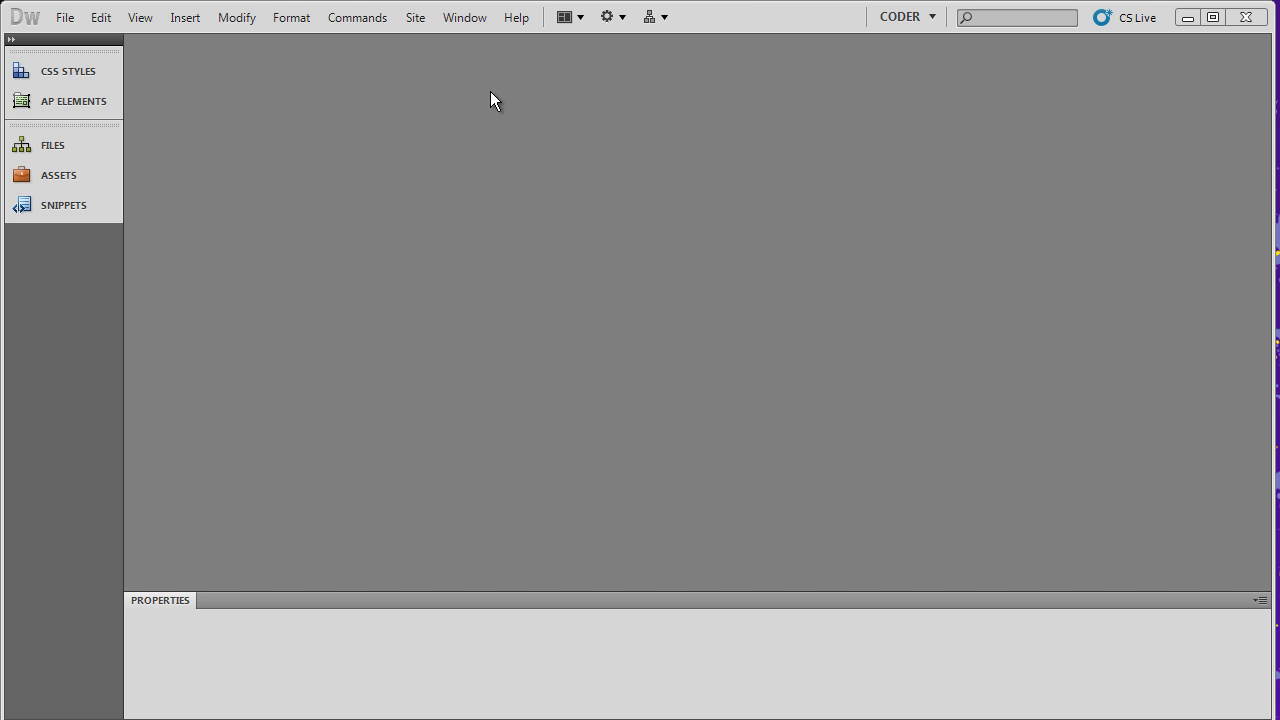
{"action": "mouse_move", "coordinate": [345, 83]}
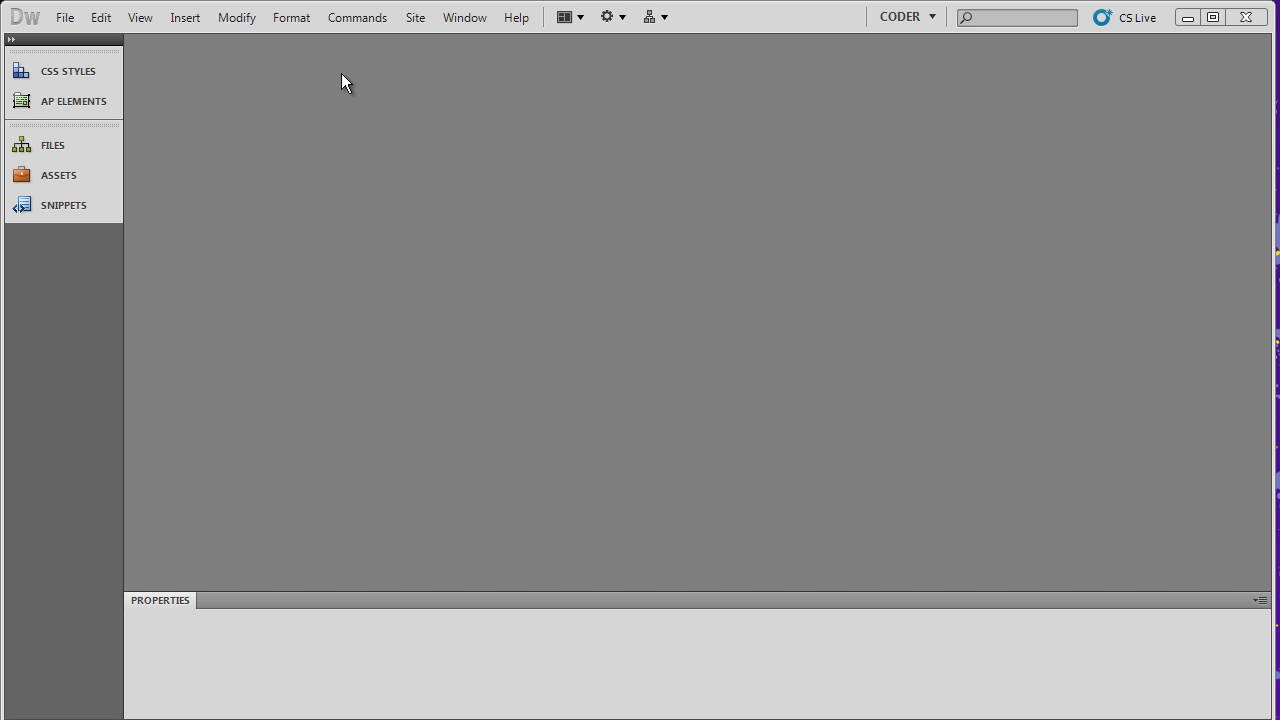
{"action": "mouse_move", "coordinate": [287, 80]}
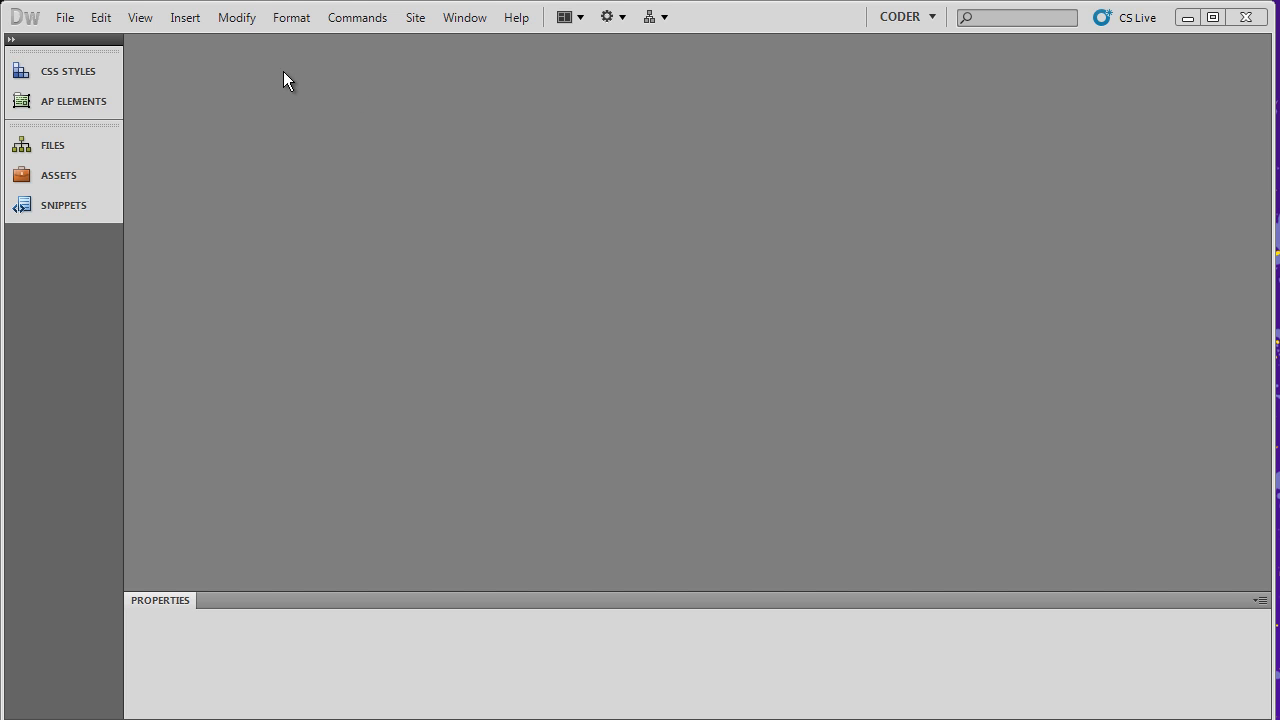
{"action": "mouse_move", "coordinate": [95, 69]}
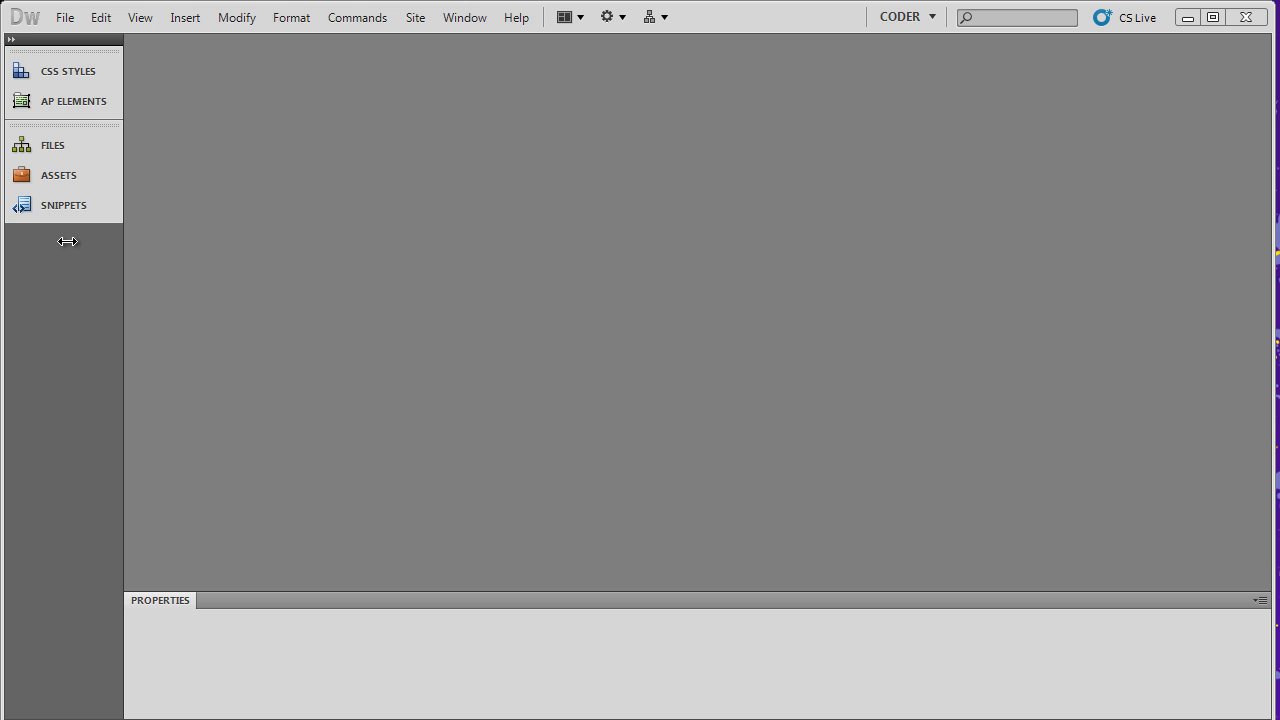
{"action": "mouse_move", "coordinate": [25, 293]}
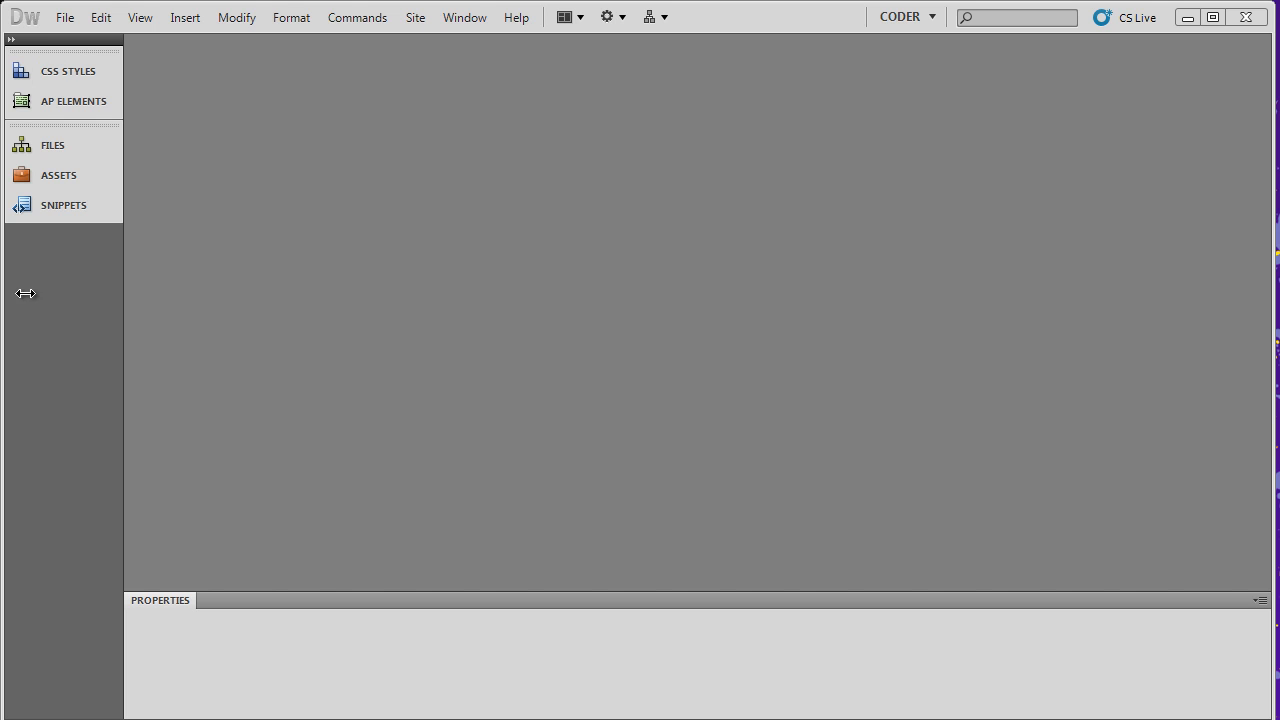
{"action": "mouse_move", "coordinate": [98, 226]}
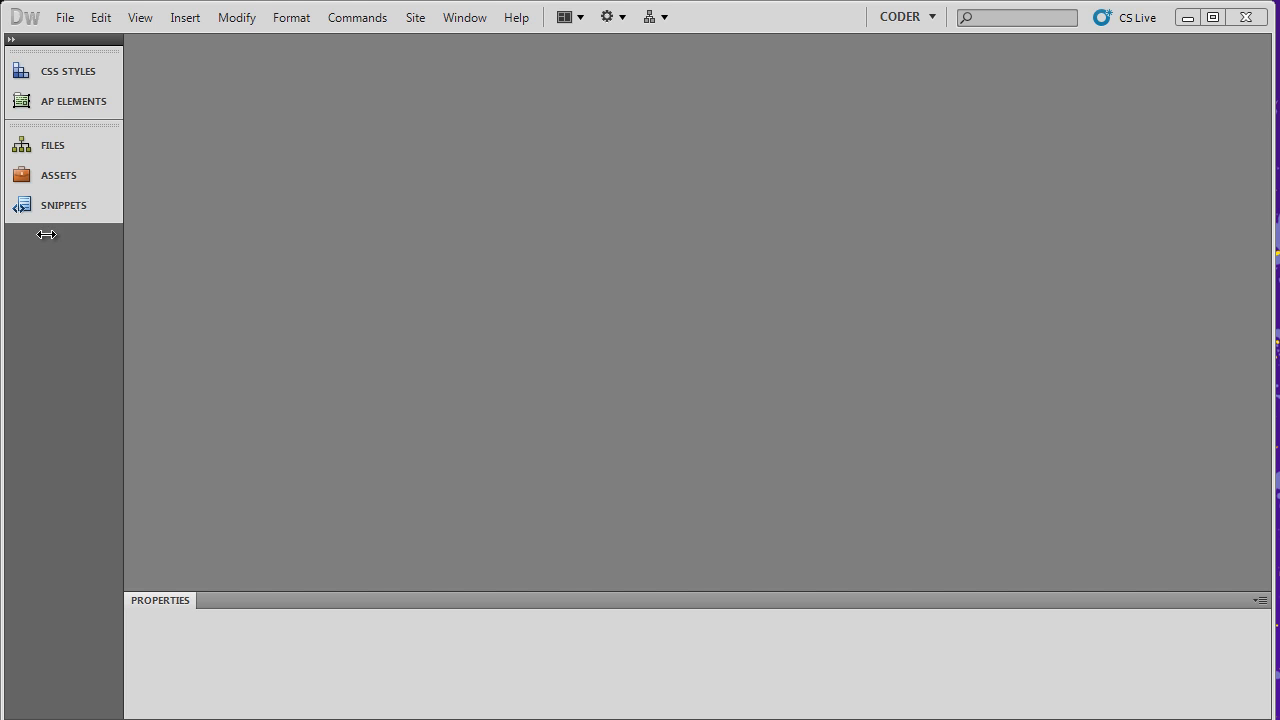
{"action": "mouse_move", "coordinate": [760, 692]}
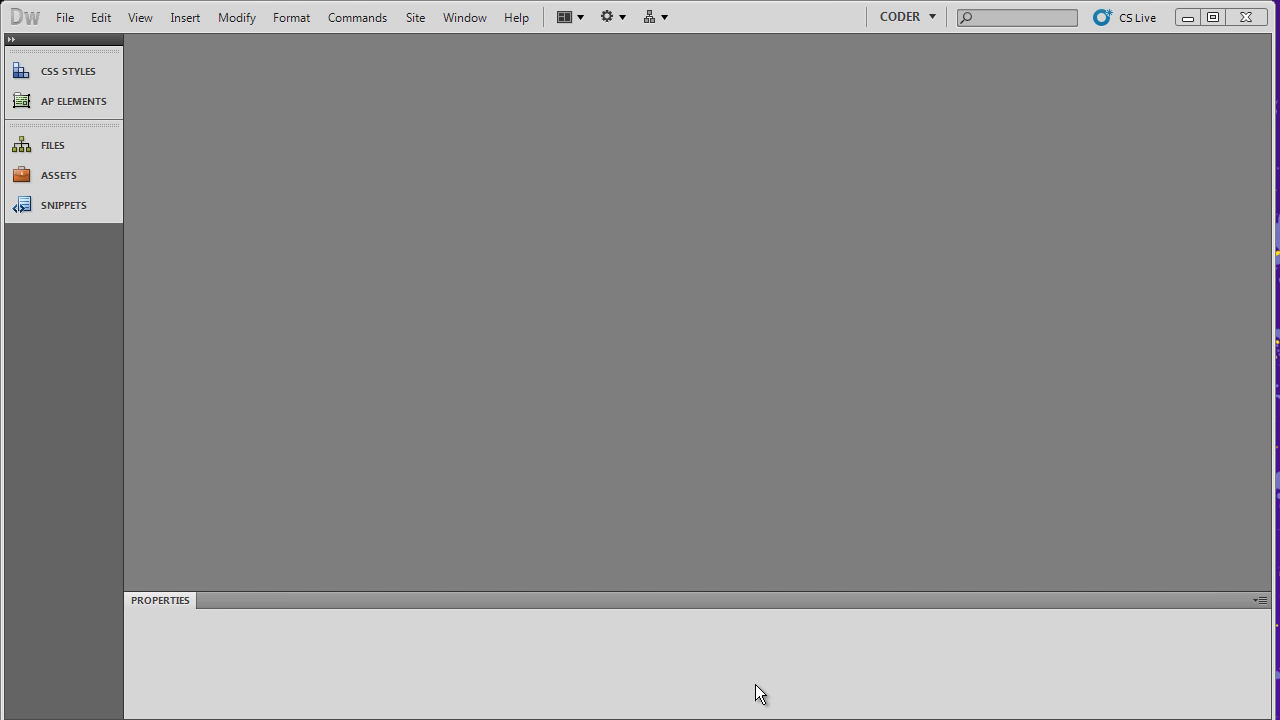
{"action": "mouse_move", "coordinate": [443, 673]}
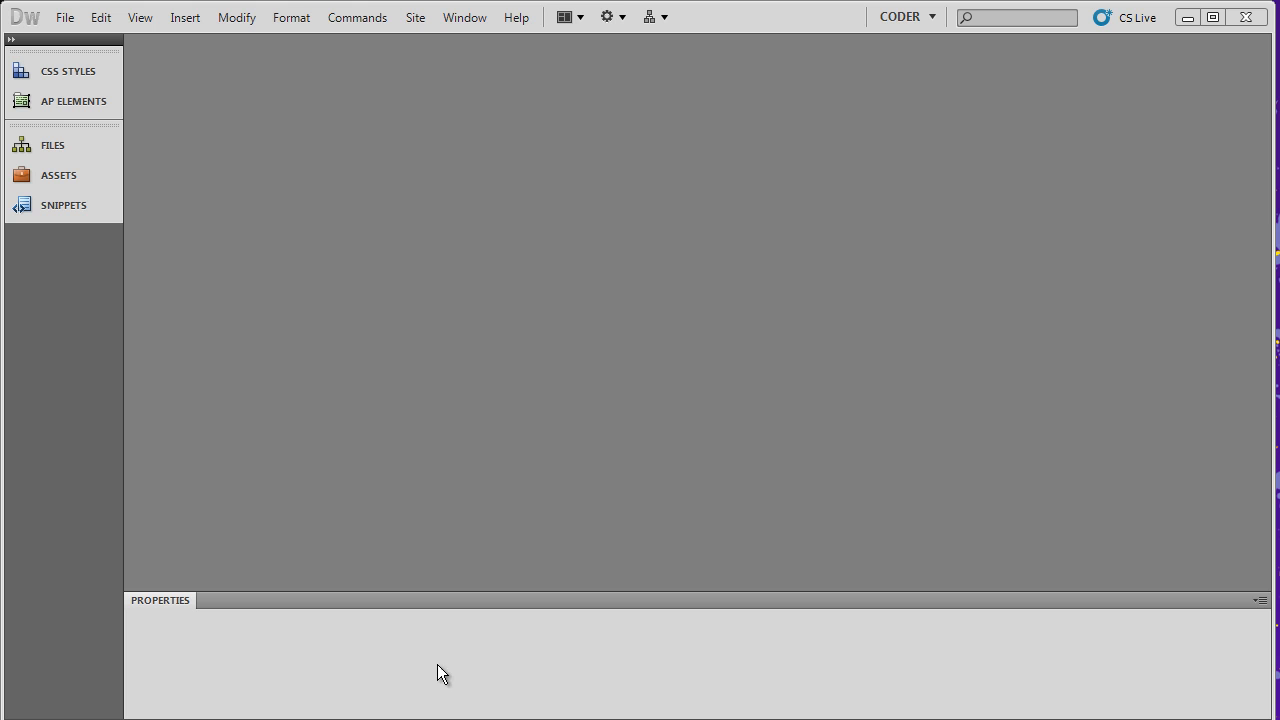
{"action": "mouse_move", "coordinate": [490, 407]}
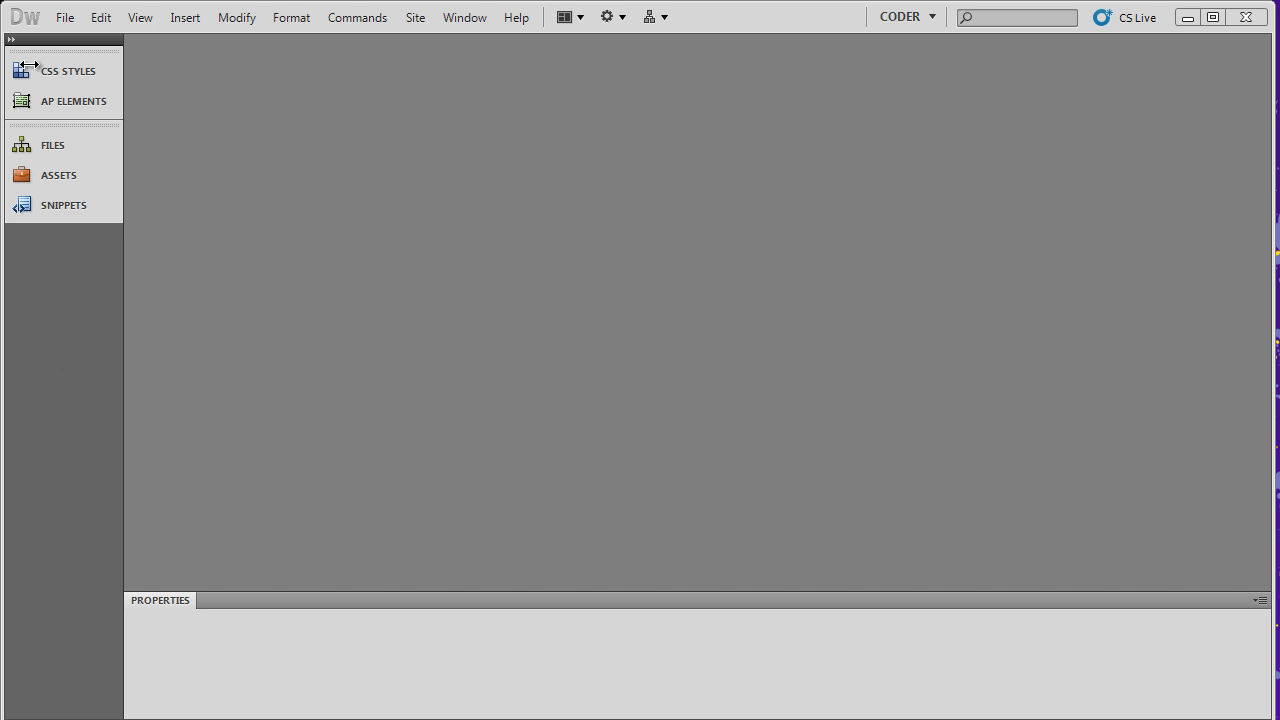
{"action": "mouse_move", "coordinate": [134, 76]}
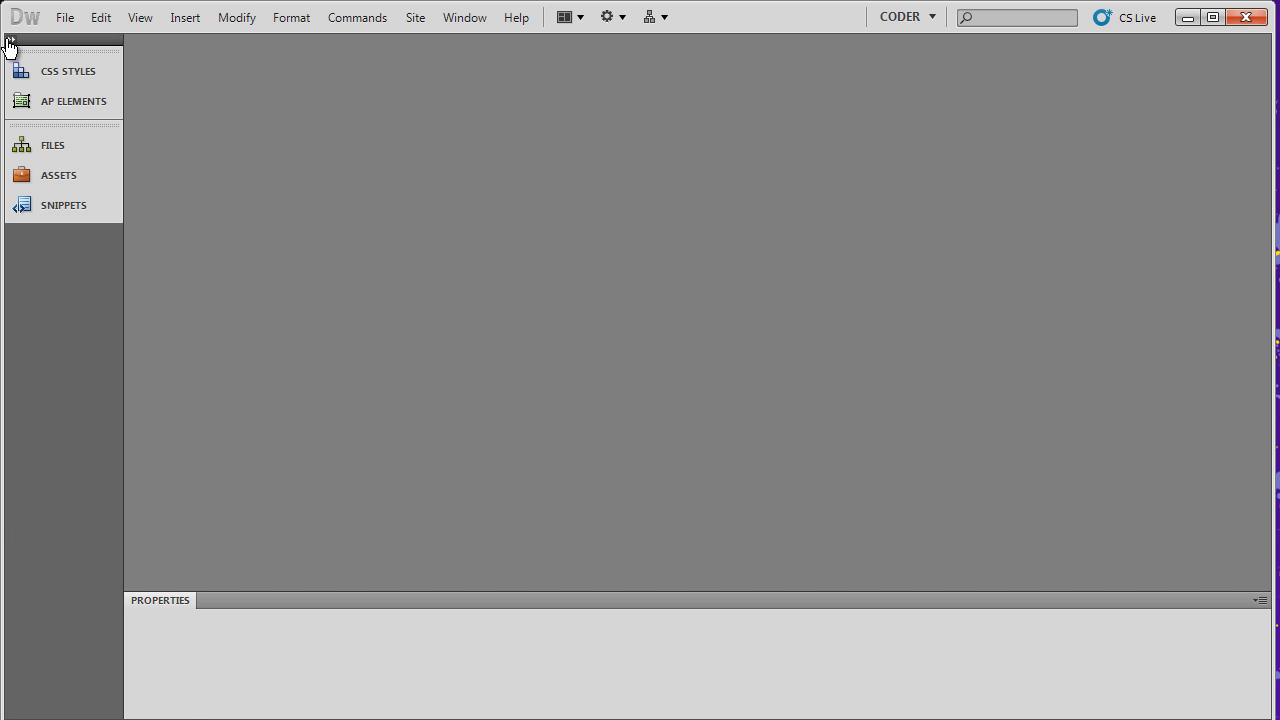
Step: Expand and collapse the side panel dock to icons several times
{"action": "left_click", "coordinate": [11, 40]}
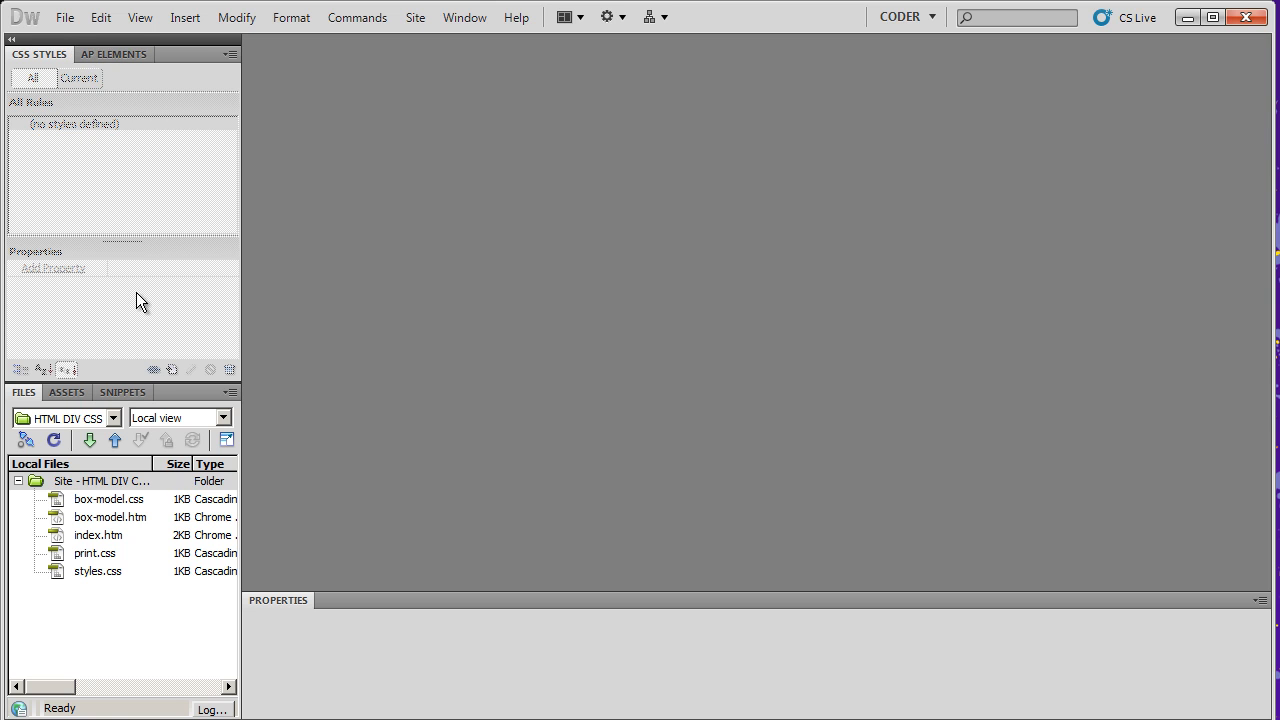
{"action": "mouse_move", "coordinate": [48, 402]}
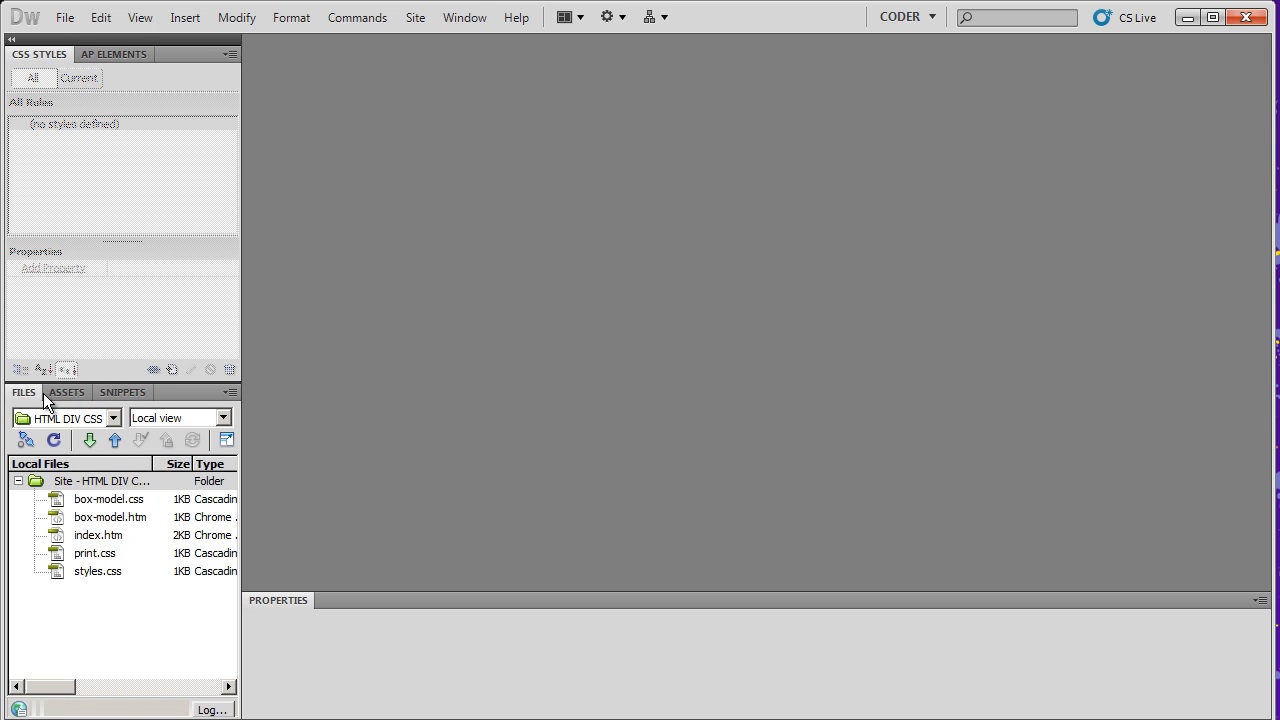
{"action": "left_click", "coordinate": [123, 392]}
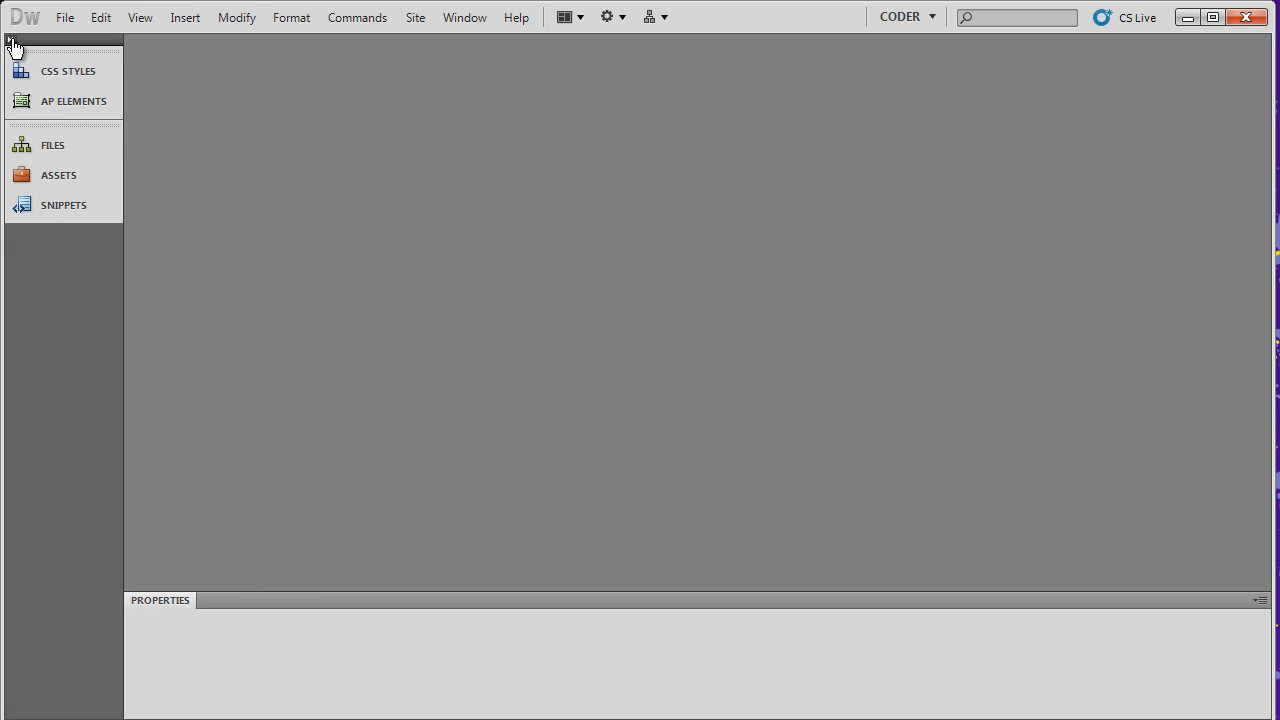
{"action": "left_click", "coordinate": [12, 46]}
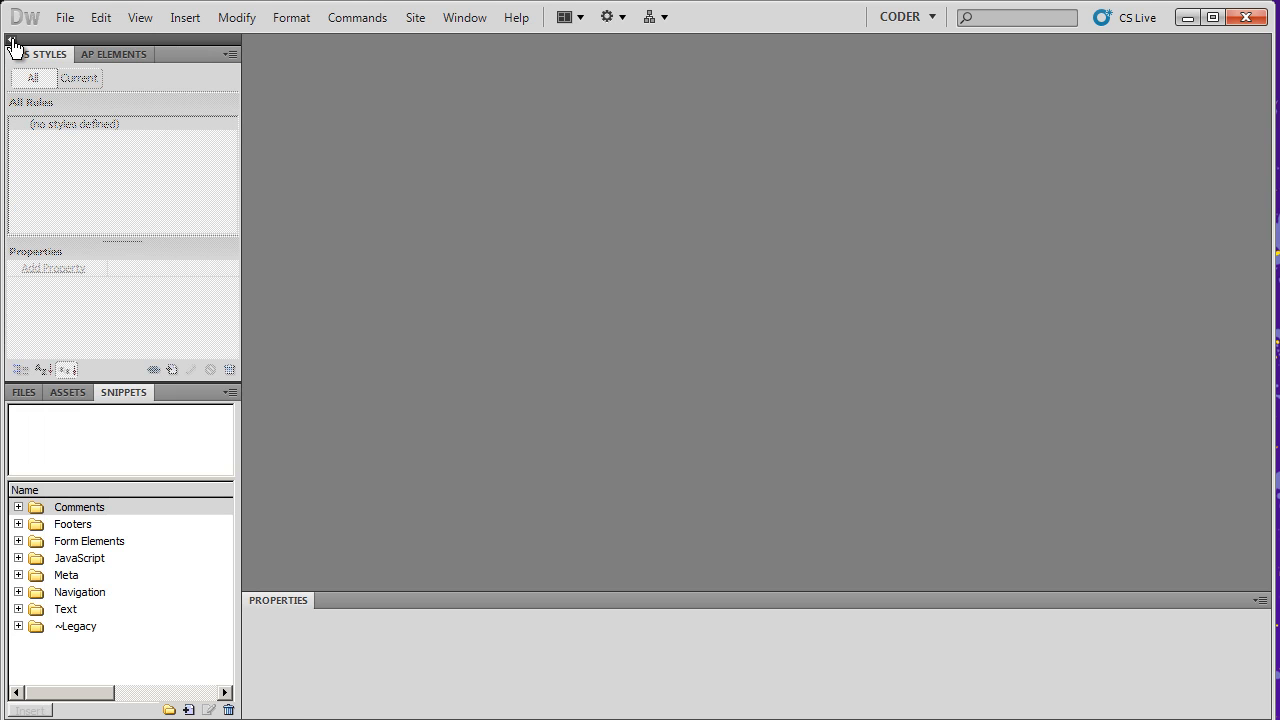
{"action": "left_click", "coordinate": [13, 39]}
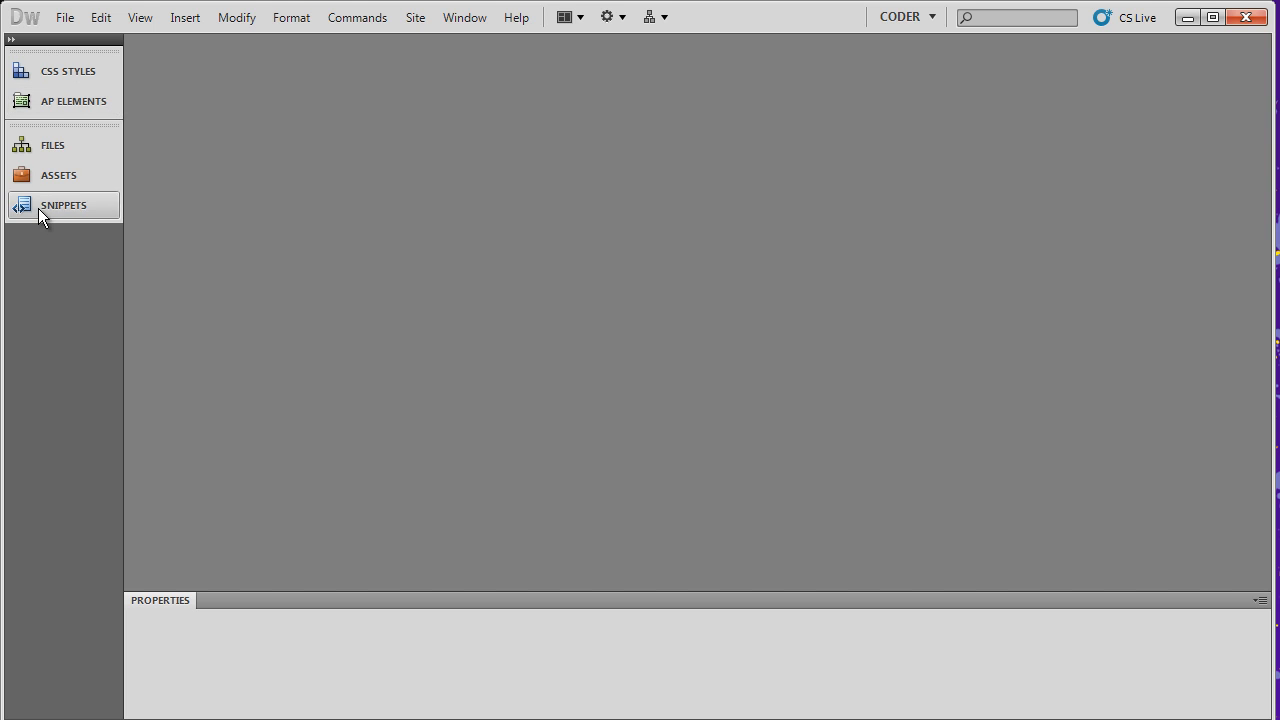
{"action": "mouse_move", "coordinate": [72, 101]}
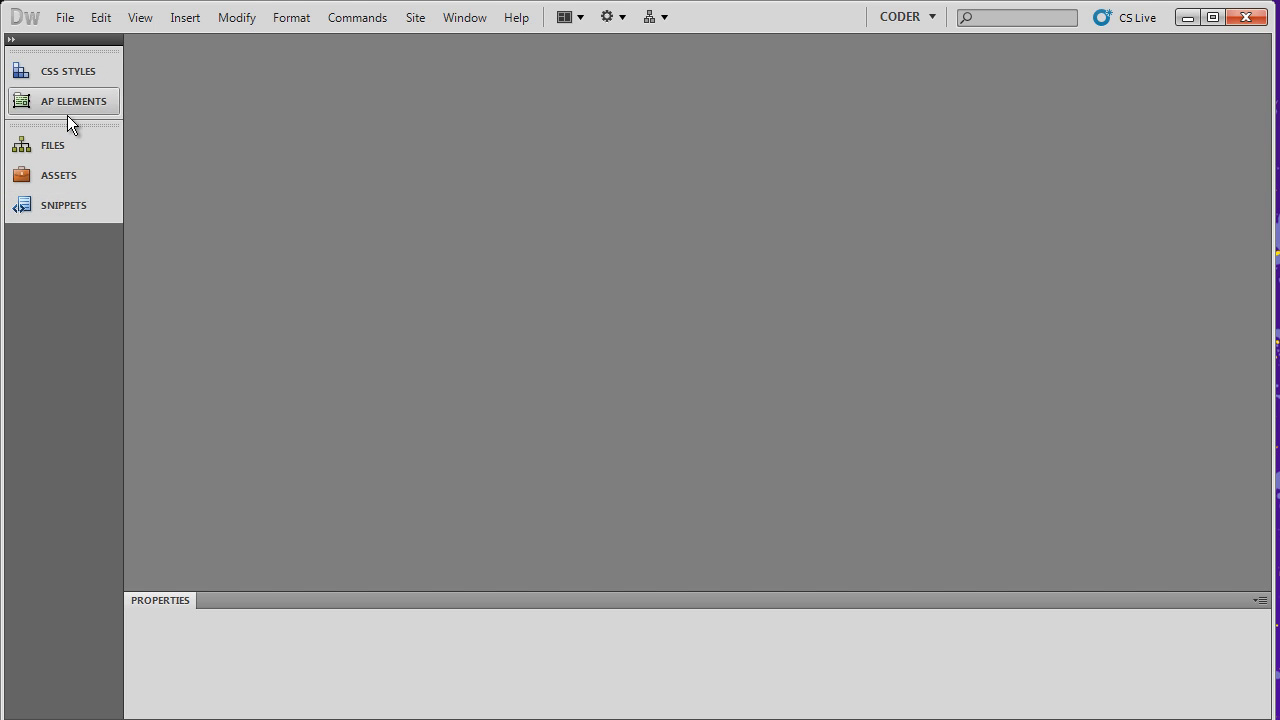
{"action": "mouse_move", "coordinate": [88, 362]}
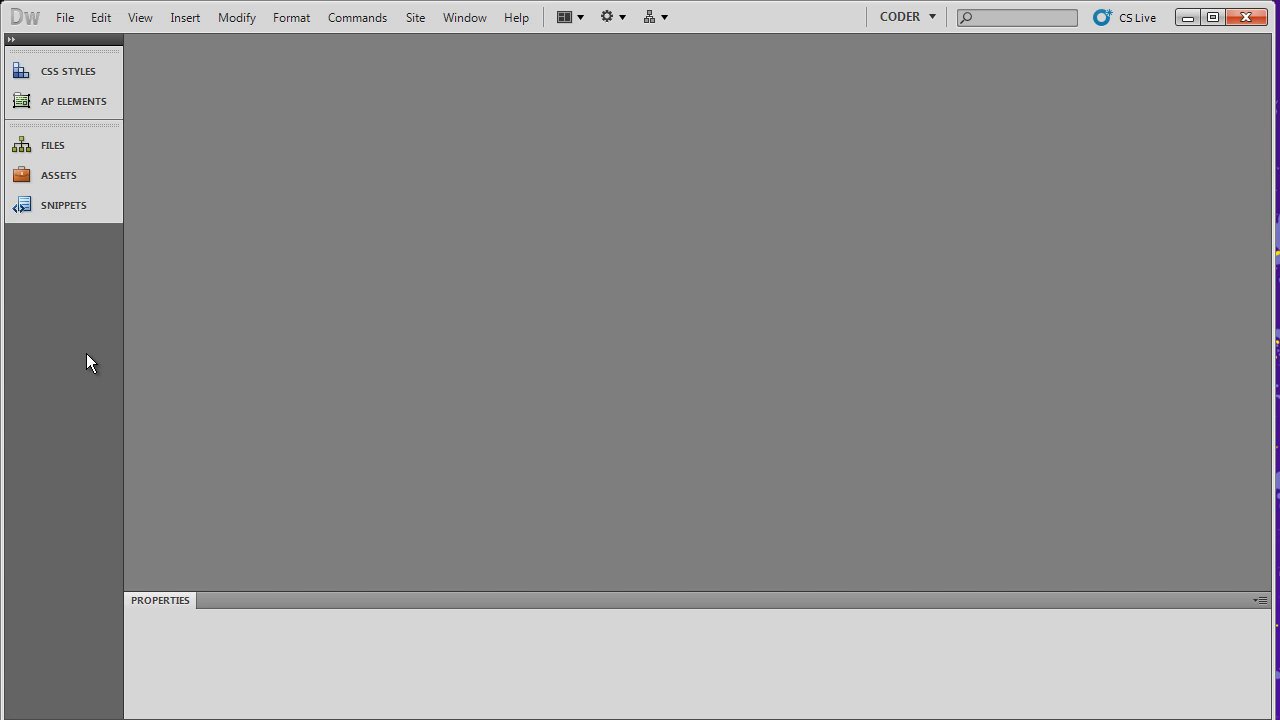
{"action": "left_click", "coordinate": [11, 39]}
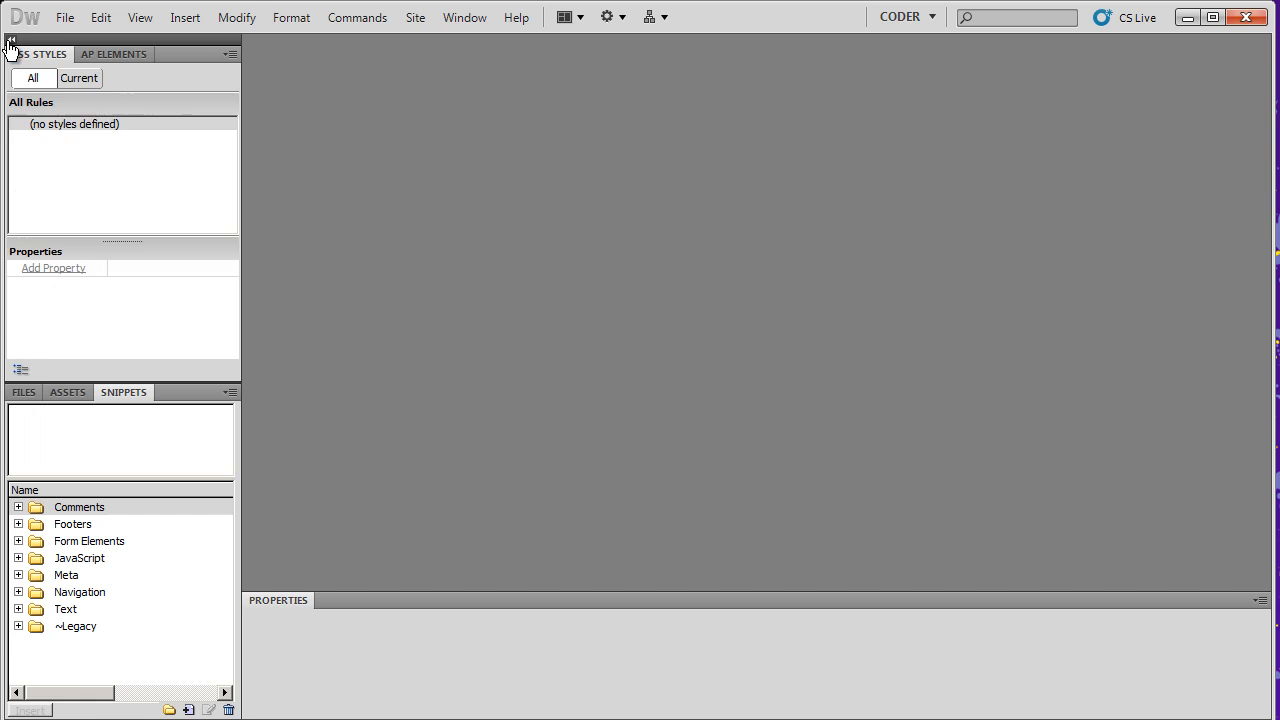
{"action": "left_click", "coordinate": [40, 54]}
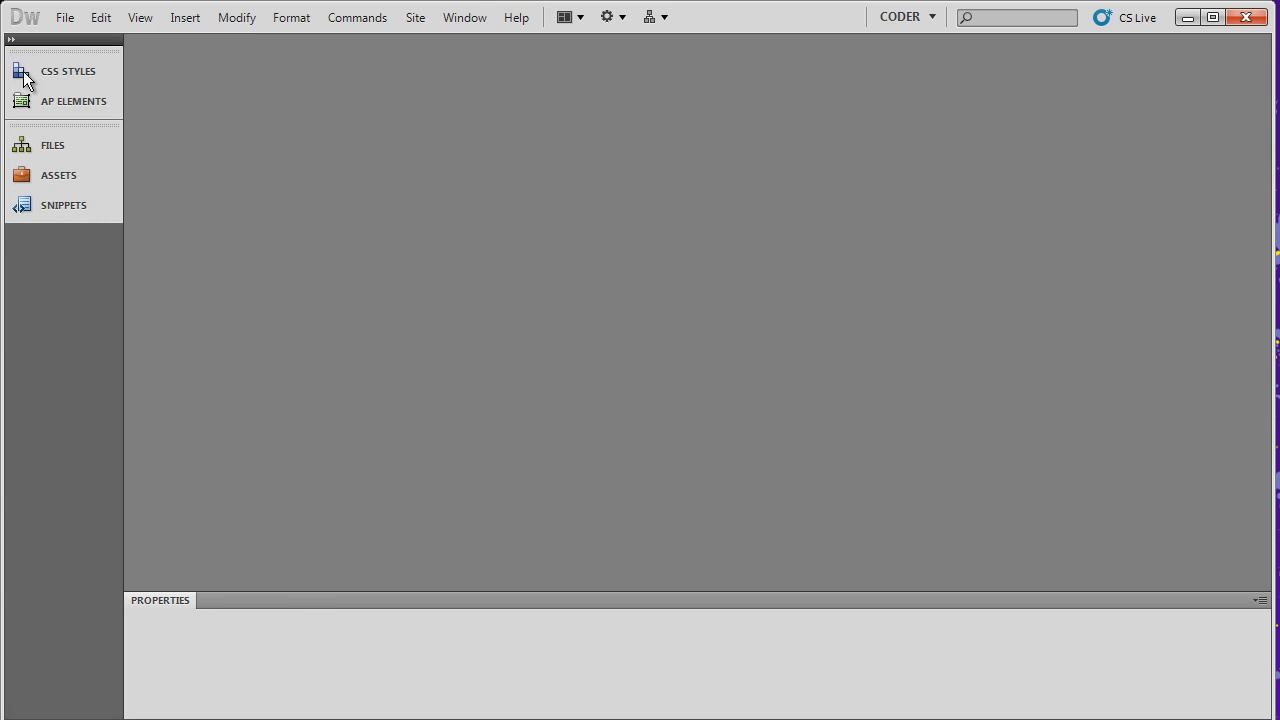
{"action": "mouse_move", "coordinate": [258, 409]}
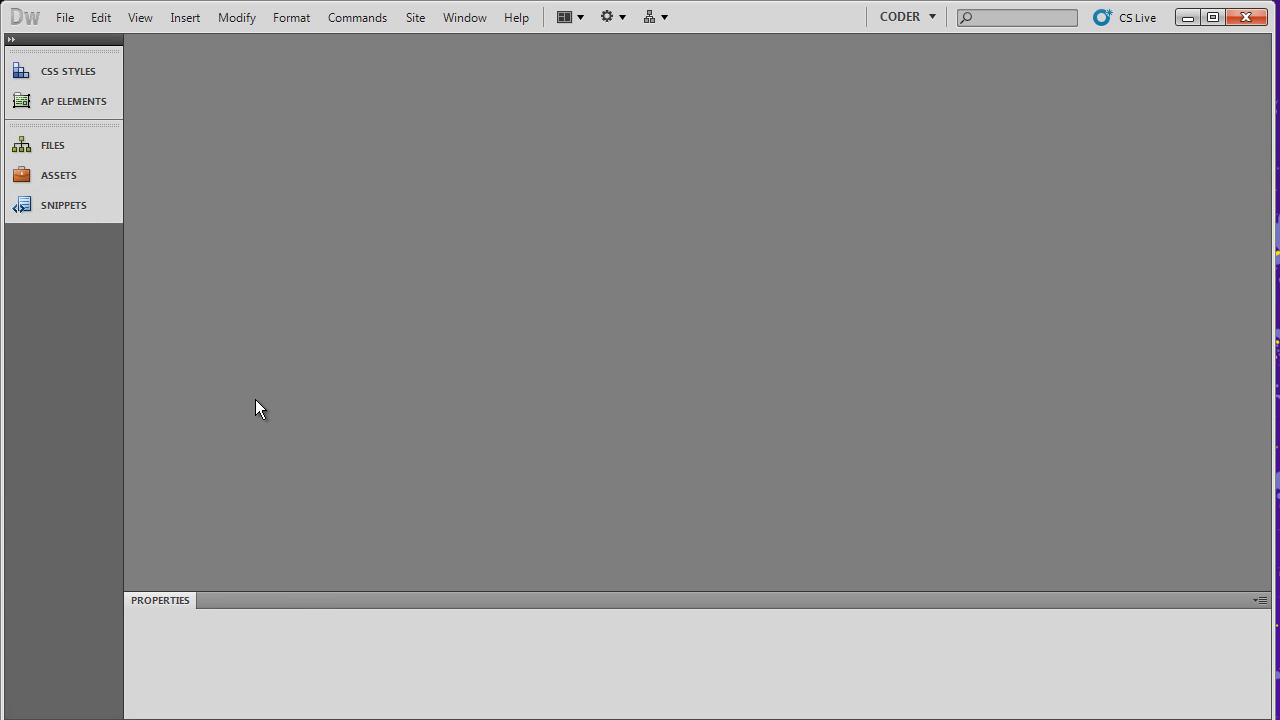
Step: Open the Files panel, view the Assets tab, then return to Files
{"action": "left_click", "coordinate": [53, 145]}
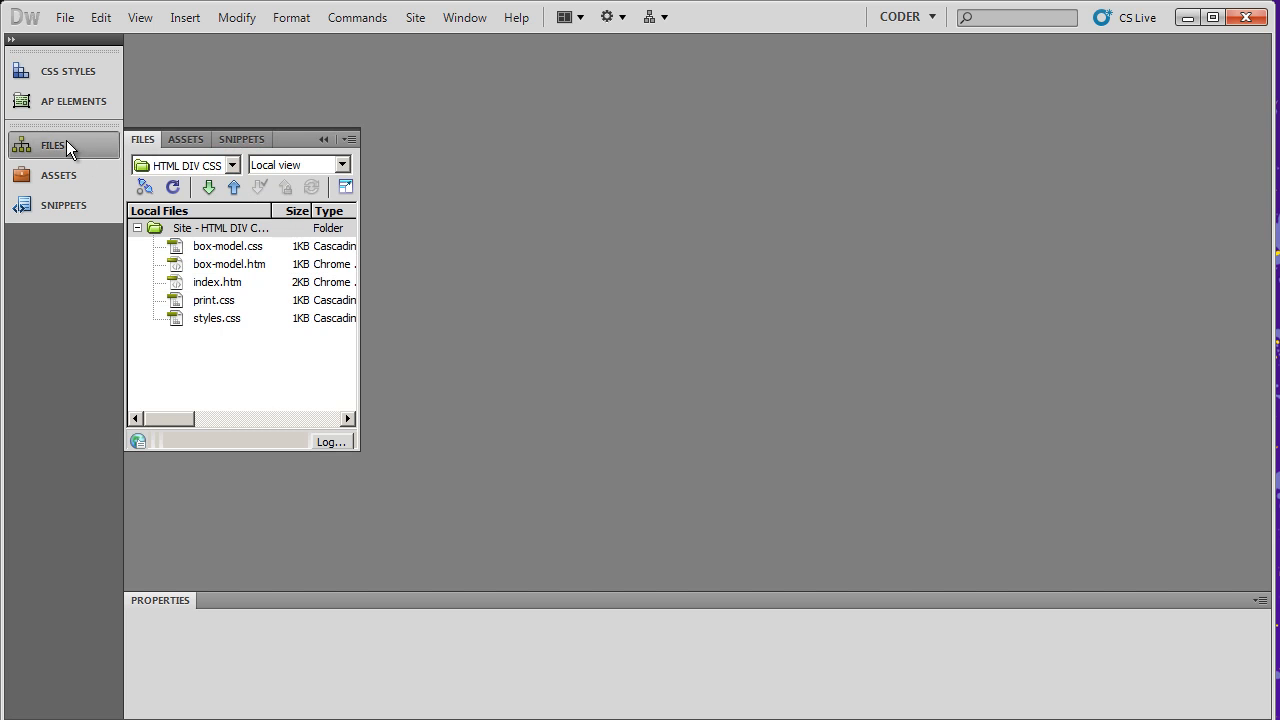
{"action": "mouse_move", "coordinate": [242, 152]}
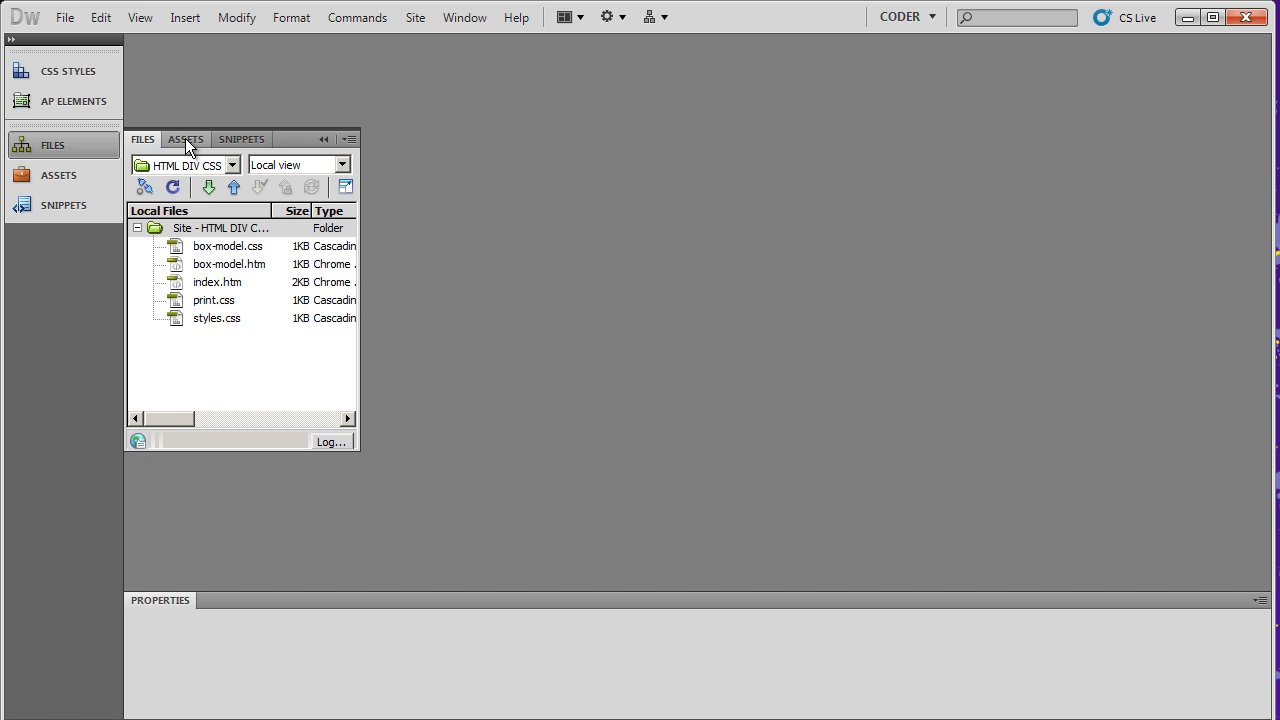
{"action": "left_click", "coordinate": [185, 139]}
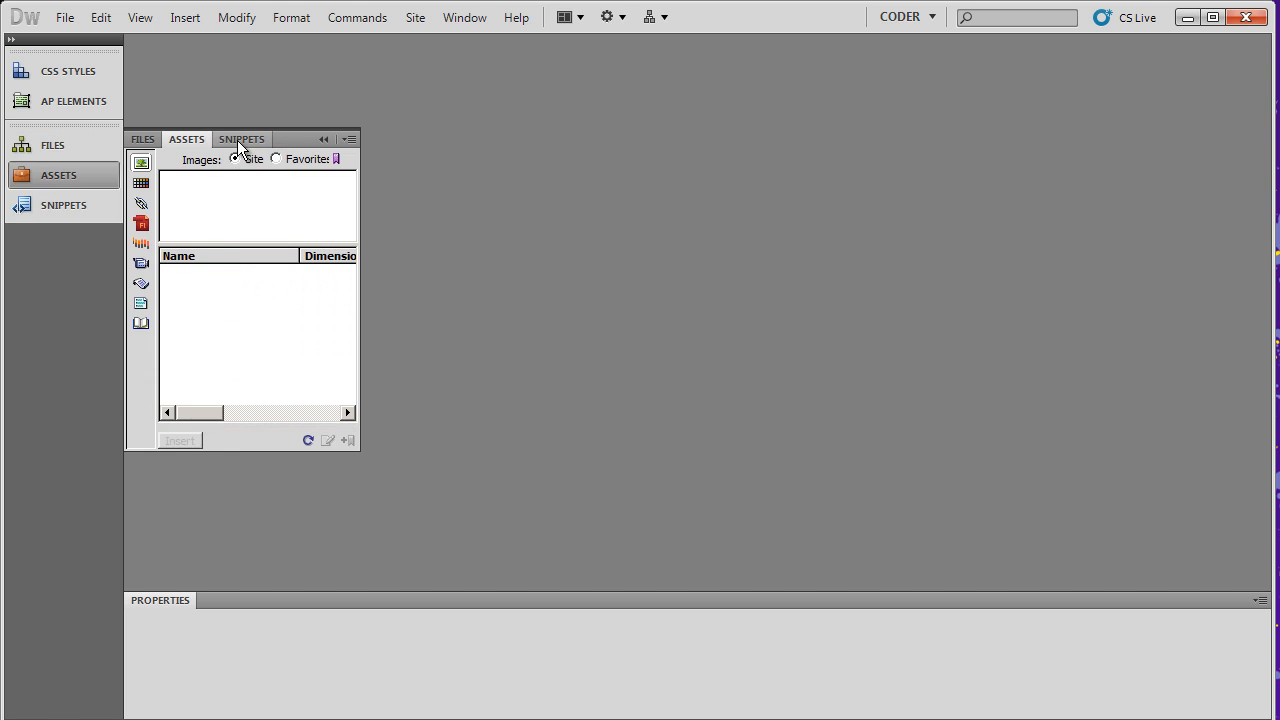
{"action": "left_click", "coordinate": [142, 139]}
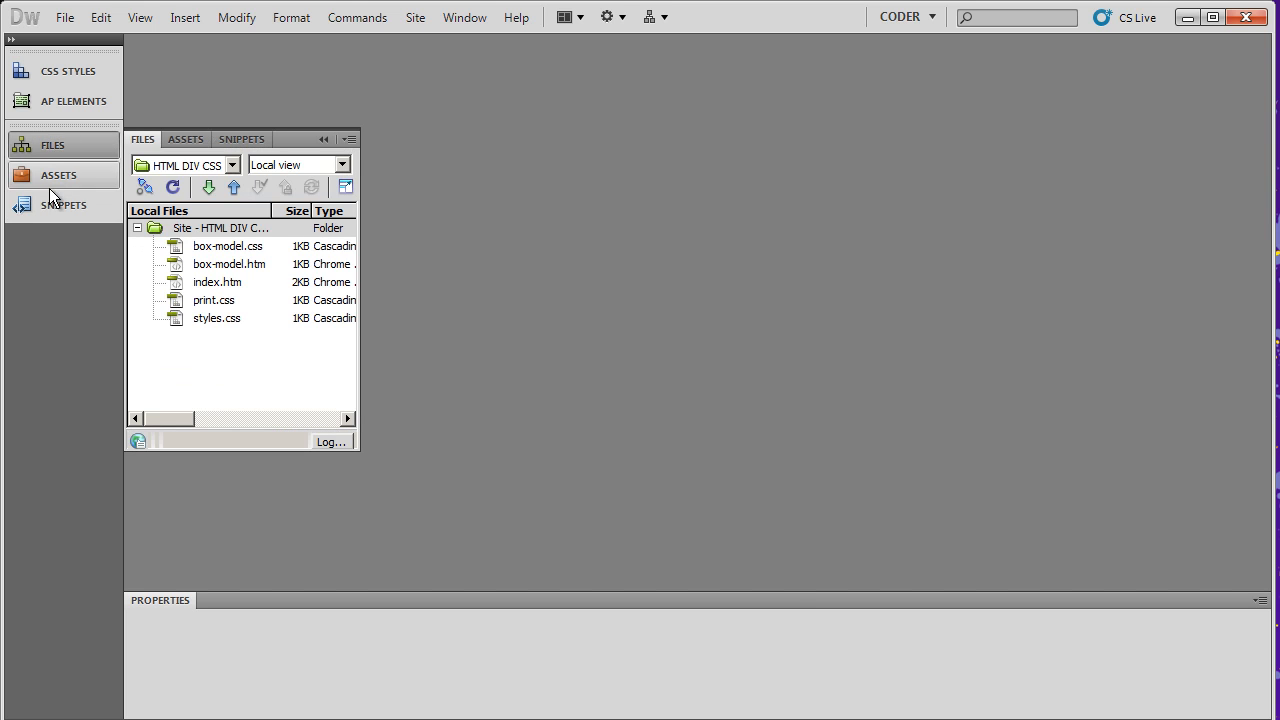
{"action": "mouse_move", "coordinate": [80, 160]}
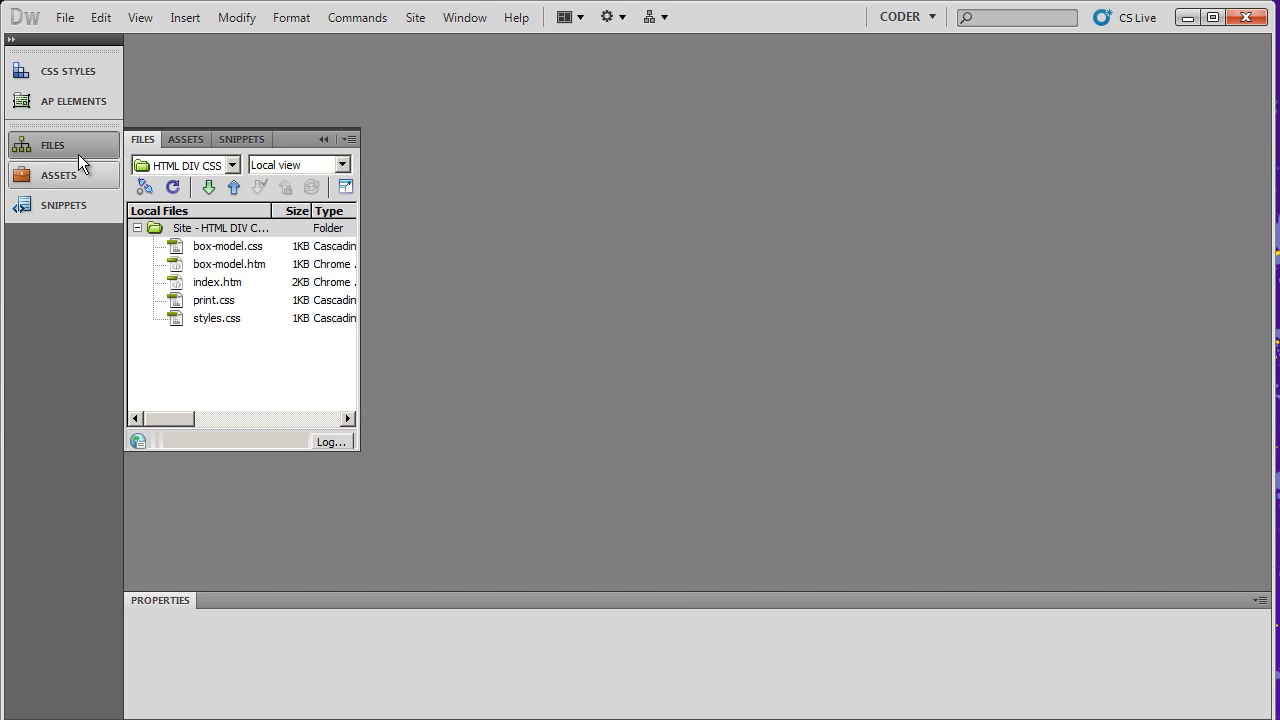
{"action": "mouse_move", "coordinate": [357, 448]}
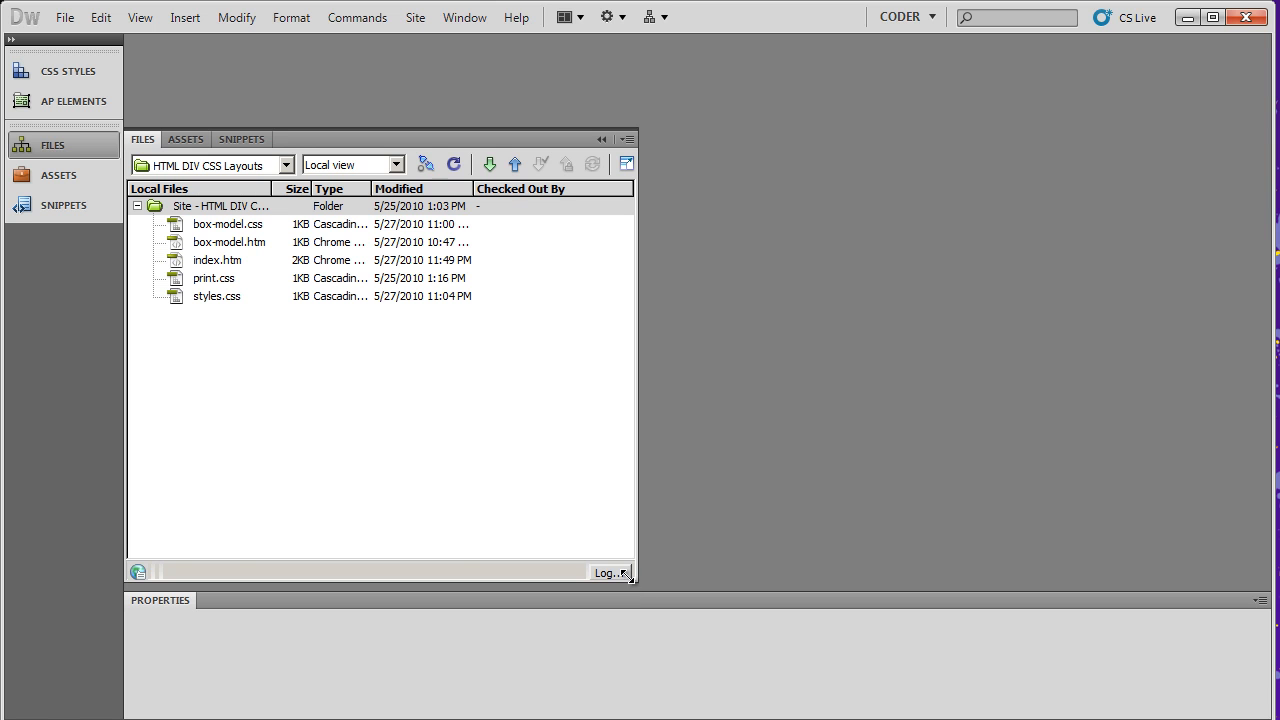
{"action": "mouse_move", "coordinate": [273, 189]}
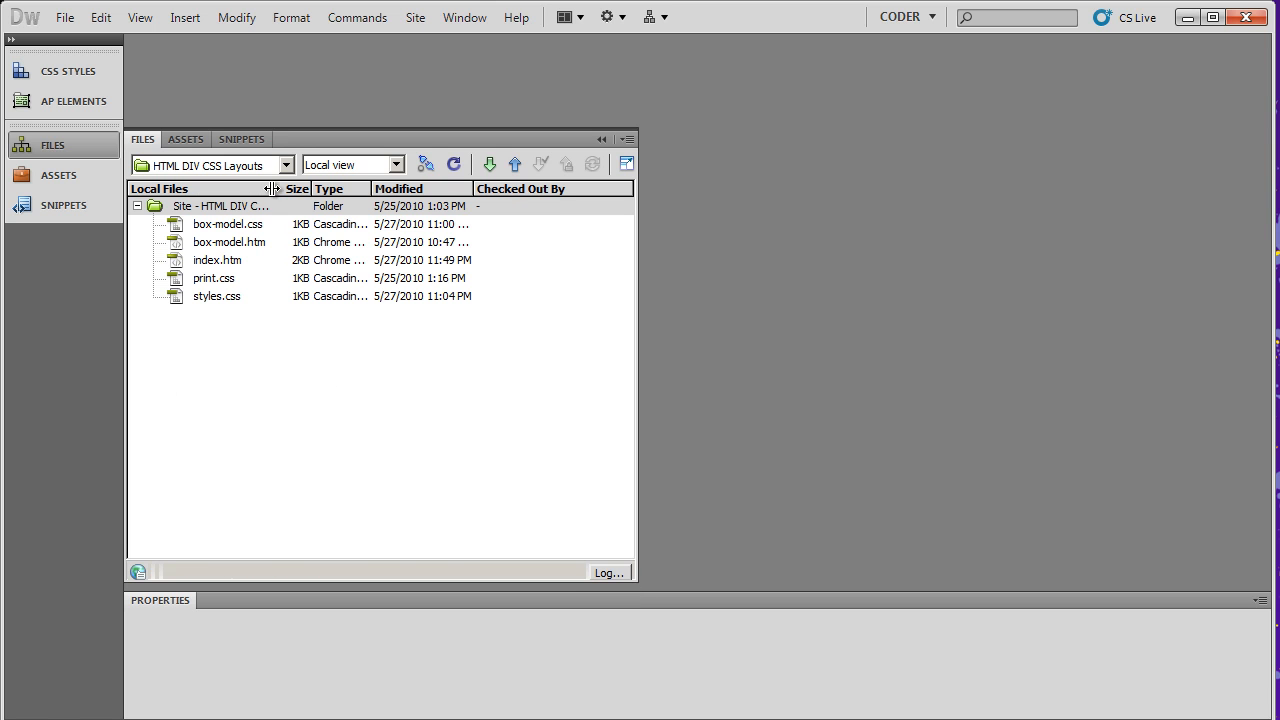
Step: Widen the Local Files column to show full names and dates, then collapse the panel
{"action": "left_click_drag", "start_coordinate": [268, 188], "coordinate": [338, 188]}
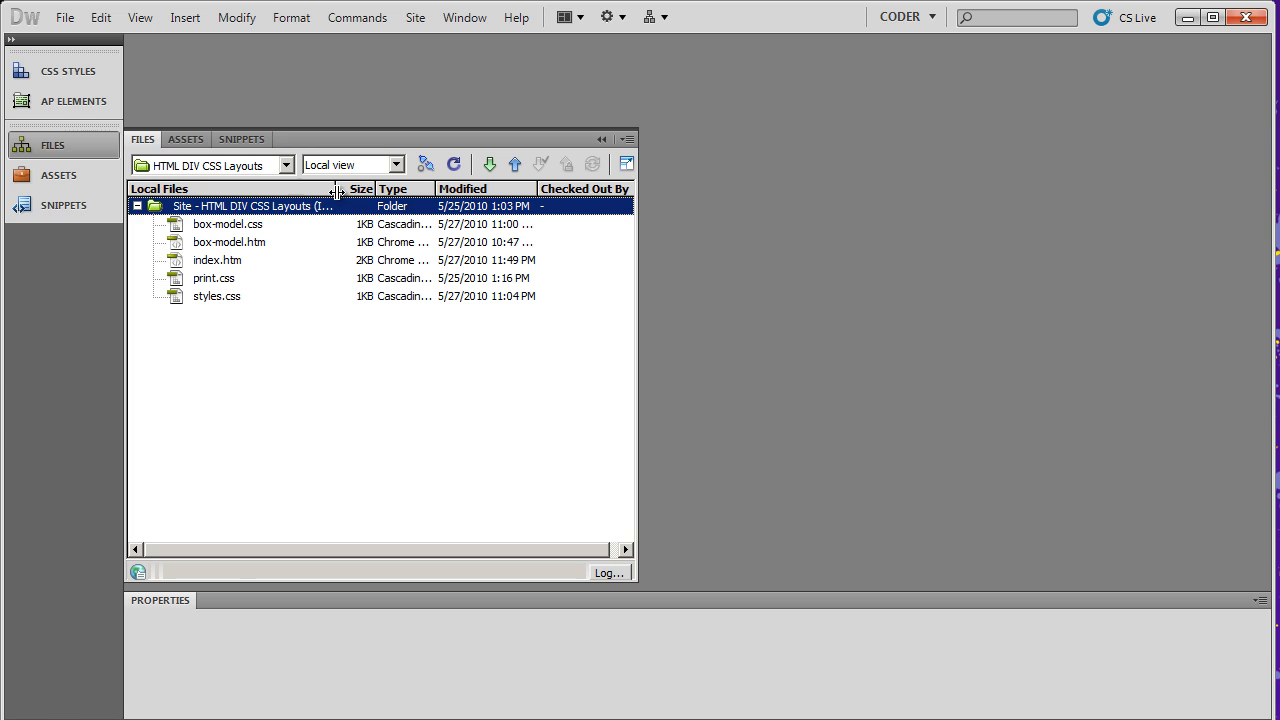
{"action": "mouse_move", "coordinate": [500, 447]}
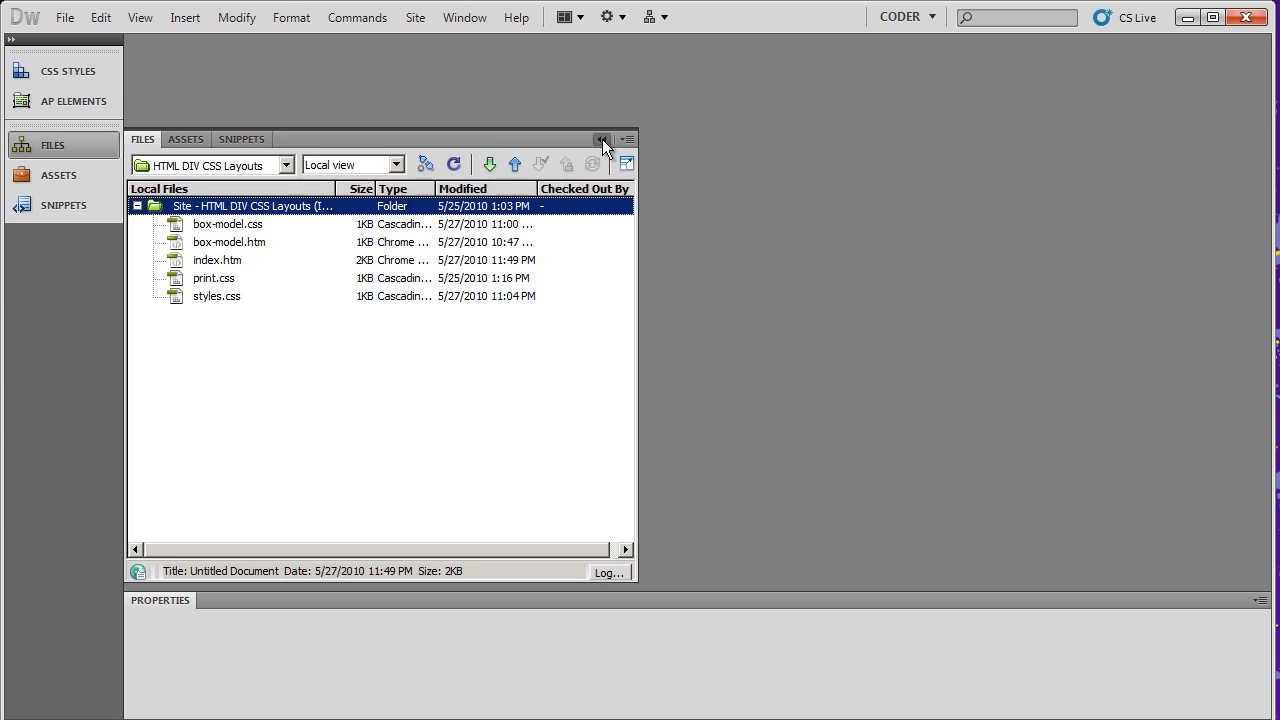
{"action": "left_click", "coordinate": [601, 139]}
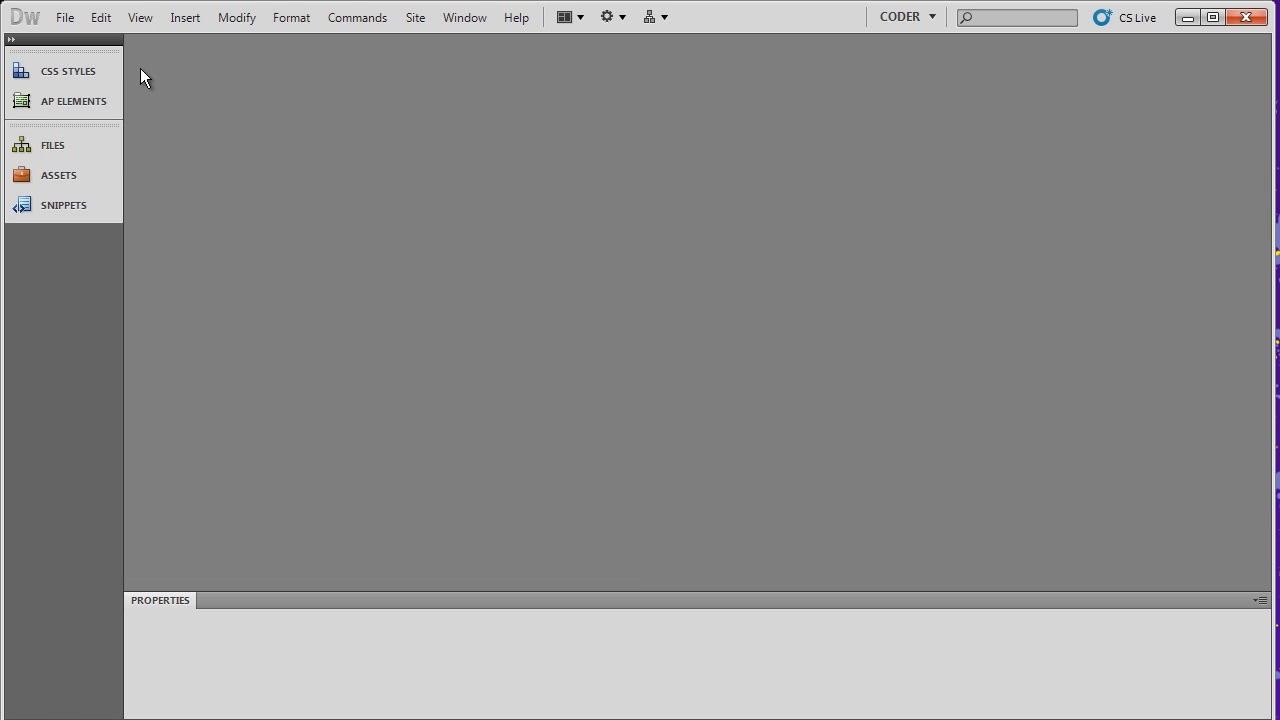
{"action": "left_click", "coordinate": [53, 144]}
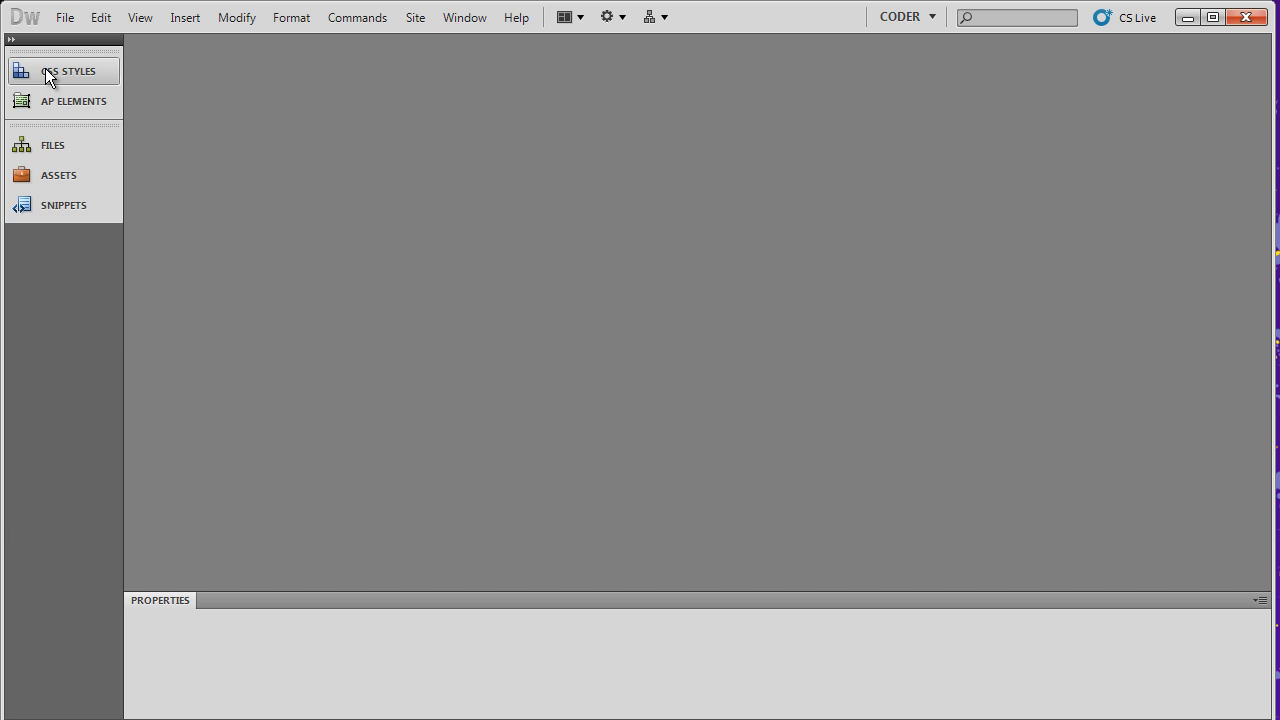
Step: Open the CSS Styles panel, which shows no styles defined
{"action": "left_click", "coordinate": [68, 70]}
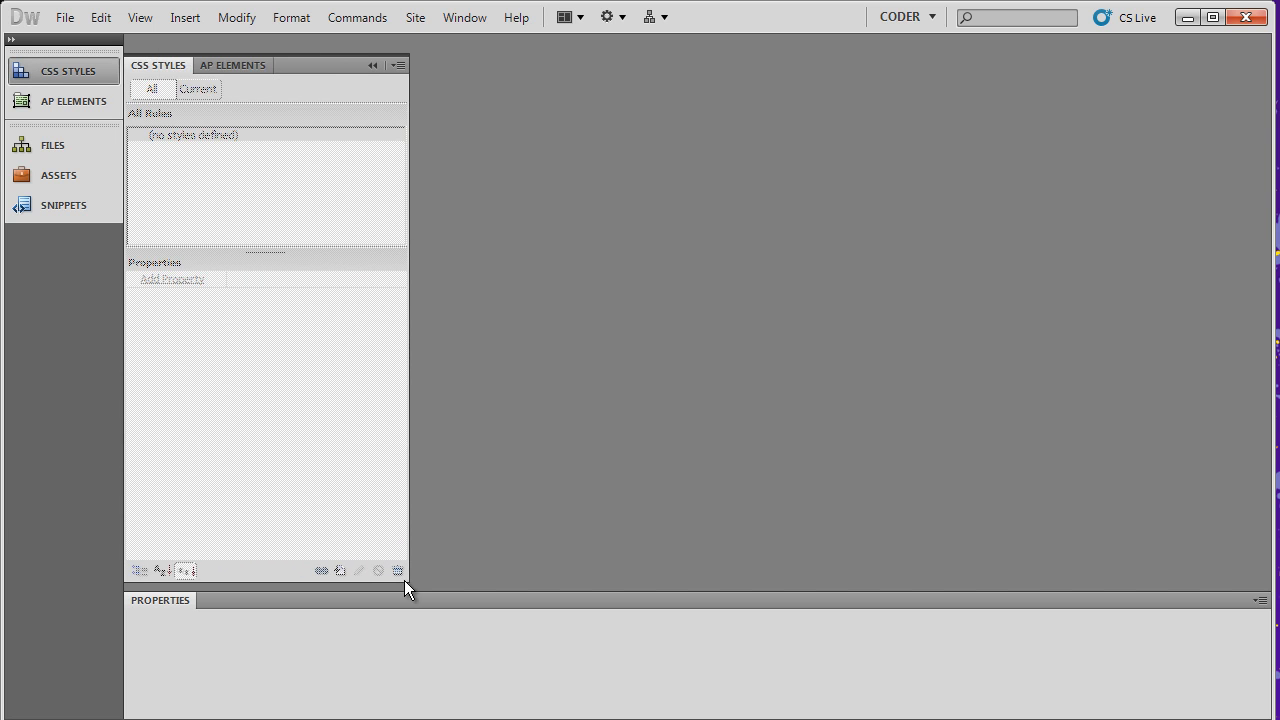
{"action": "mouse_move", "coordinate": [250, 258]}
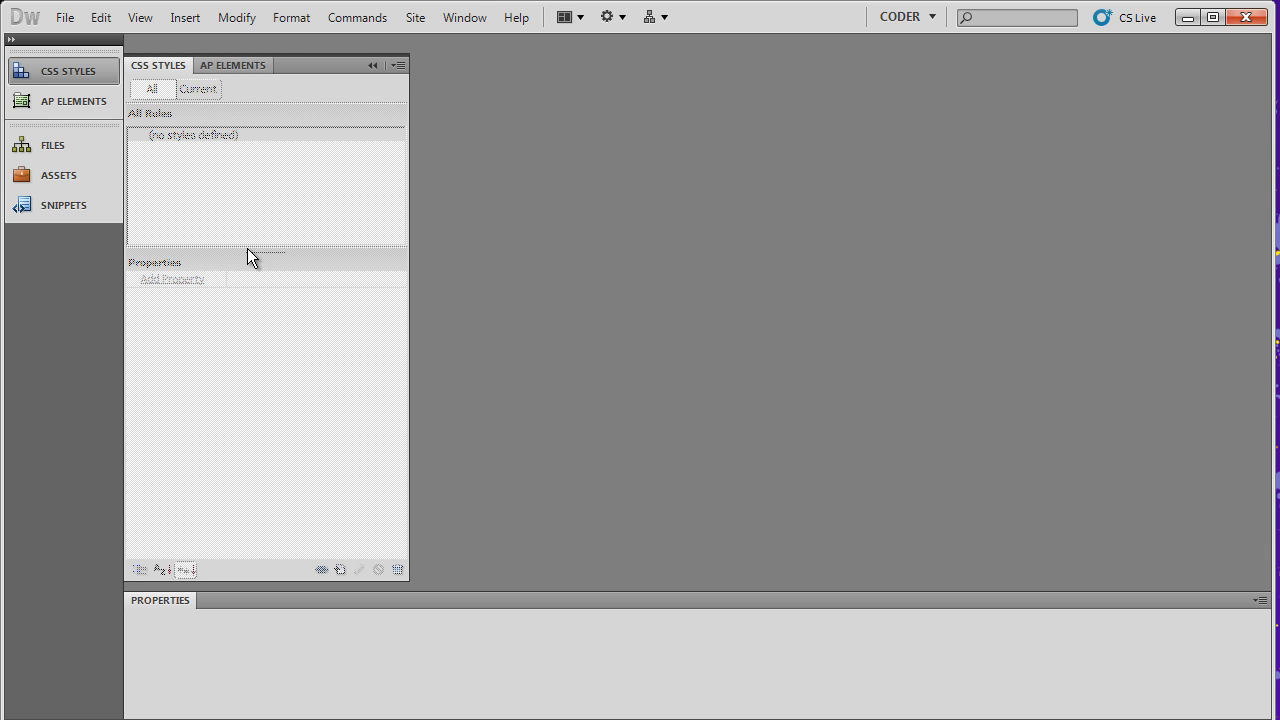
{"action": "mouse_move", "coordinate": [248, 343]}
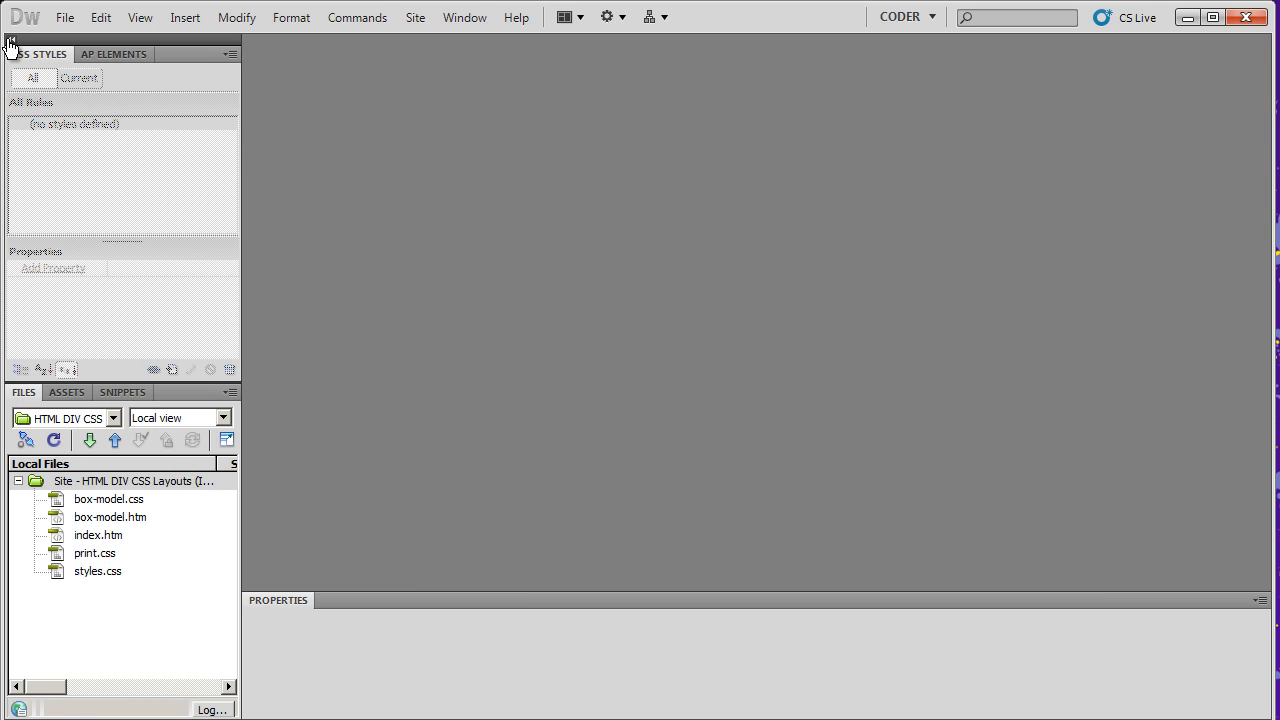
Step: Collapse the panels, reopen Files, and double-click index.htm to open it in Code view
{"action": "left_click", "coordinate": [11, 39]}
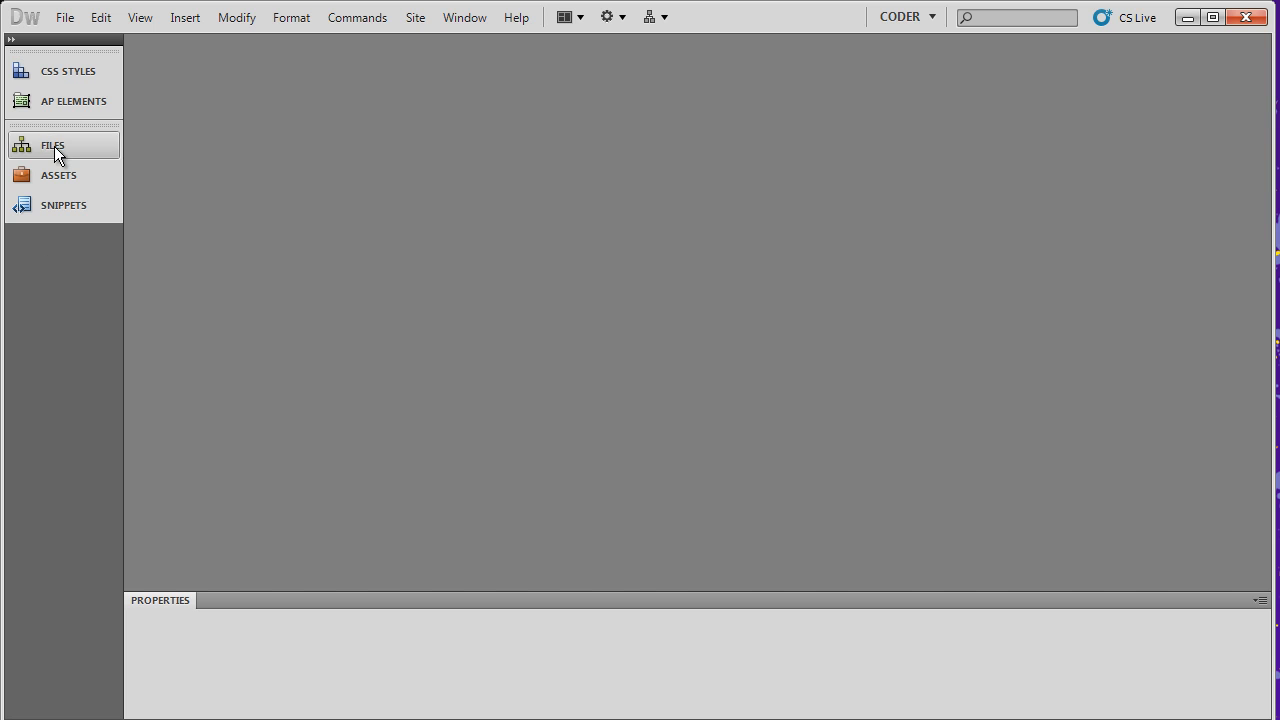
{"action": "left_click", "coordinate": [53, 145]}
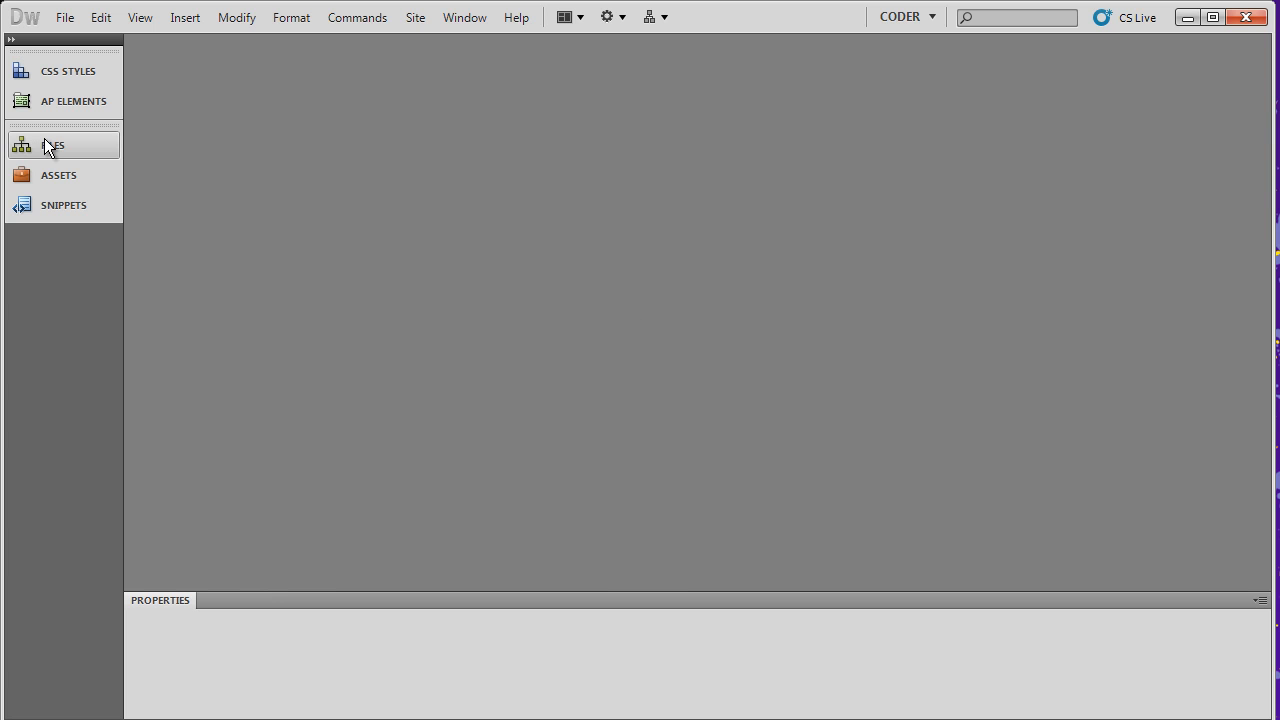
{"action": "left_click", "coordinate": [53, 145]}
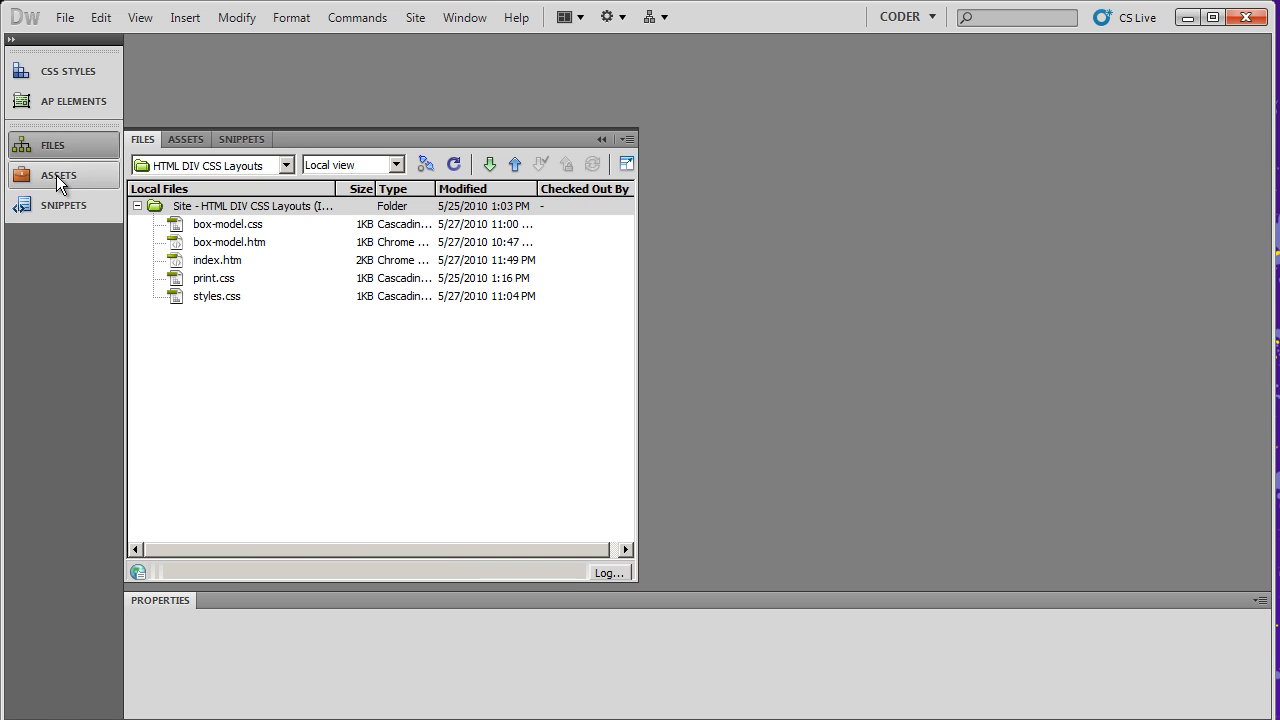
{"action": "mouse_move", "coordinate": [72, 220]}
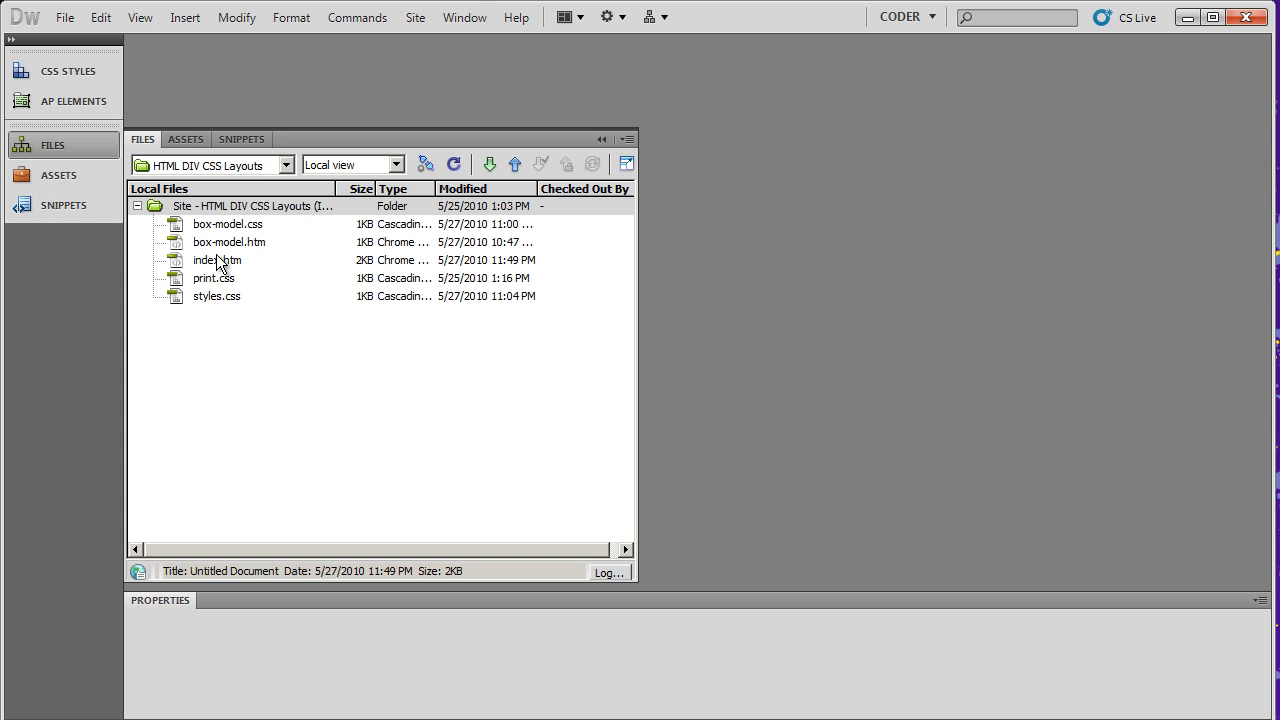
{"action": "left_click", "coordinate": [216, 260]}
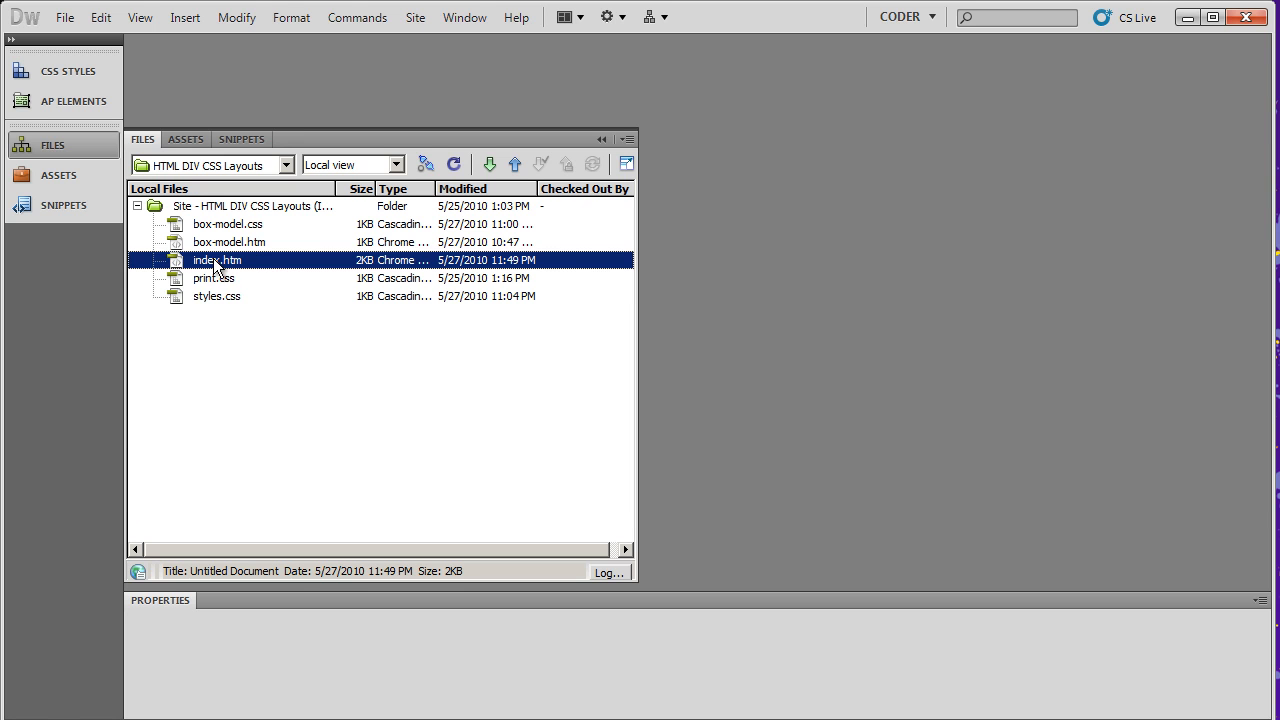
{"action": "double_click", "coordinate": [216, 260]}
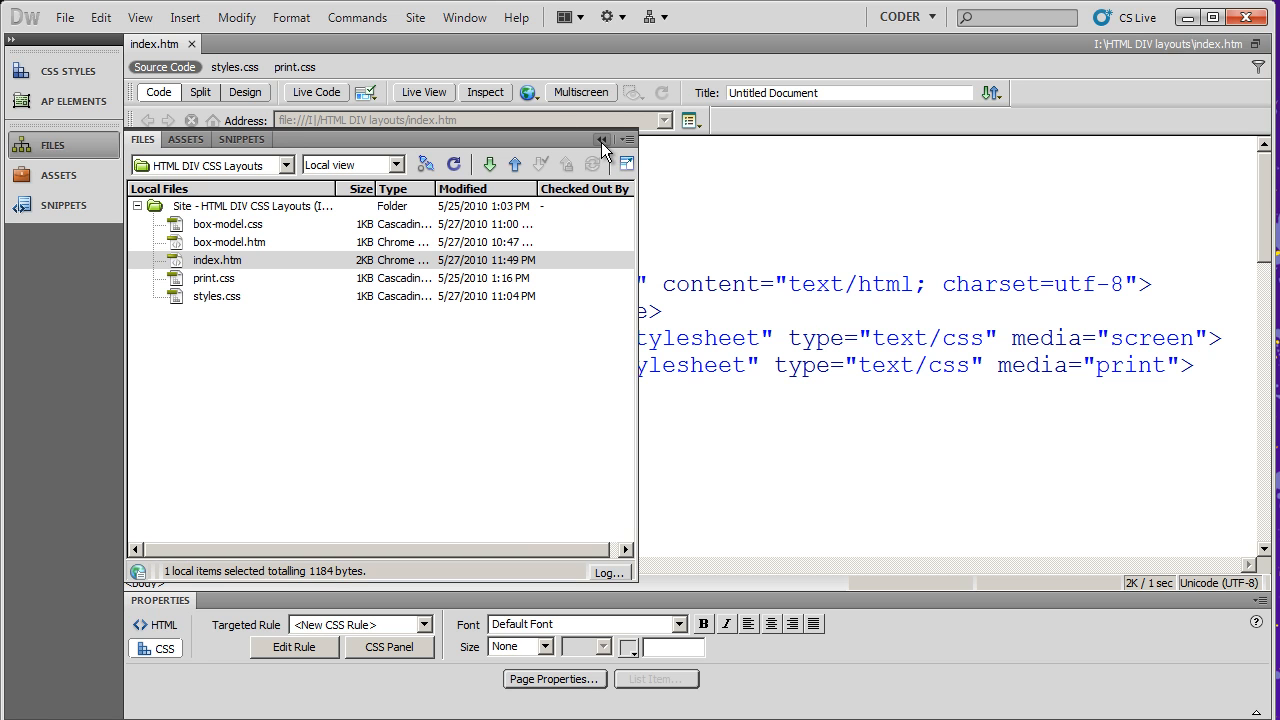
Step: Collapse the Files panel to reveal index.htm's full source in Code view
{"action": "left_click", "coordinate": [601, 140]}
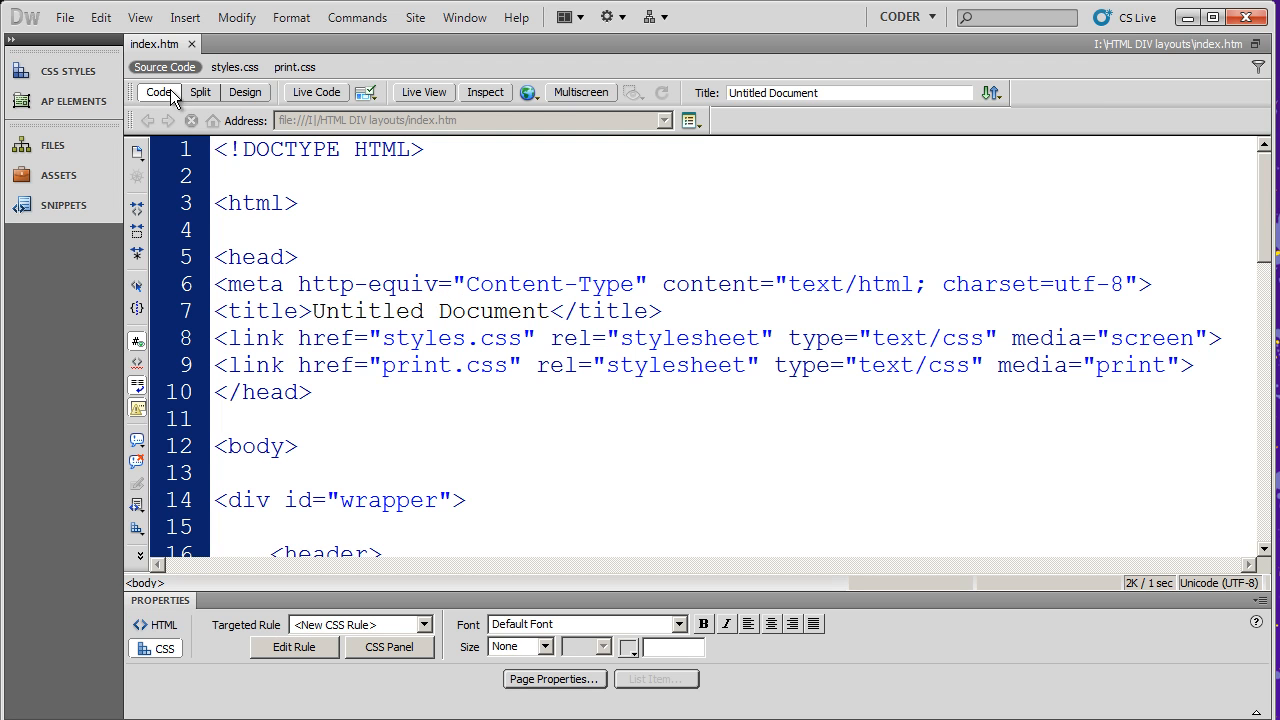
{"action": "mouse_move", "coordinate": [335, 125]}
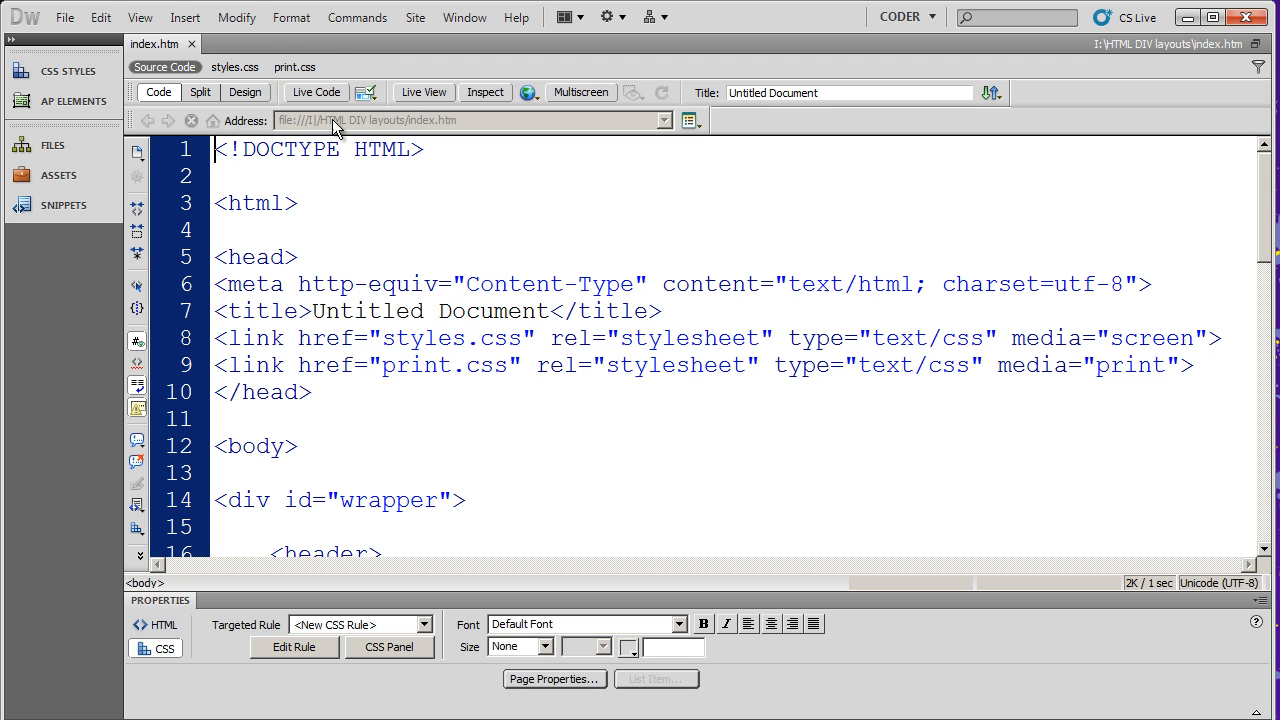
{"action": "mouse_move", "coordinate": [347, 88]}
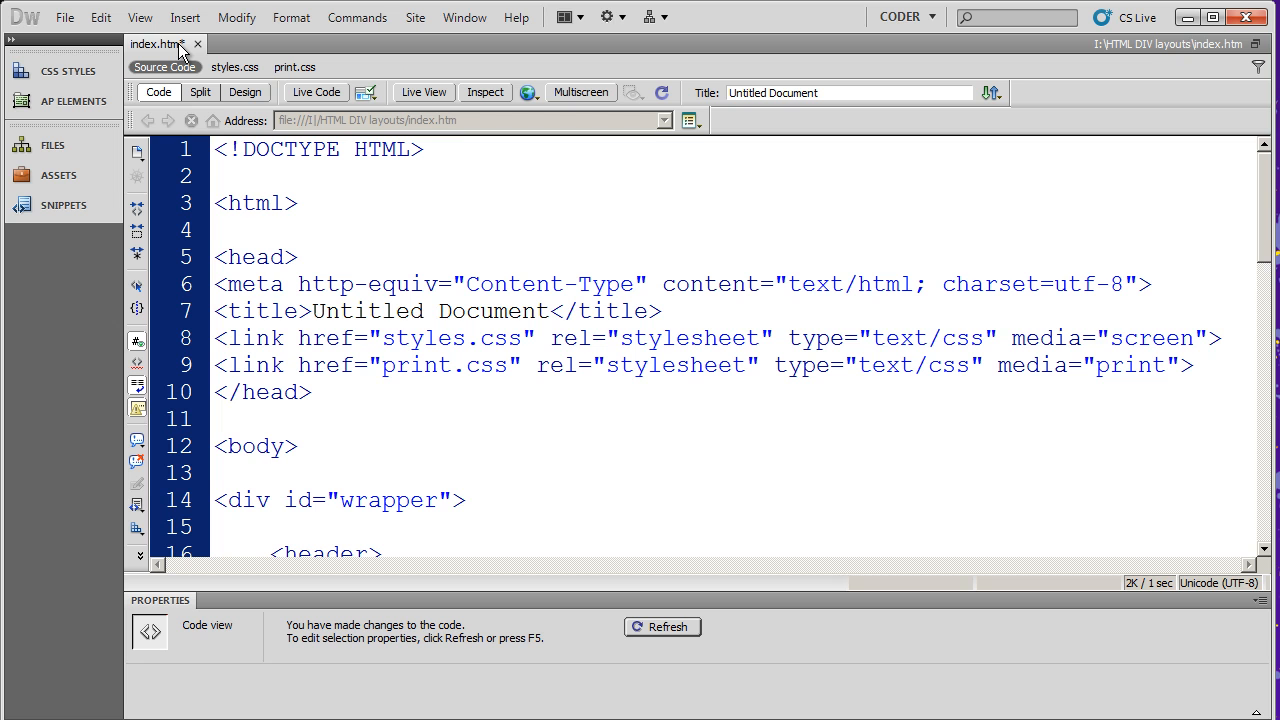
Step: Save index.htm from the document tab's context menu
{"action": "left_click", "coordinate": [323, 203]}
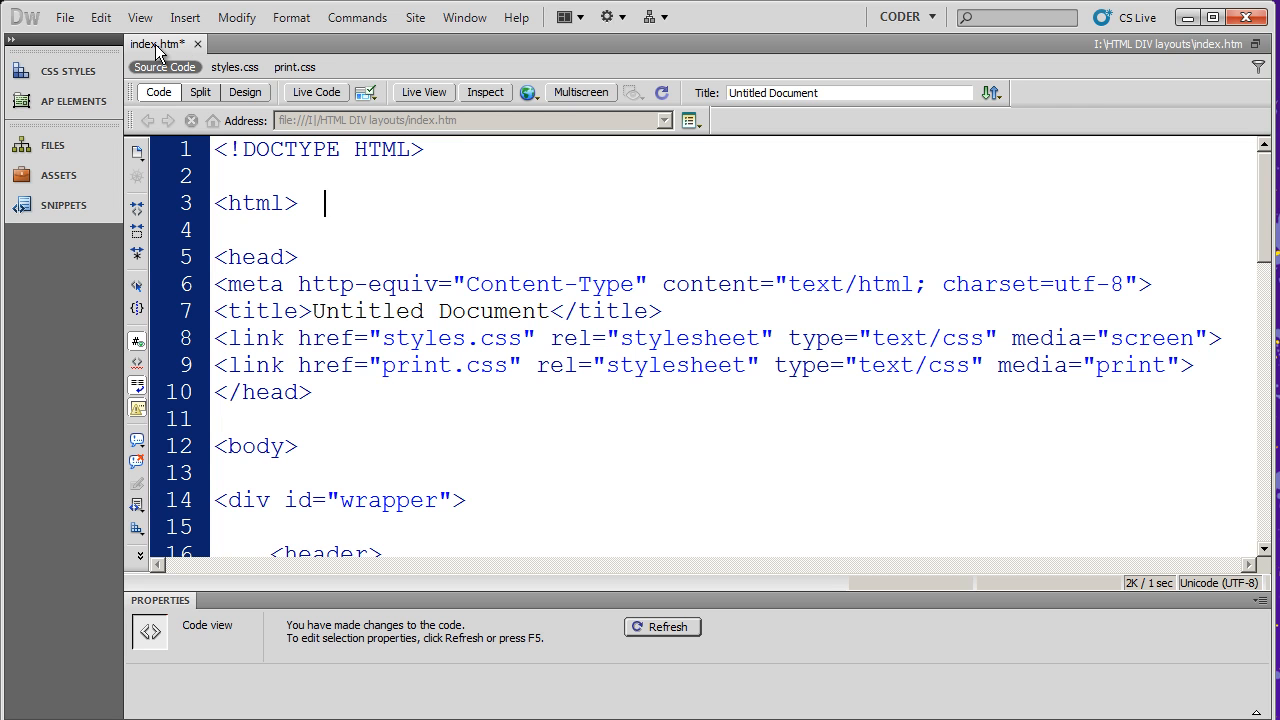
{"action": "right_click", "coordinate": [160, 43]}
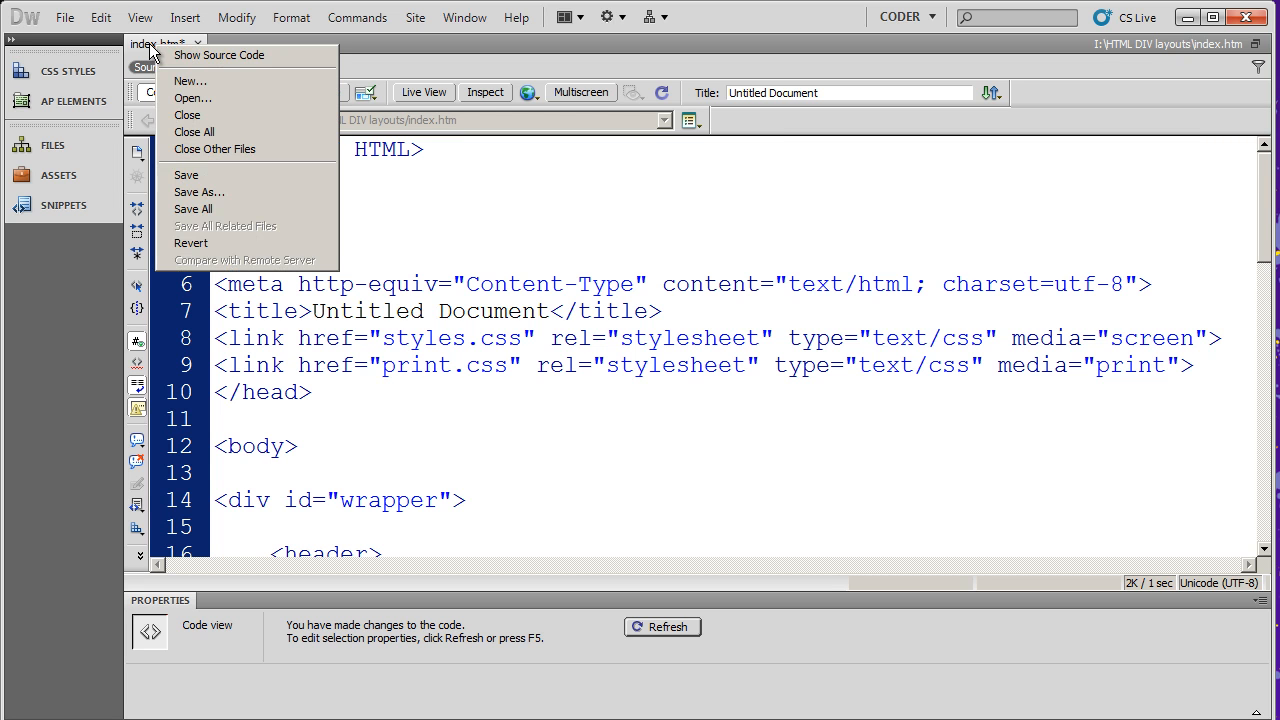
{"action": "mouse_move", "coordinate": [196, 81]}
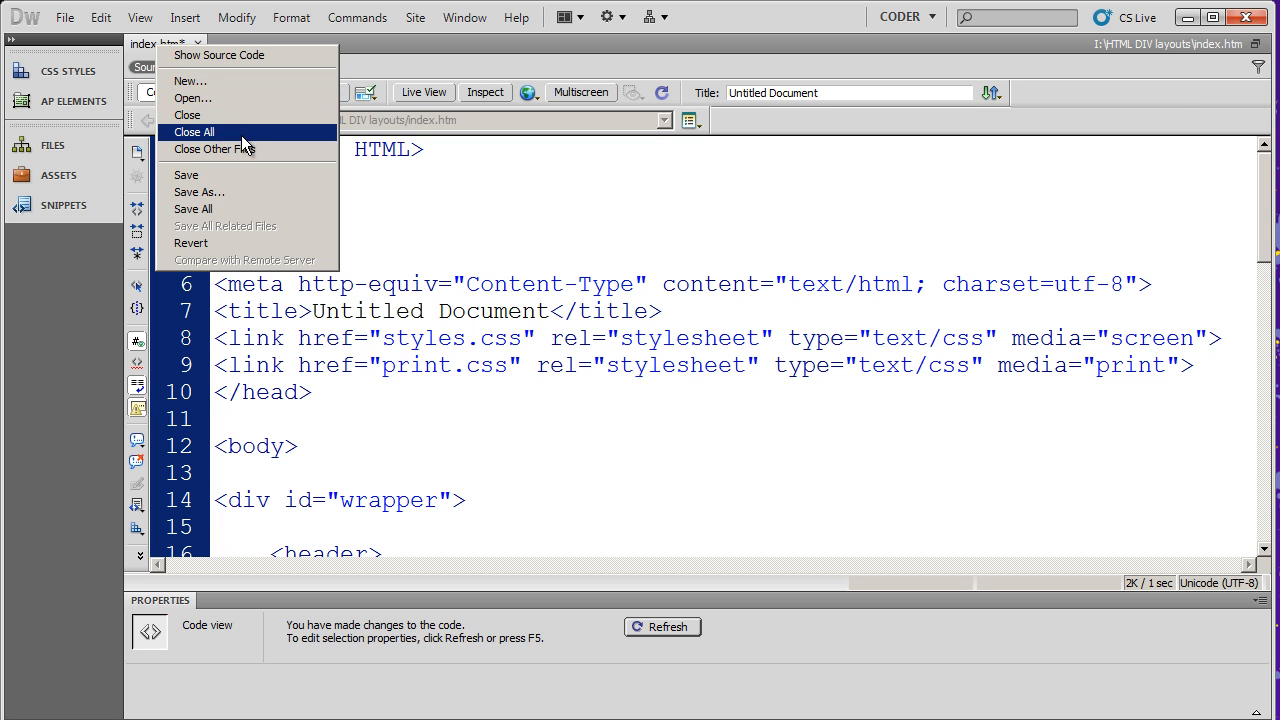
{"action": "mouse_move", "coordinate": [258, 127]}
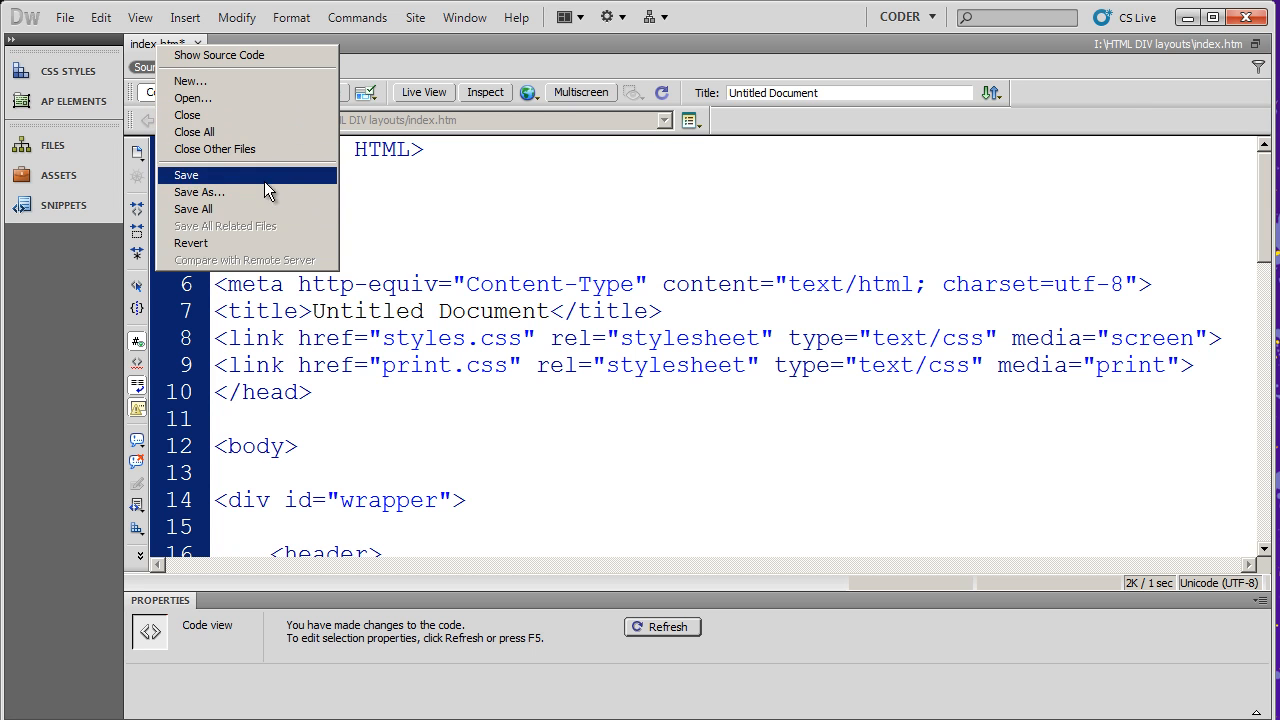
{"action": "mouse_move", "coordinate": [255, 182]}
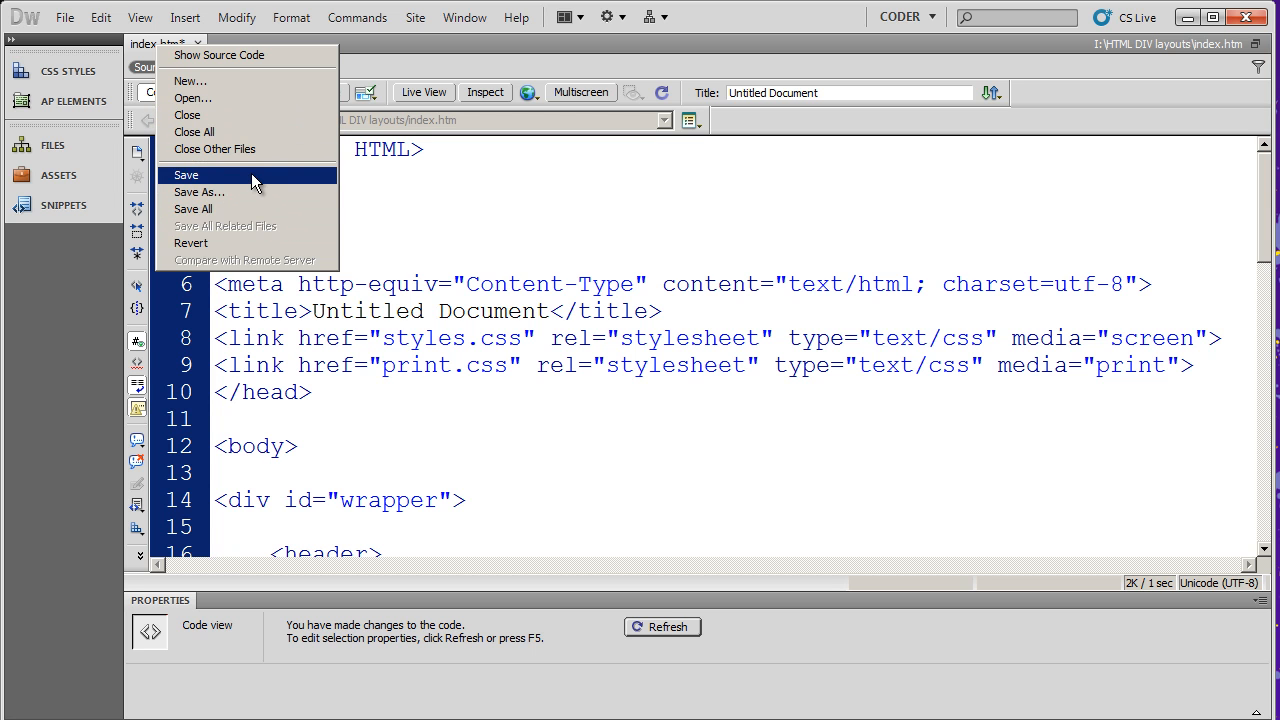
{"action": "left_click", "coordinate": [186, 175]}
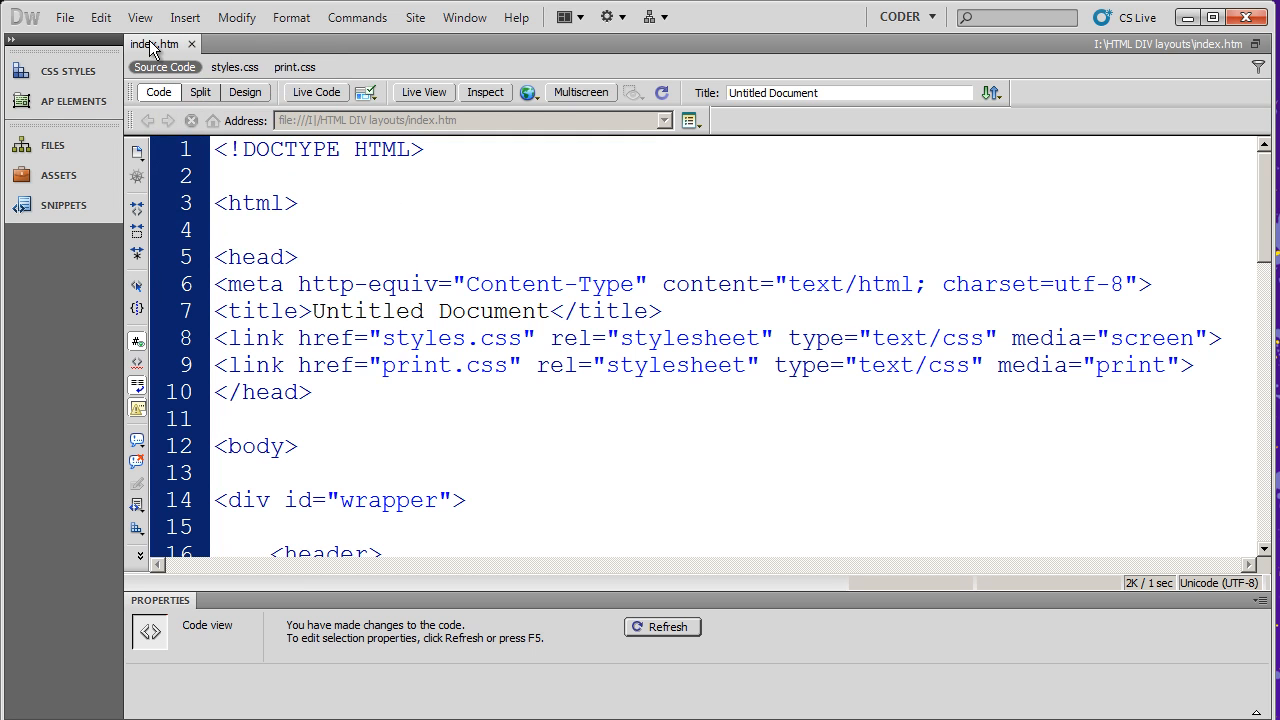
{"action": "left_click", "coordinate": [322, 203]}
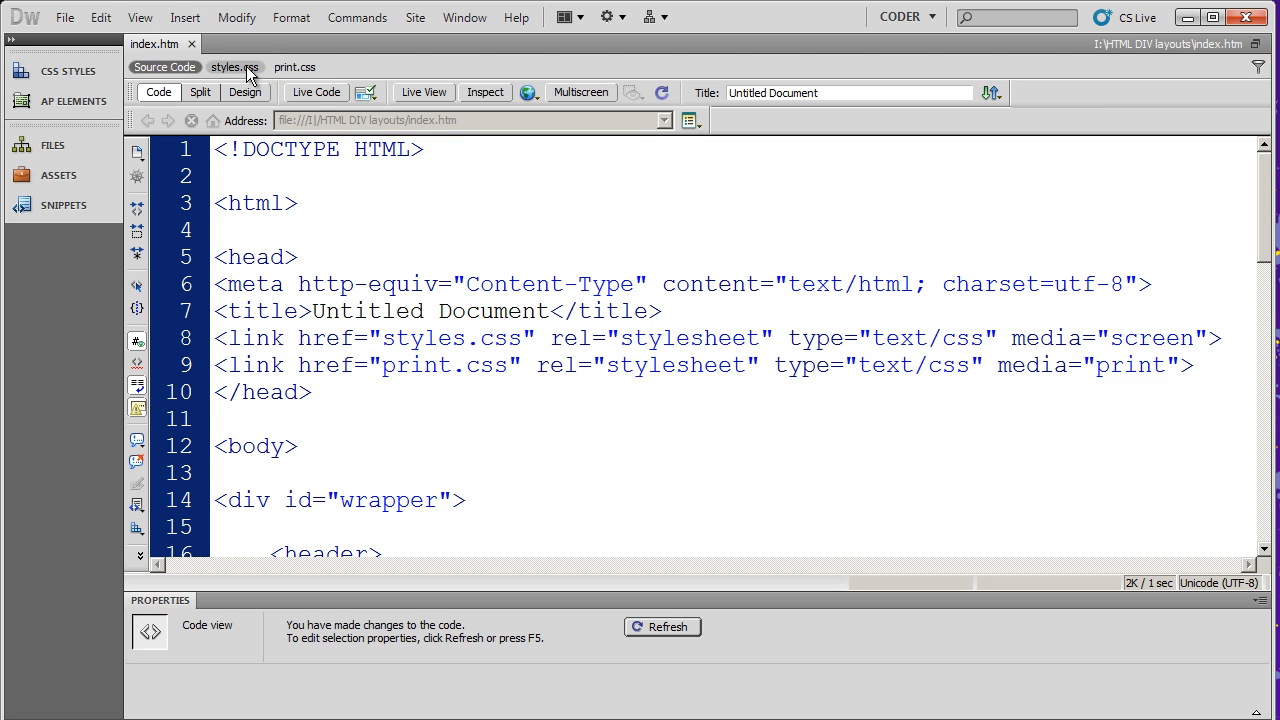
{"action": "left_click", "coordinate": [164, 67]}
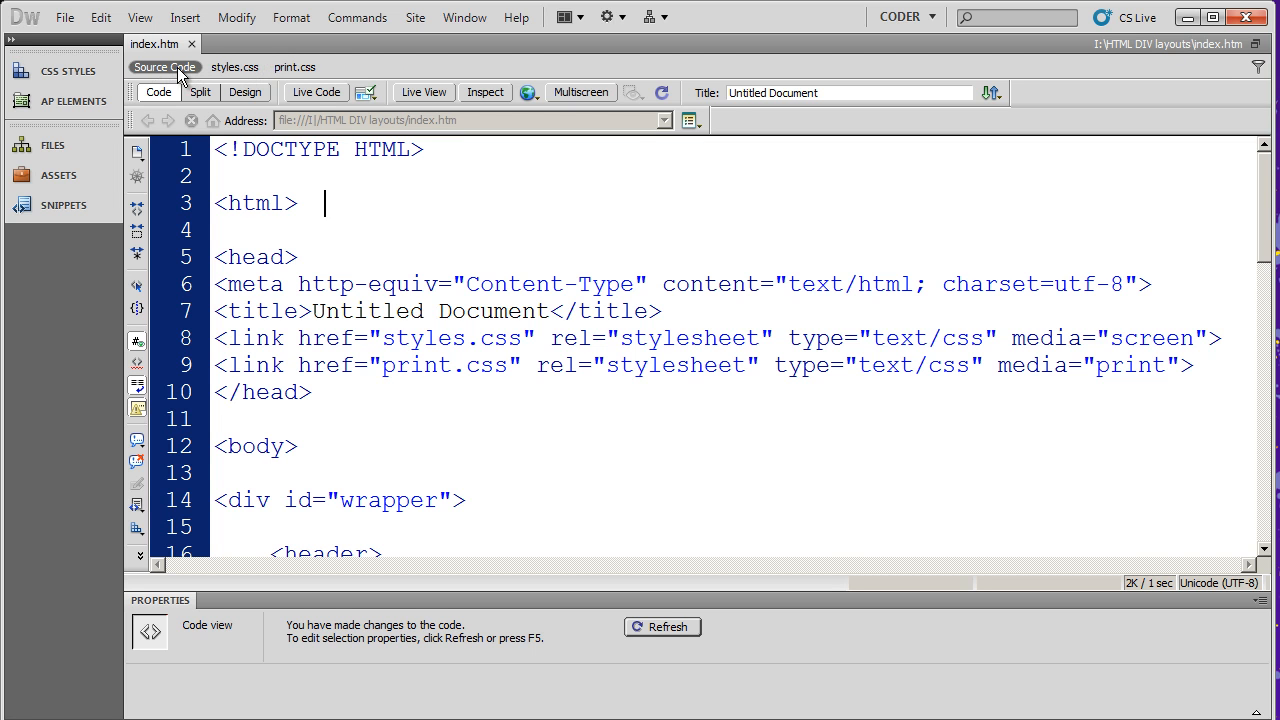
{"action": "mouse_move", "coordinate": [318, 231]}
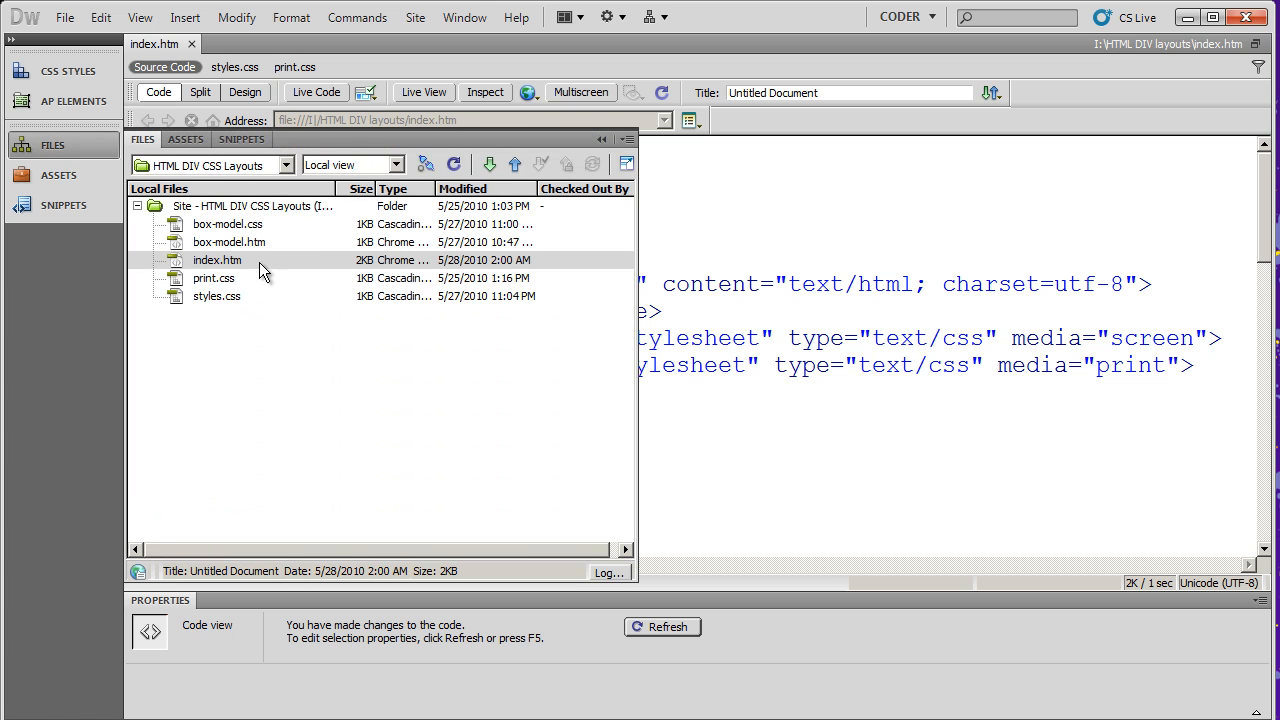
{"action": "left_click", "coordinate": [213, 278]}
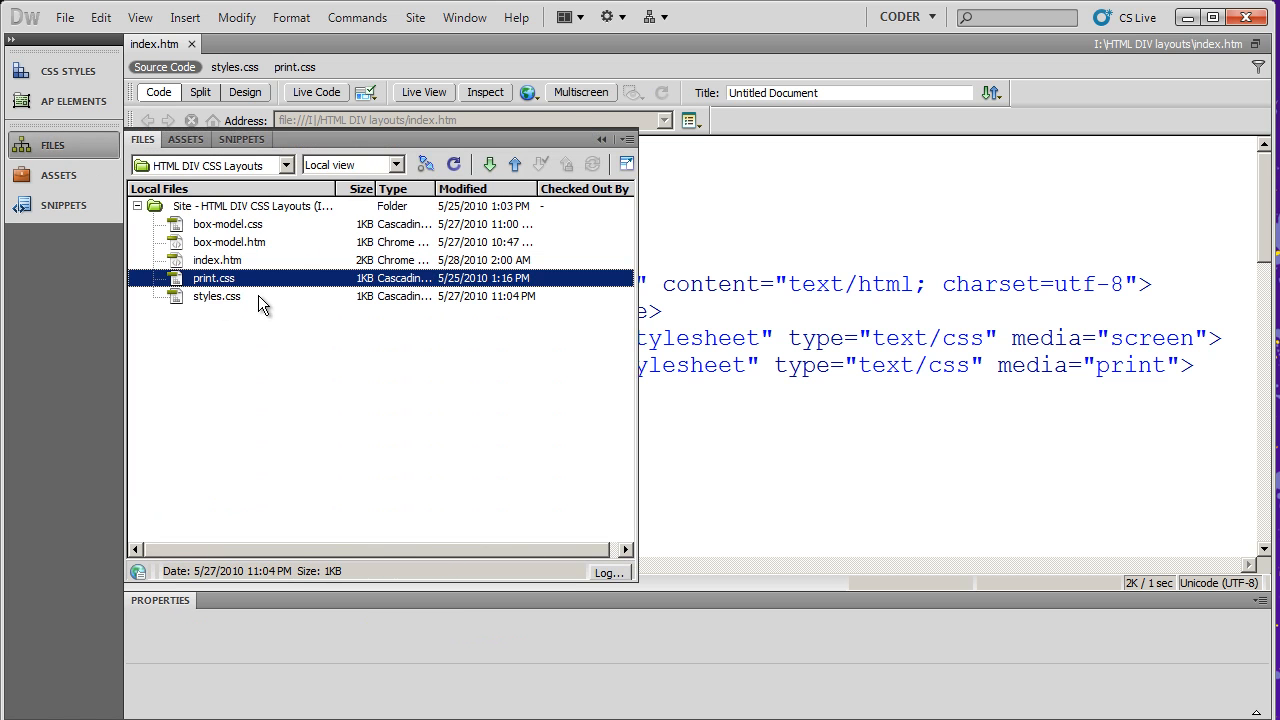
{"action": "left_click", "coordinate": [216, 296]}
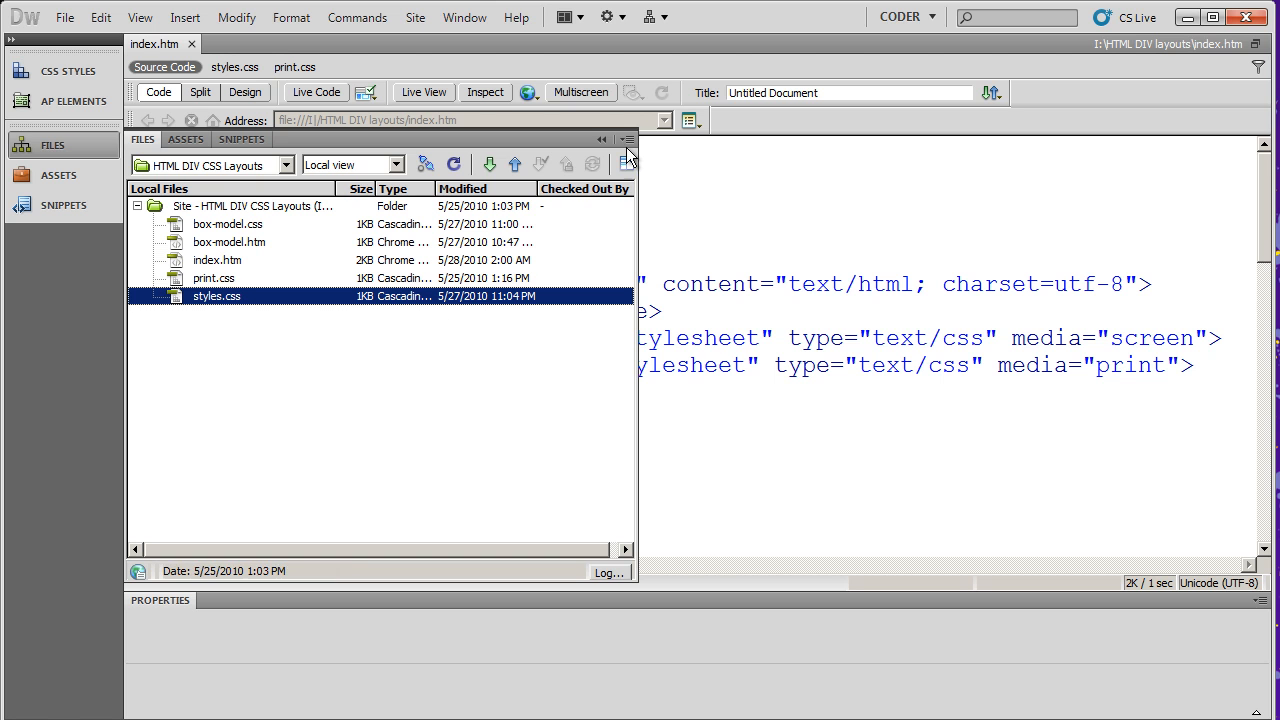
{"action": "left_click", "coordinate": [627, 155]}
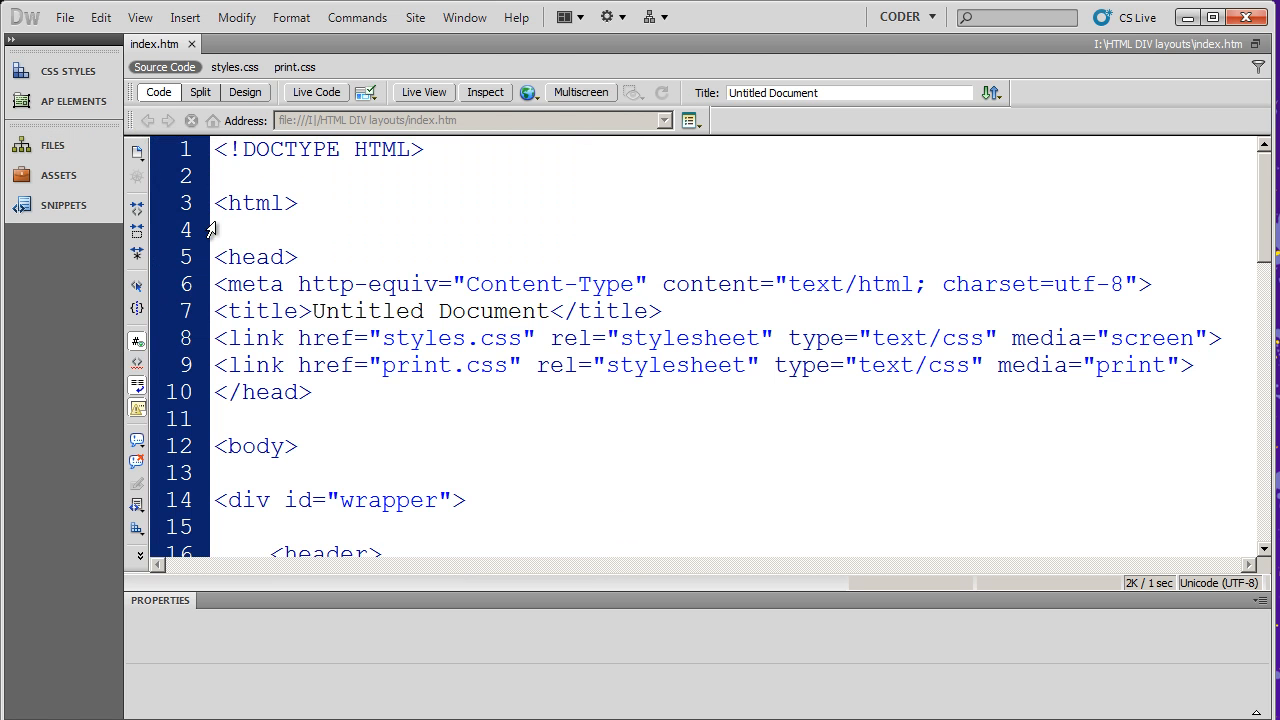
{"action": "left_click", "coordinate": [700, 337]}
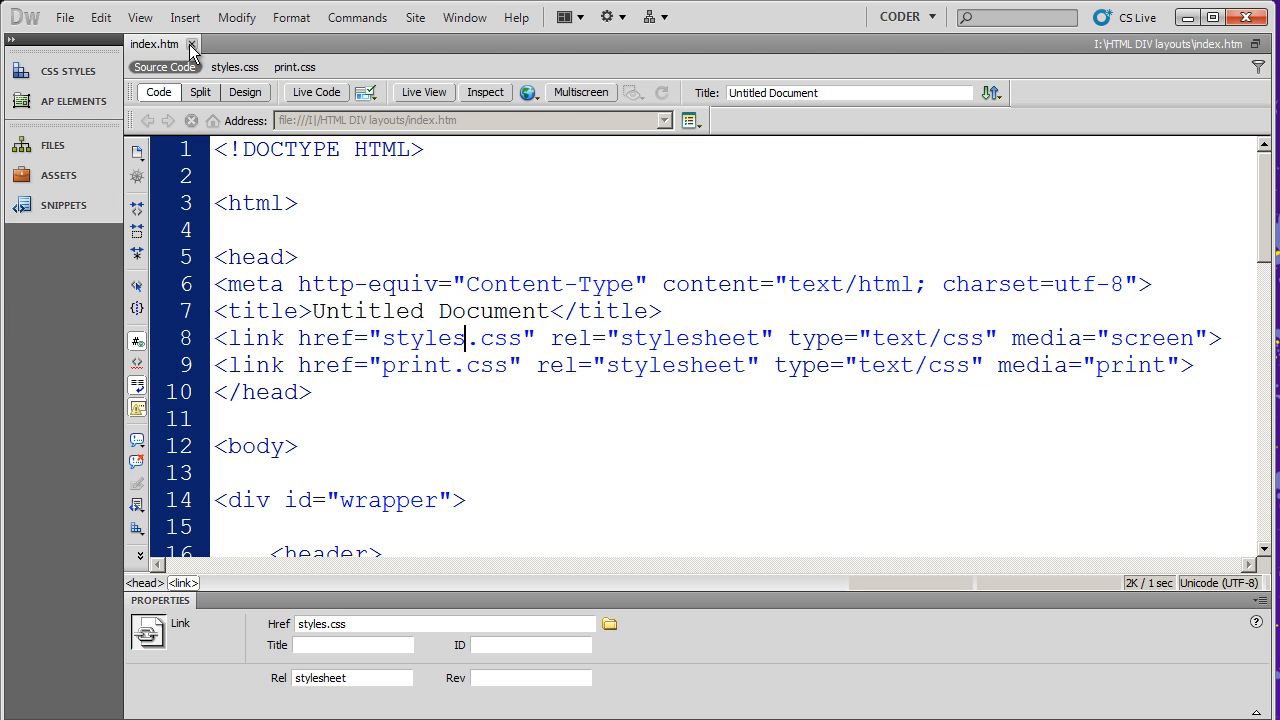
{"action": "left_click", "coordinate": [191, 44]}
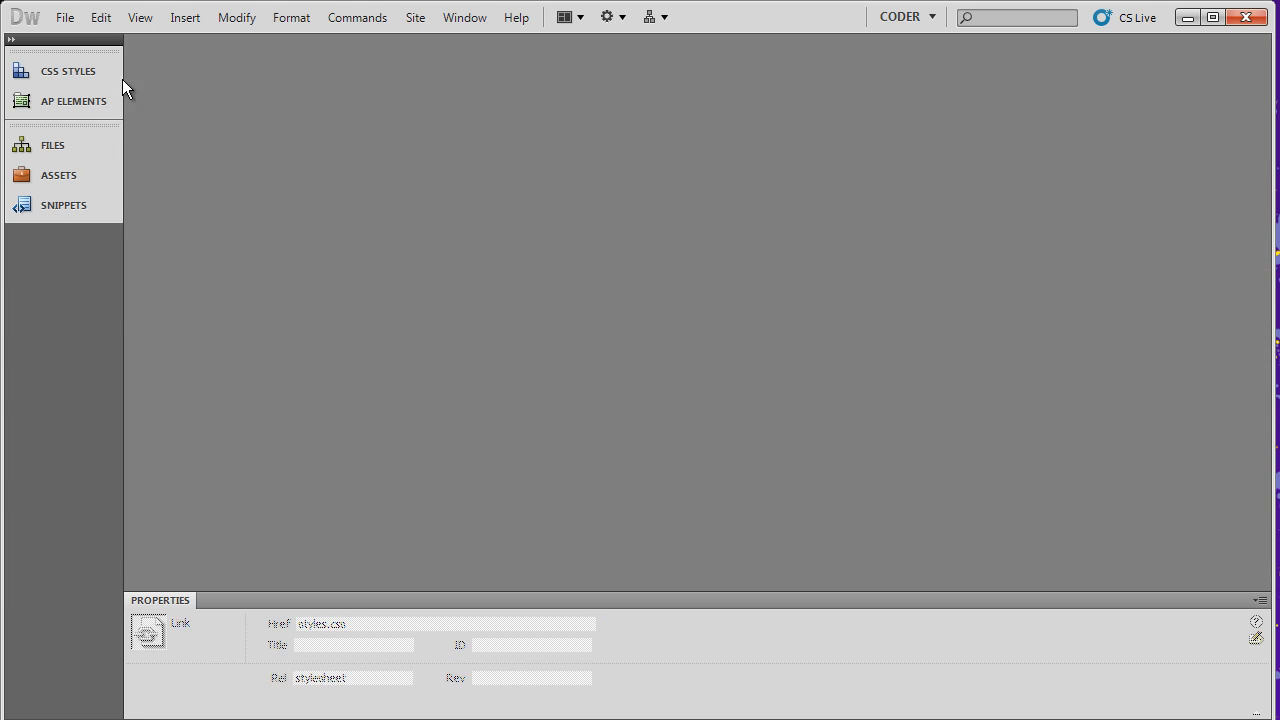
{"action": "left_click", "coordinate": [53, 144]}
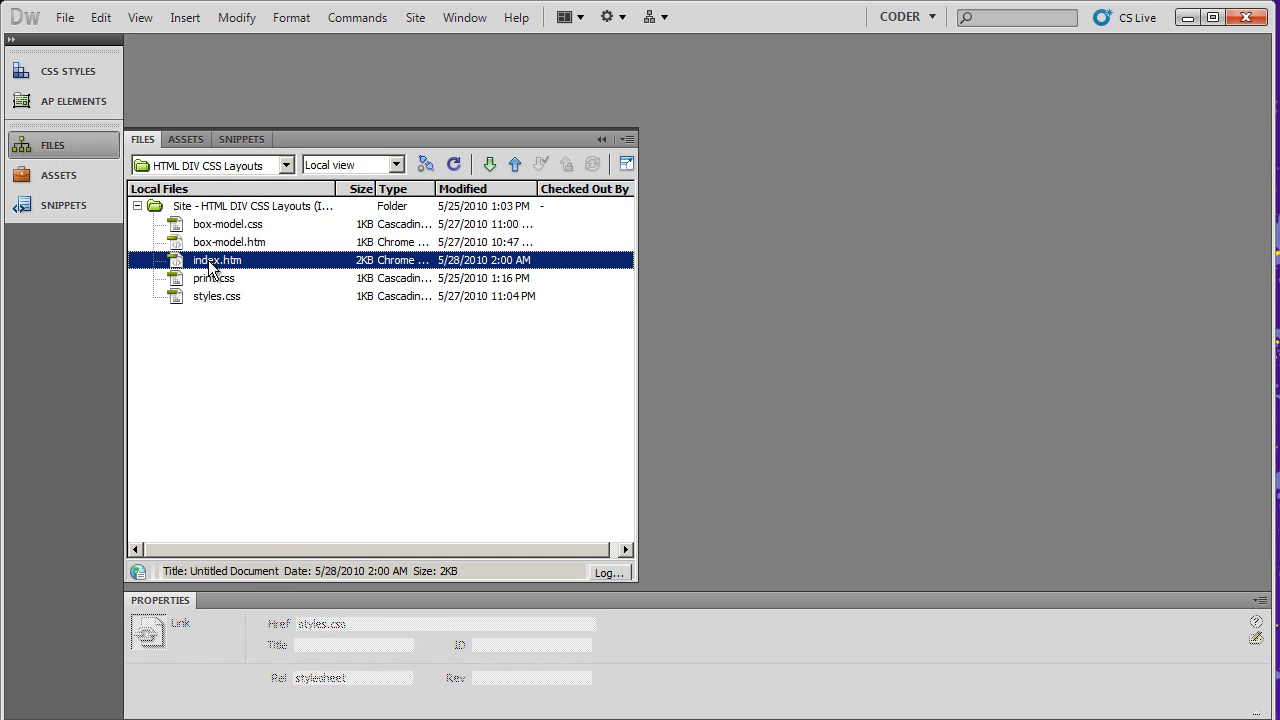
{"action": "double_click", "coordinate": [216, 260]}
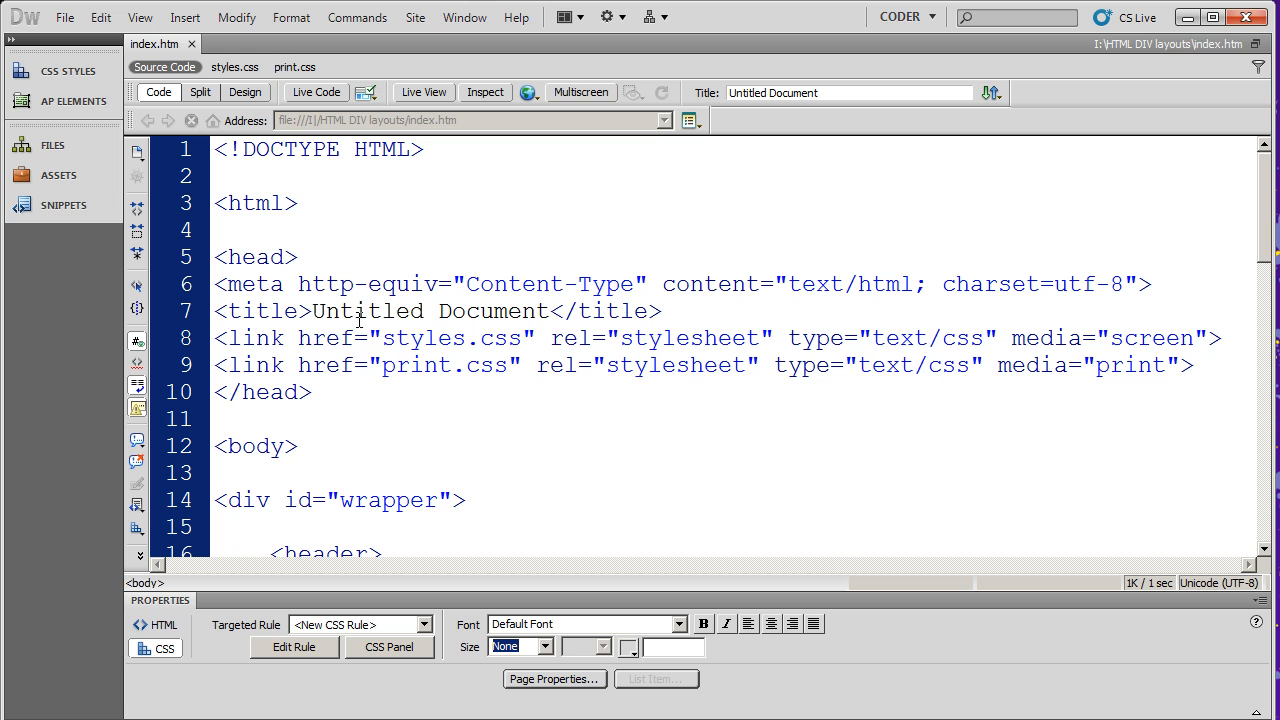
Step: Add a space to Source Code, styles.css and print.css via the Related Files bar
{"action": "left_click", "coordinate": [234, 67]}
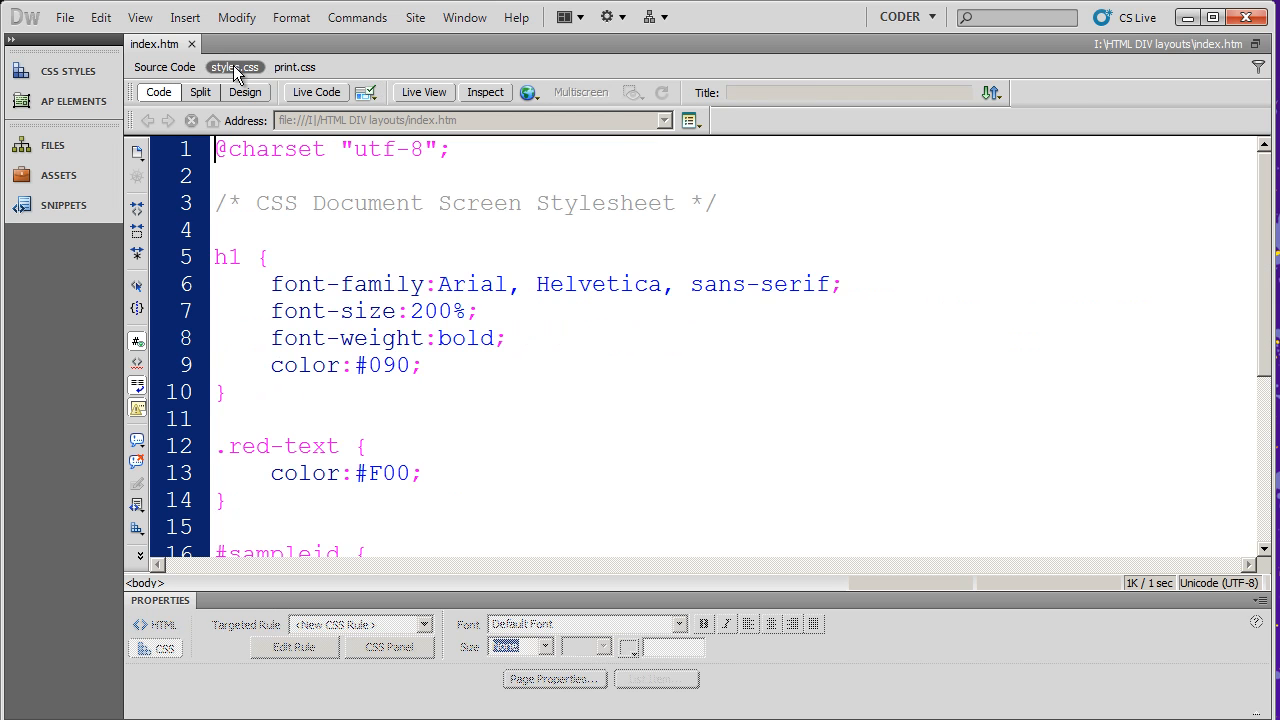
{"action": "left_click", "coordinate": [164, 67]}
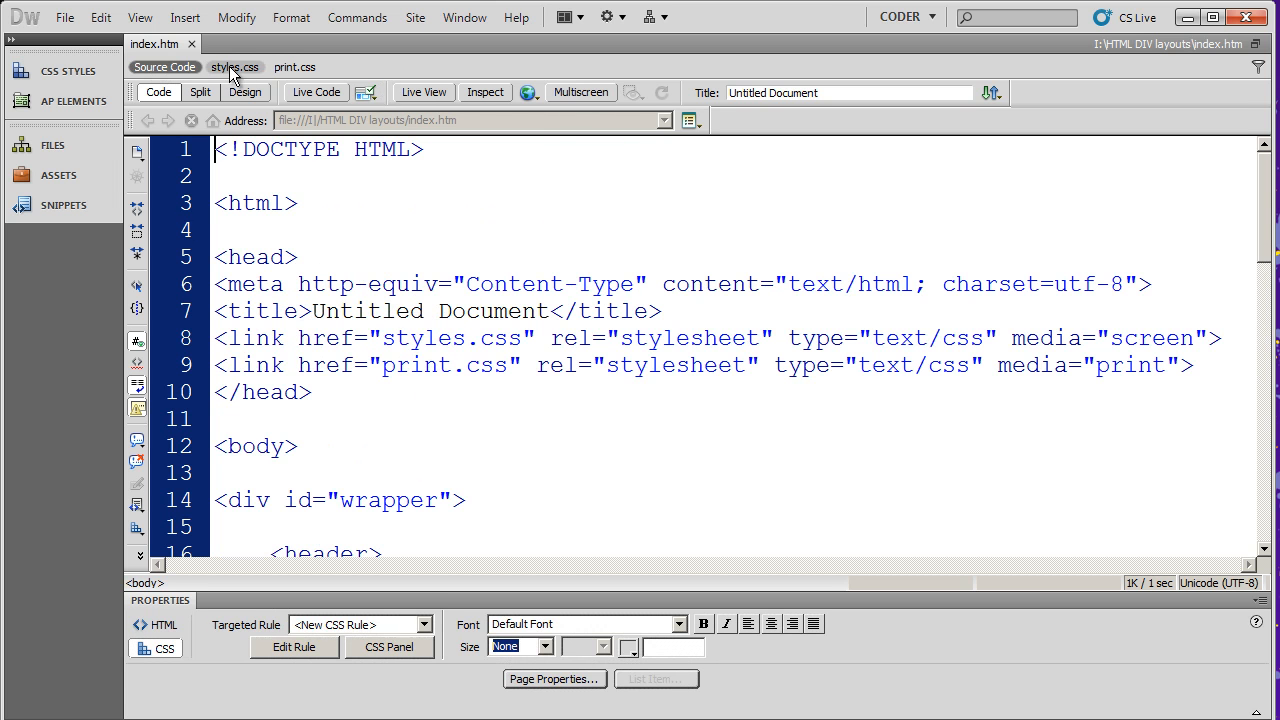
{"action": "left_click", "coordinate": [235, 67]}
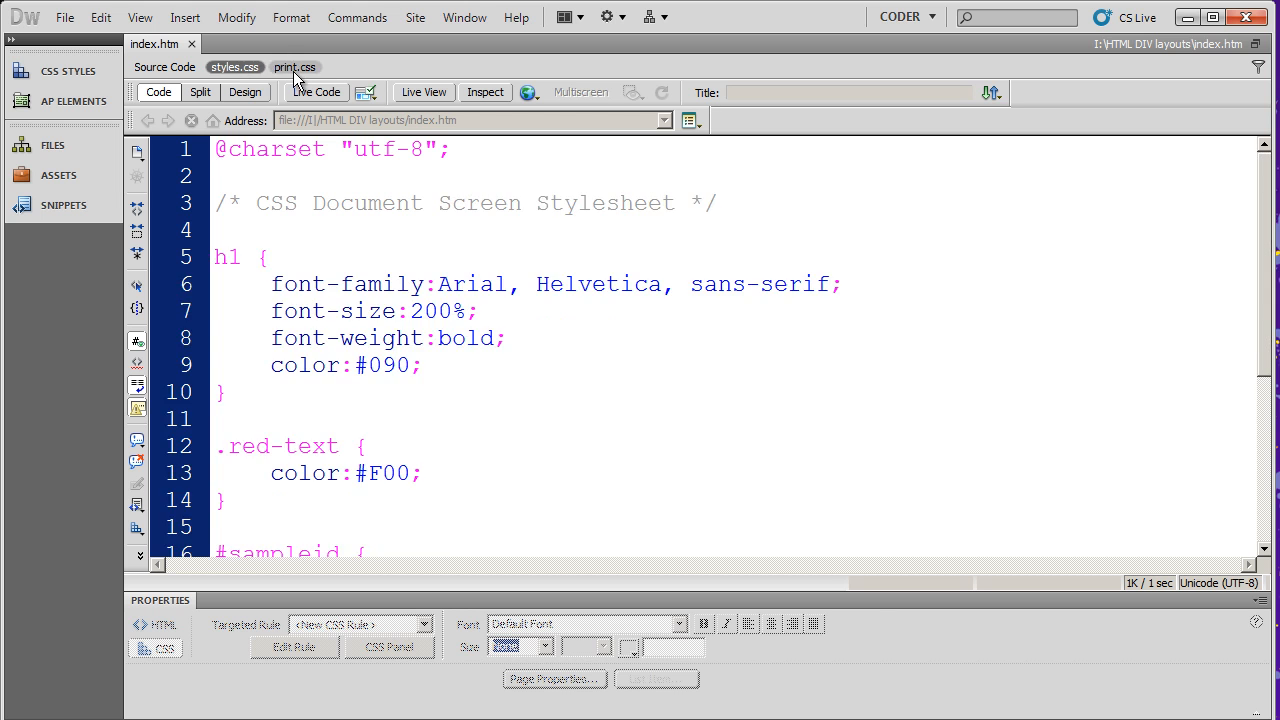
{"action": "left_click", "coordinate": [294, 67]}
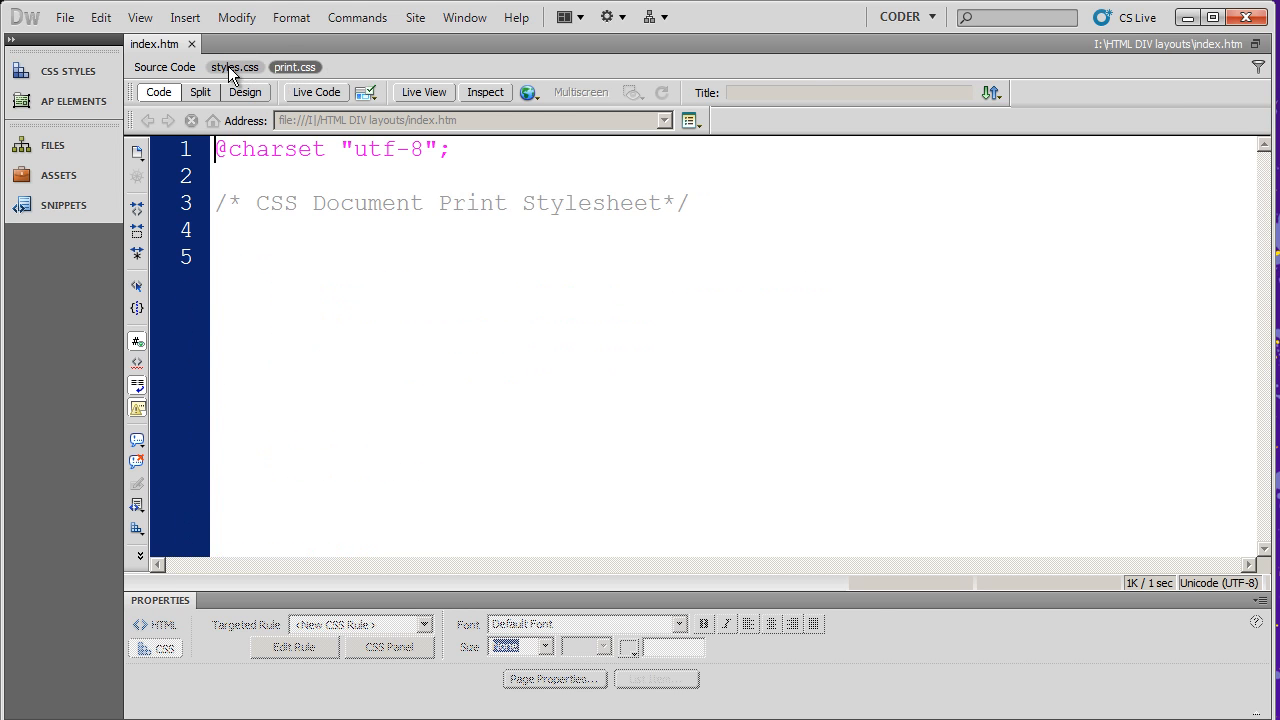
{"action": "left_click", "coordinate": [164, 66]}
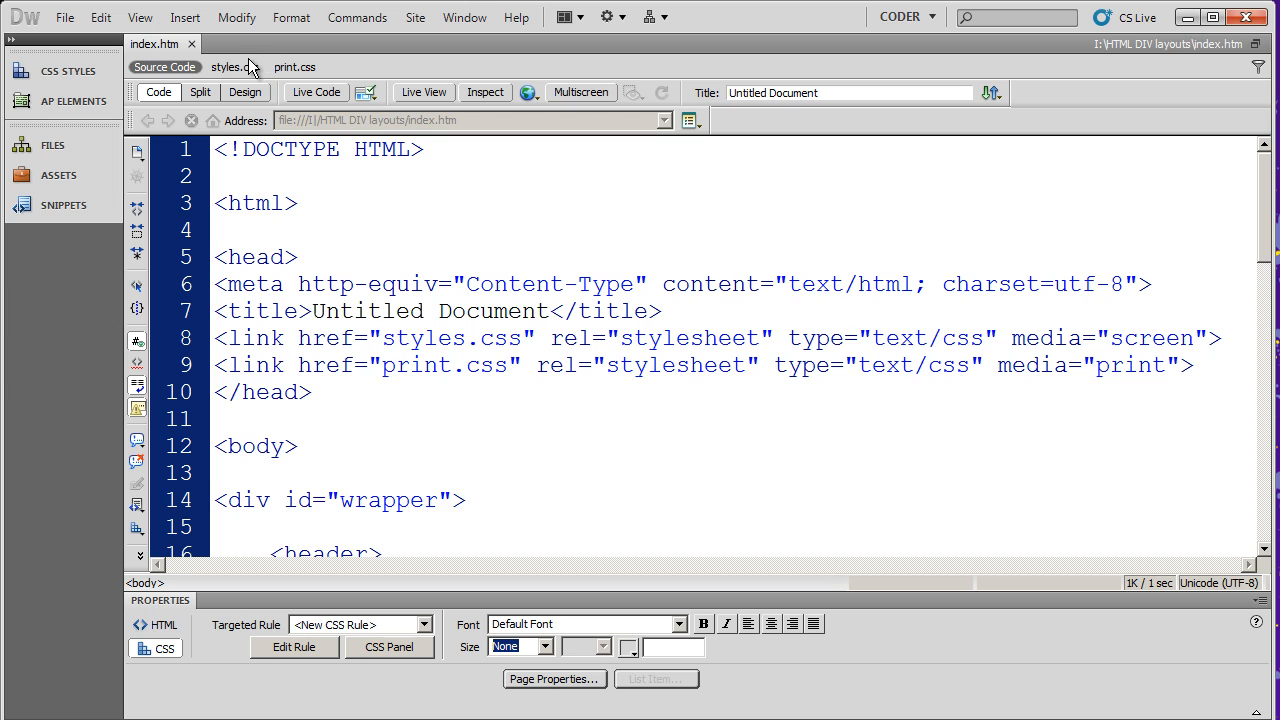
{"action": "left_click", "coordinate": [233, 66]}
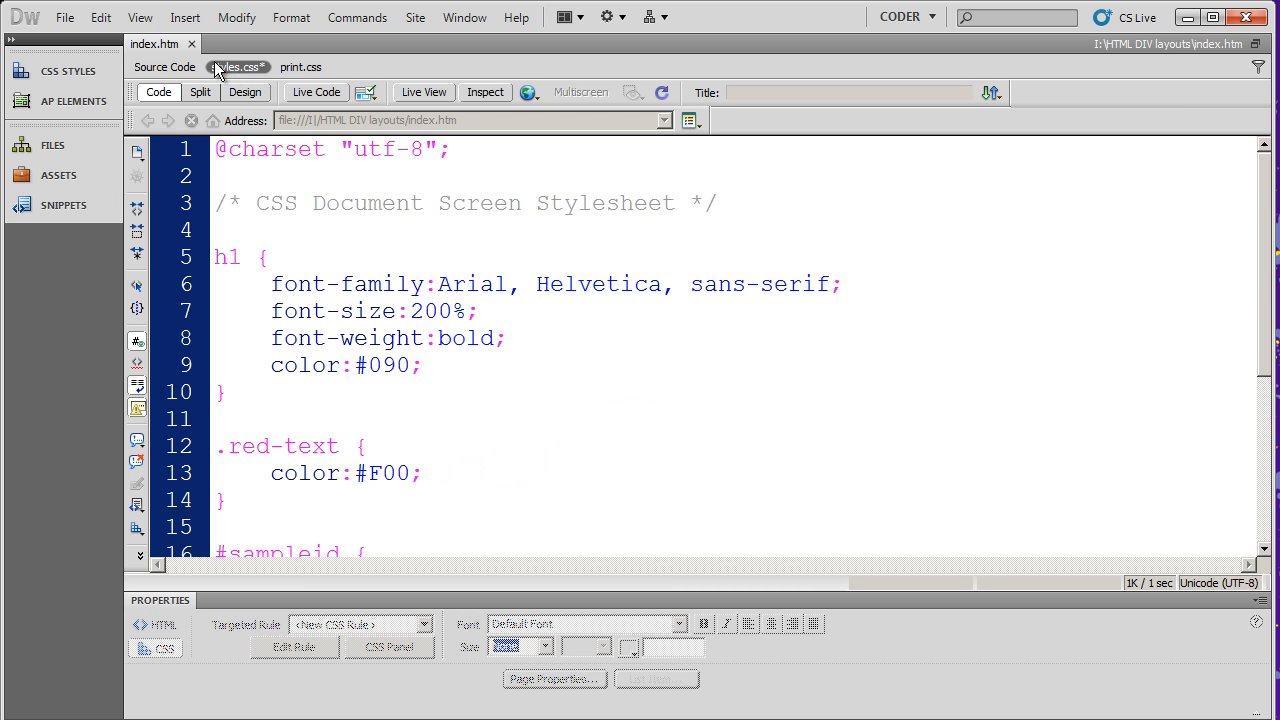
{"action": "left_click", "coordinate": [300, 67]}
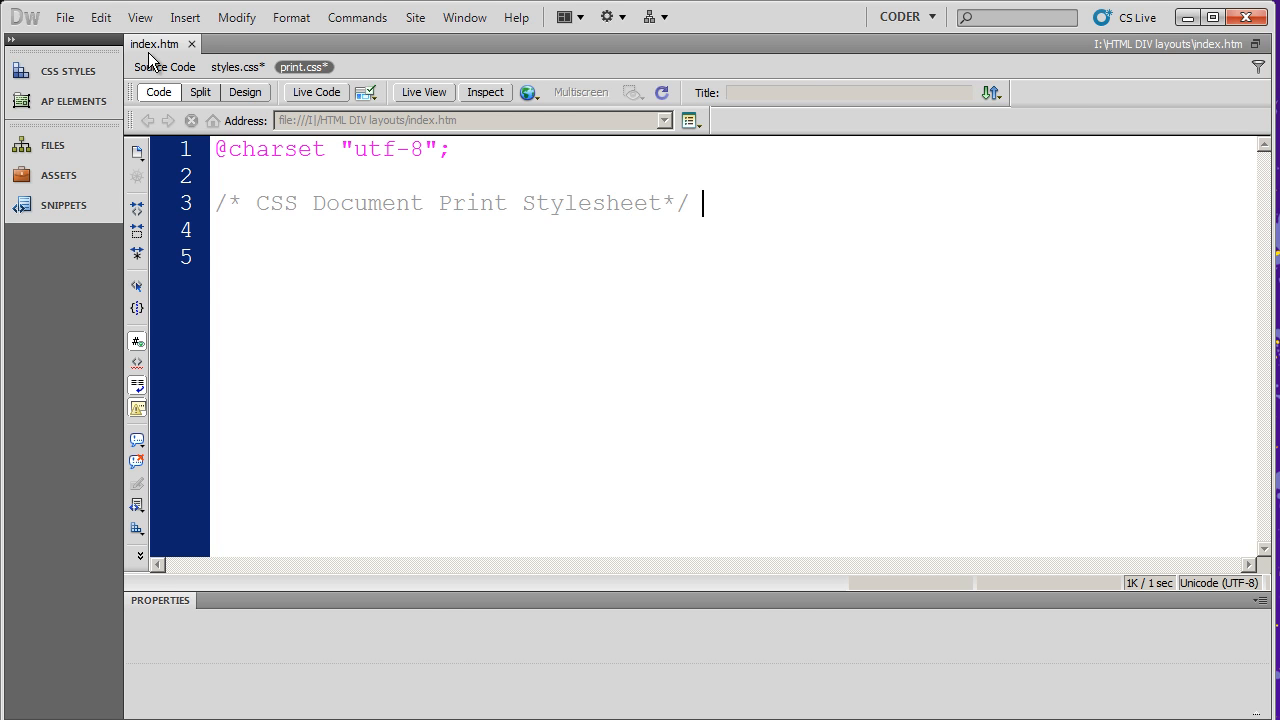
{"action": "left_click", "coordinate": [165, 66]}
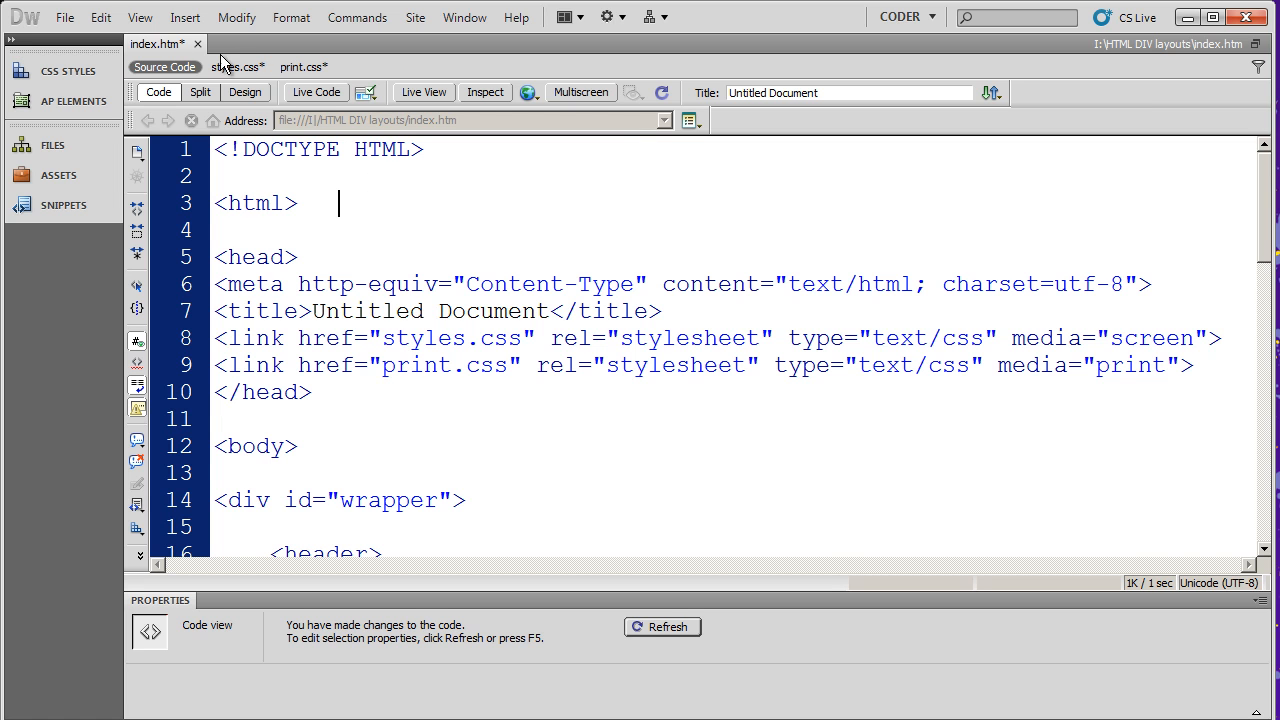
{"action": "mouse_move", "coordinate": [237, 66]}
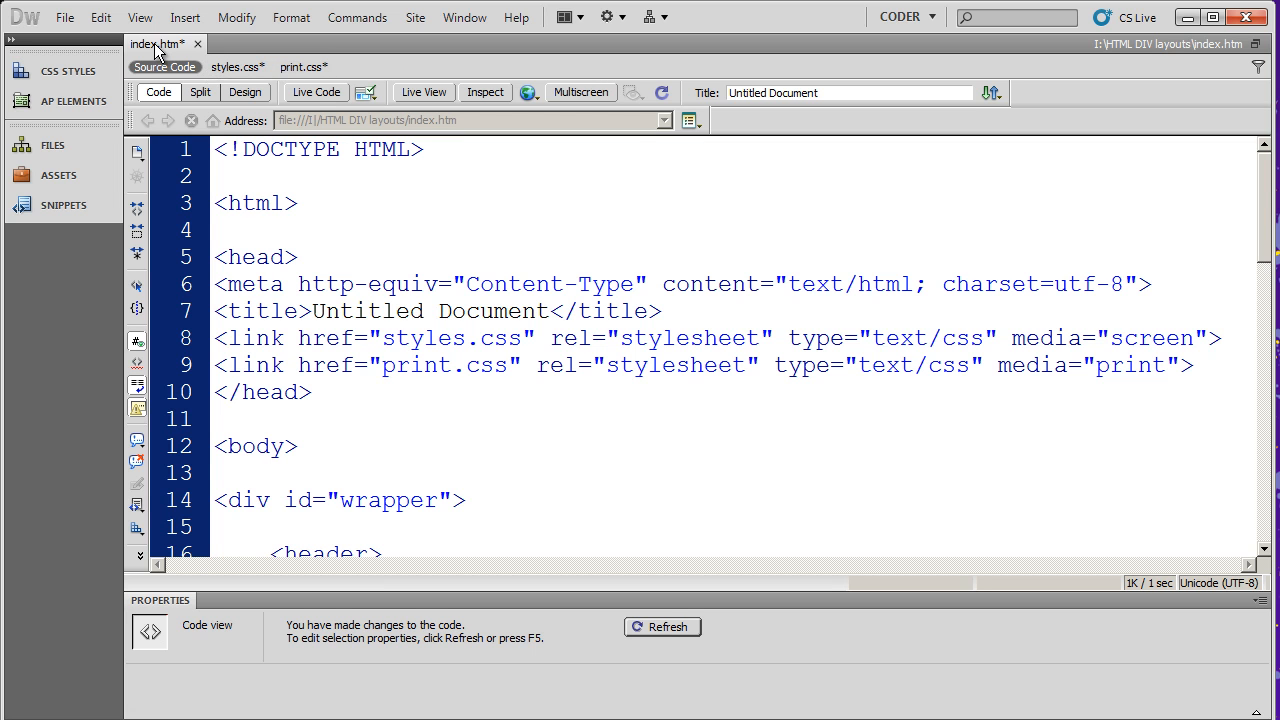
Step: Choose Save All from the document tab menu, then return to Source Code
{"action": "right_click", "coordinate": [160, 43]}
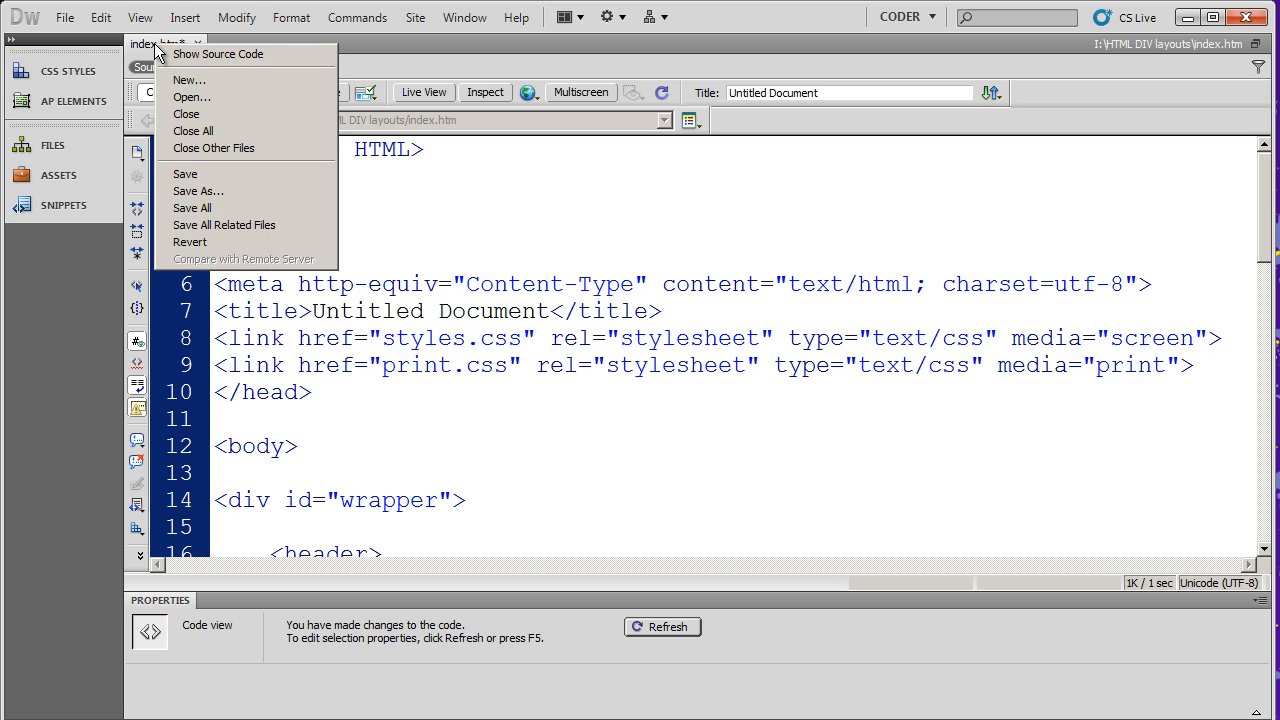
{"action": "mouse_move", "coordinate": [192, 208]}
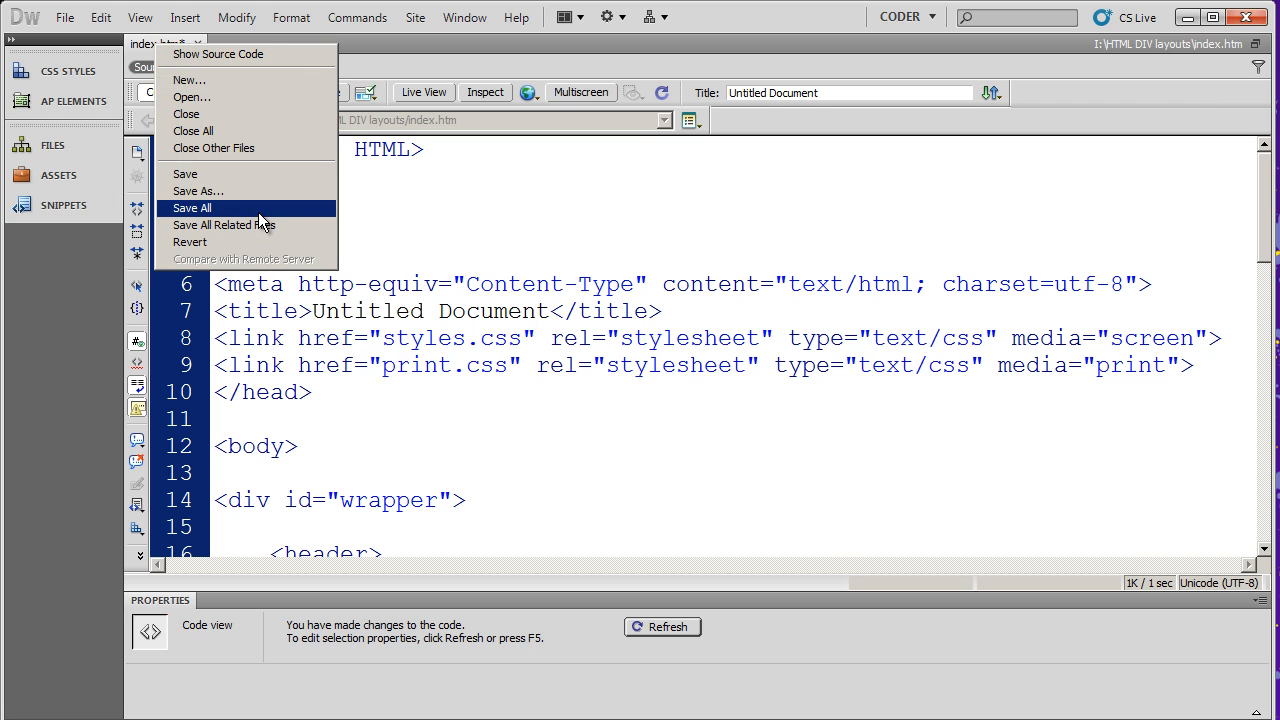
{"action": "left_click", "coordinate": [192, 208]}
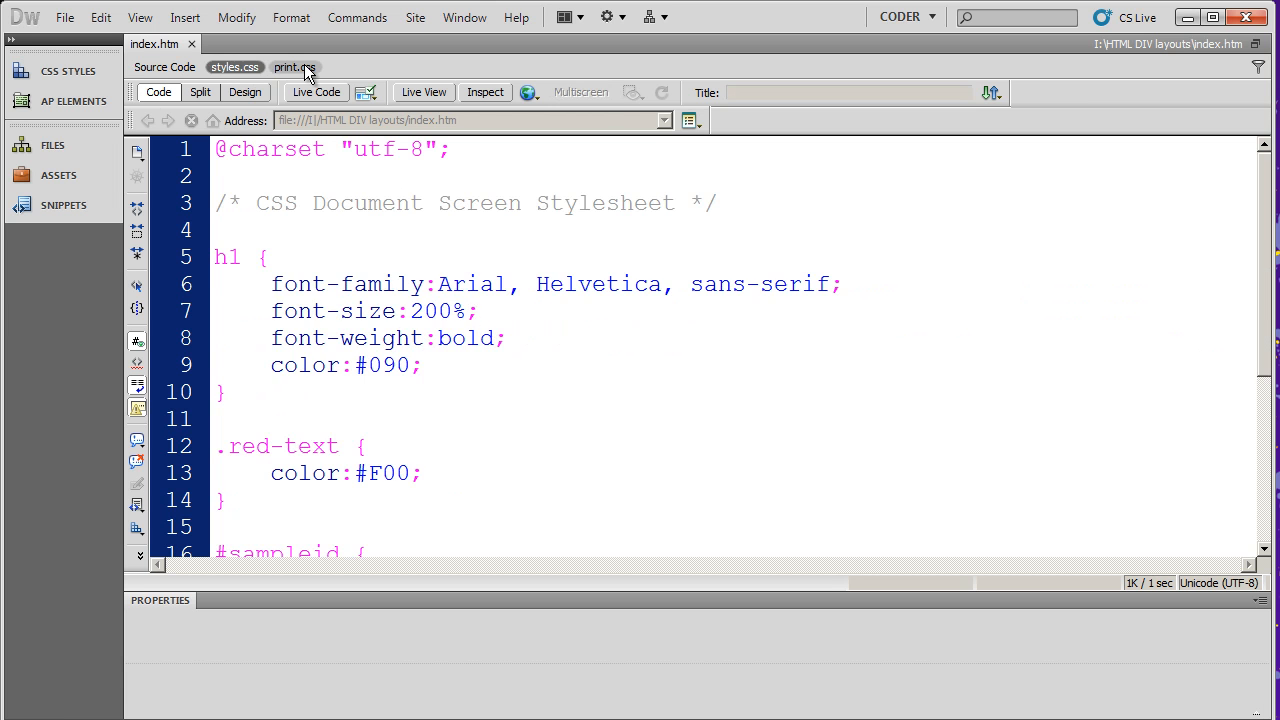
{"action": "left_click", "coordinate": [164, 67]}
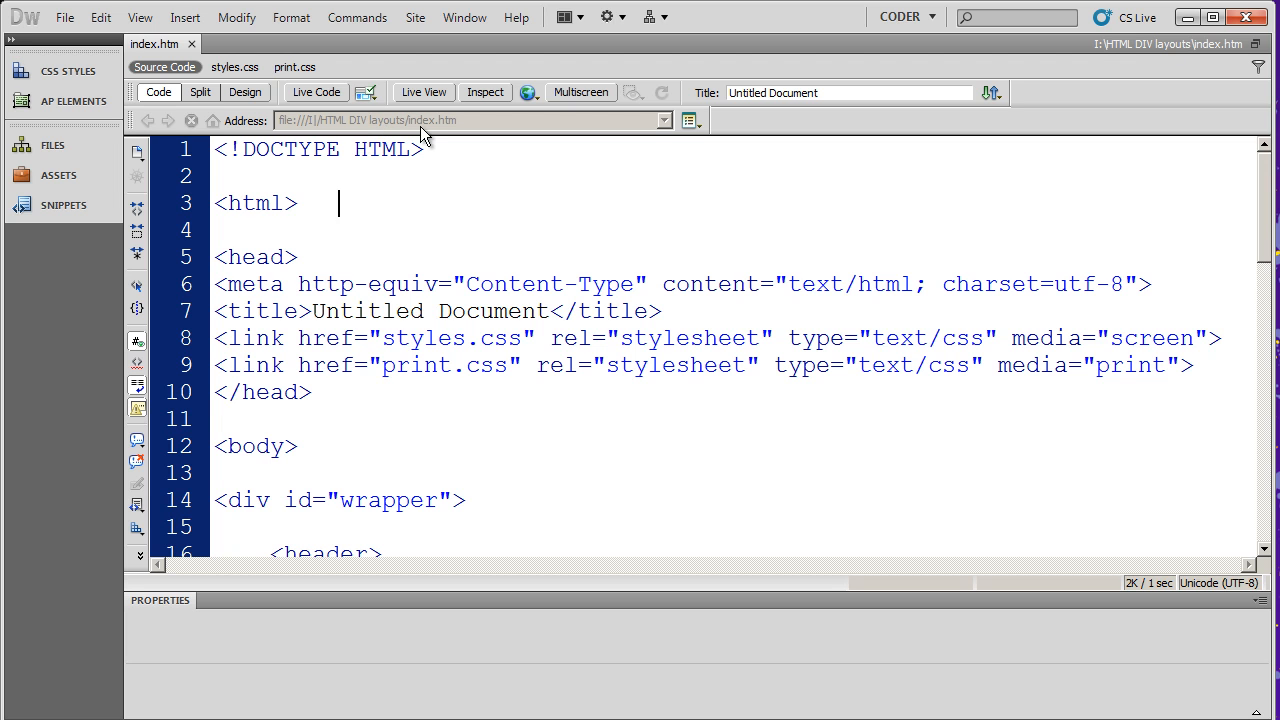
{"action": "mouse_move", "coordinate": [560, 184]}
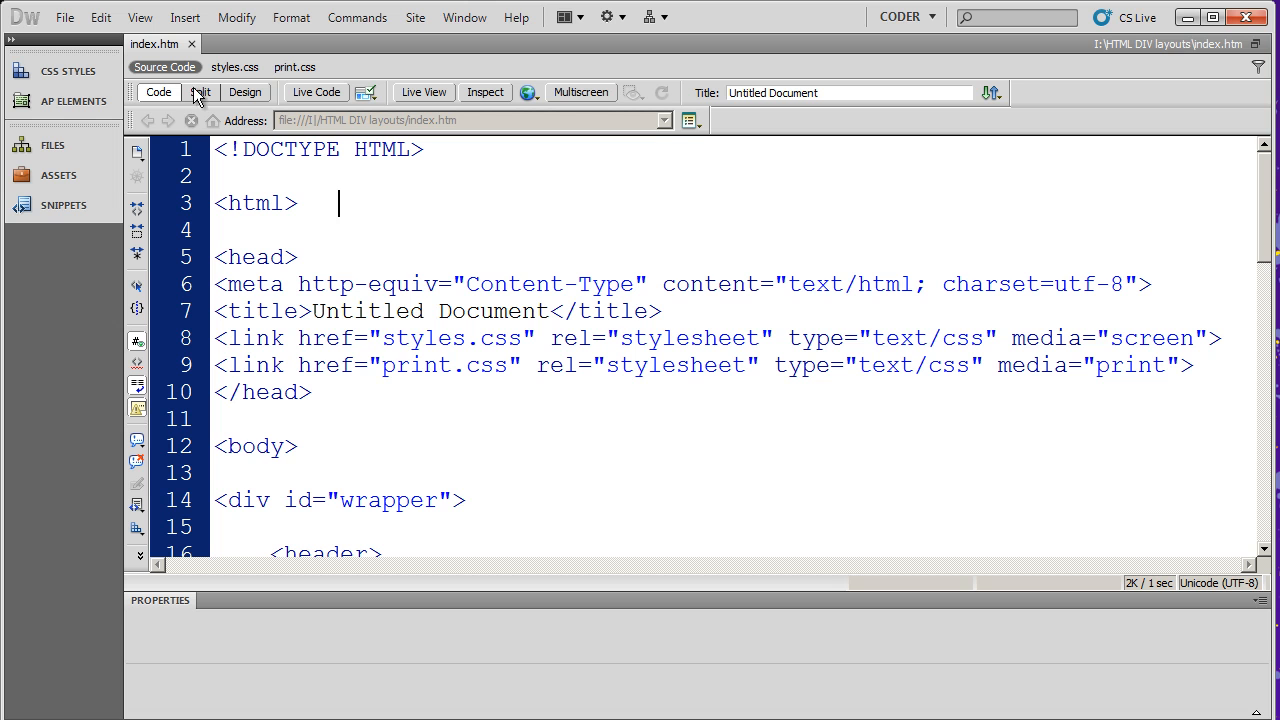
{"action": "mouse_move", "coordinate": [210, 100]}
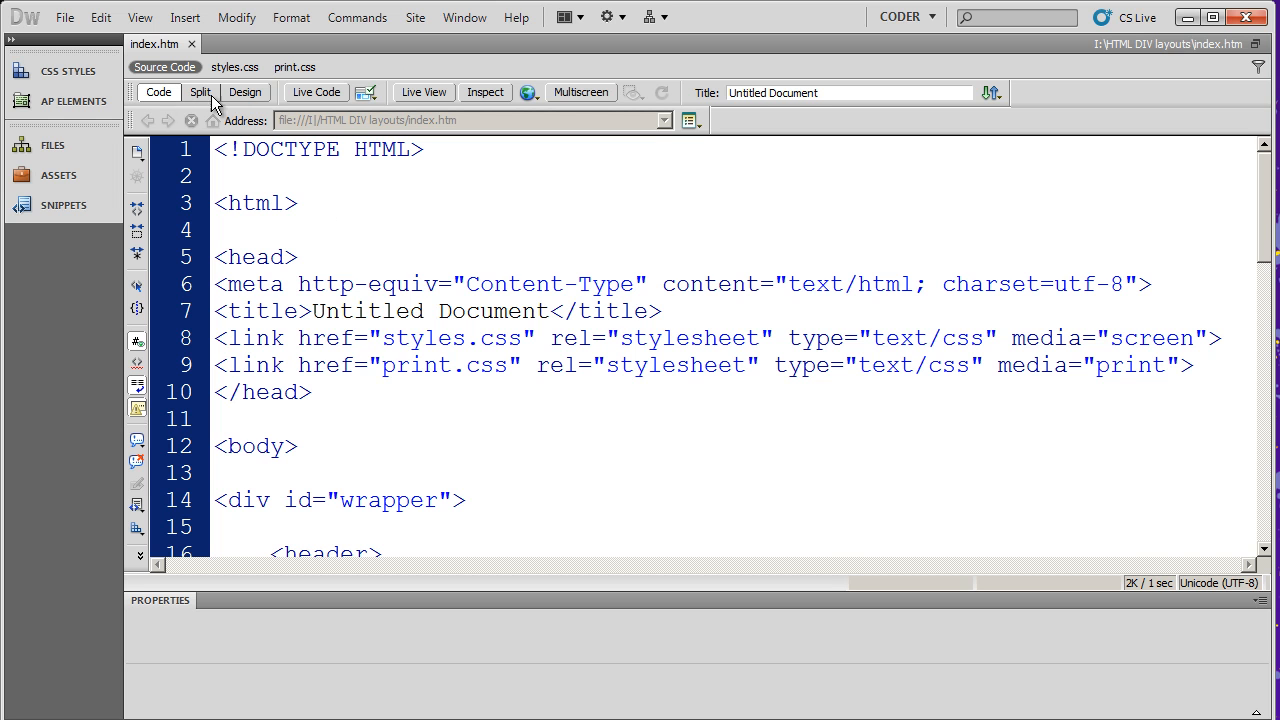
{"action": "left_click", "coordinate": [158, 92]}
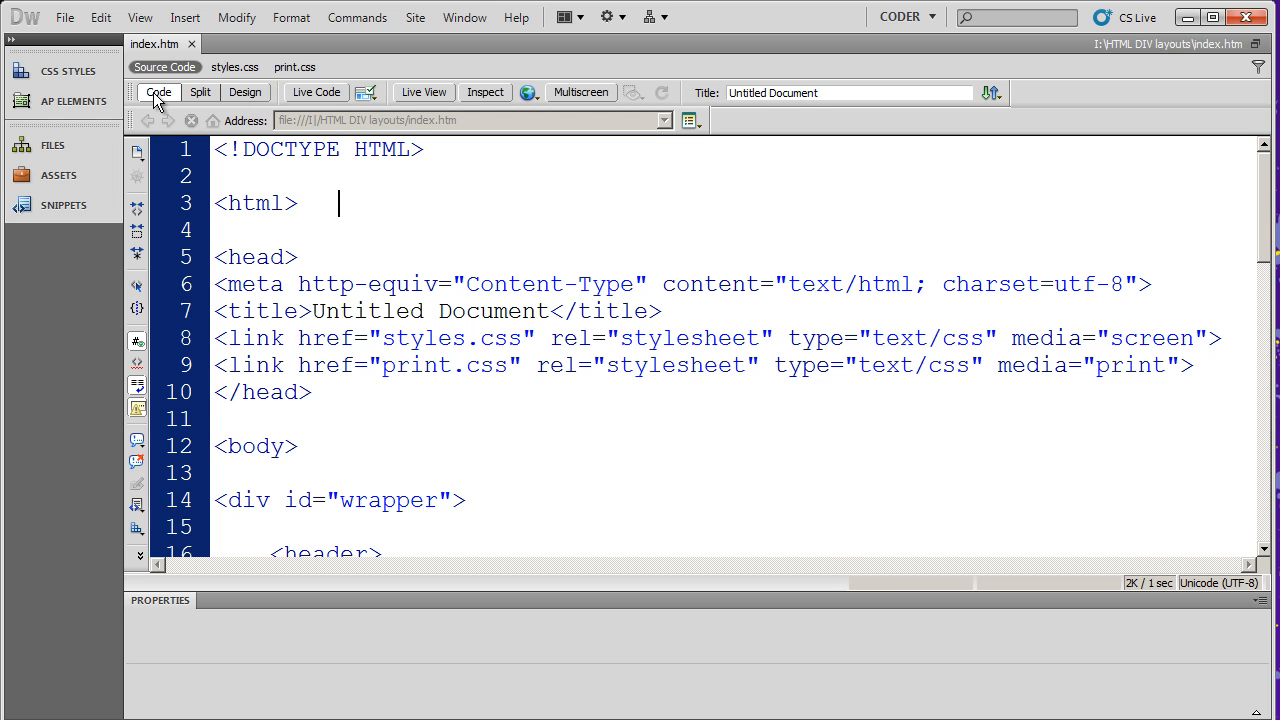
{"action": "left_click", "coordinate": [245, 92]}
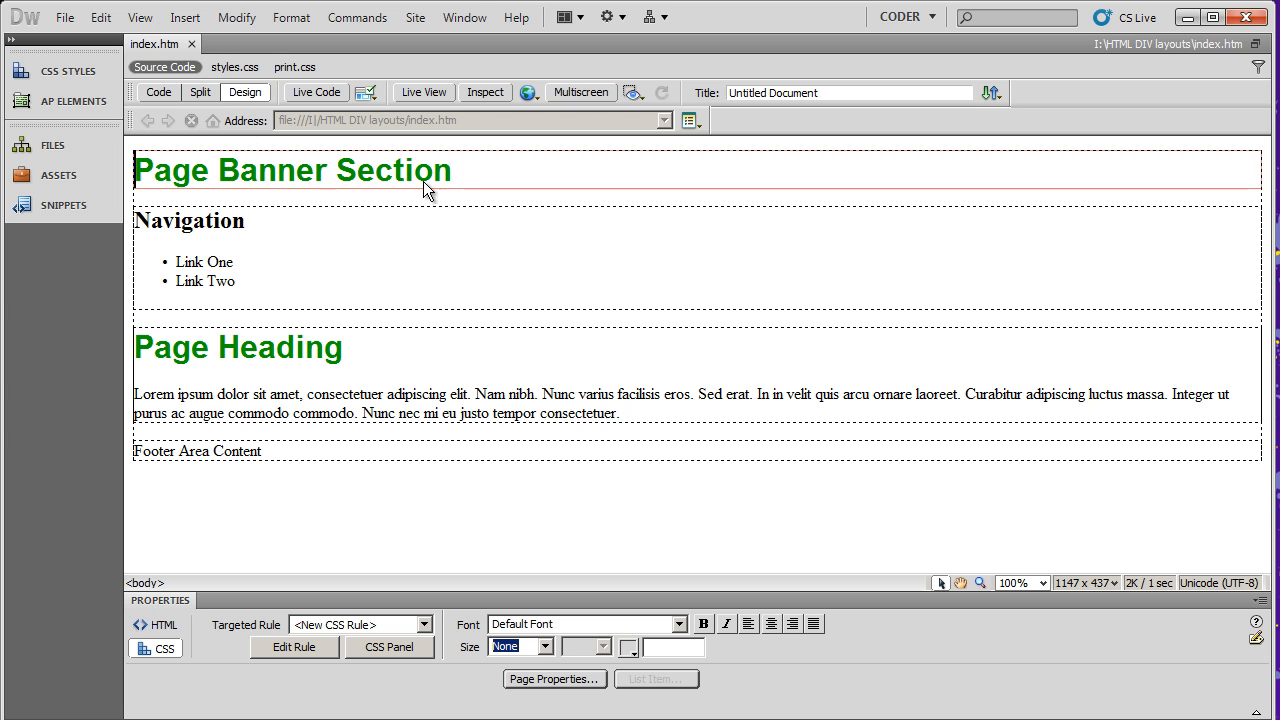
{"action": "left_click", "coordinate": [215, 169]}
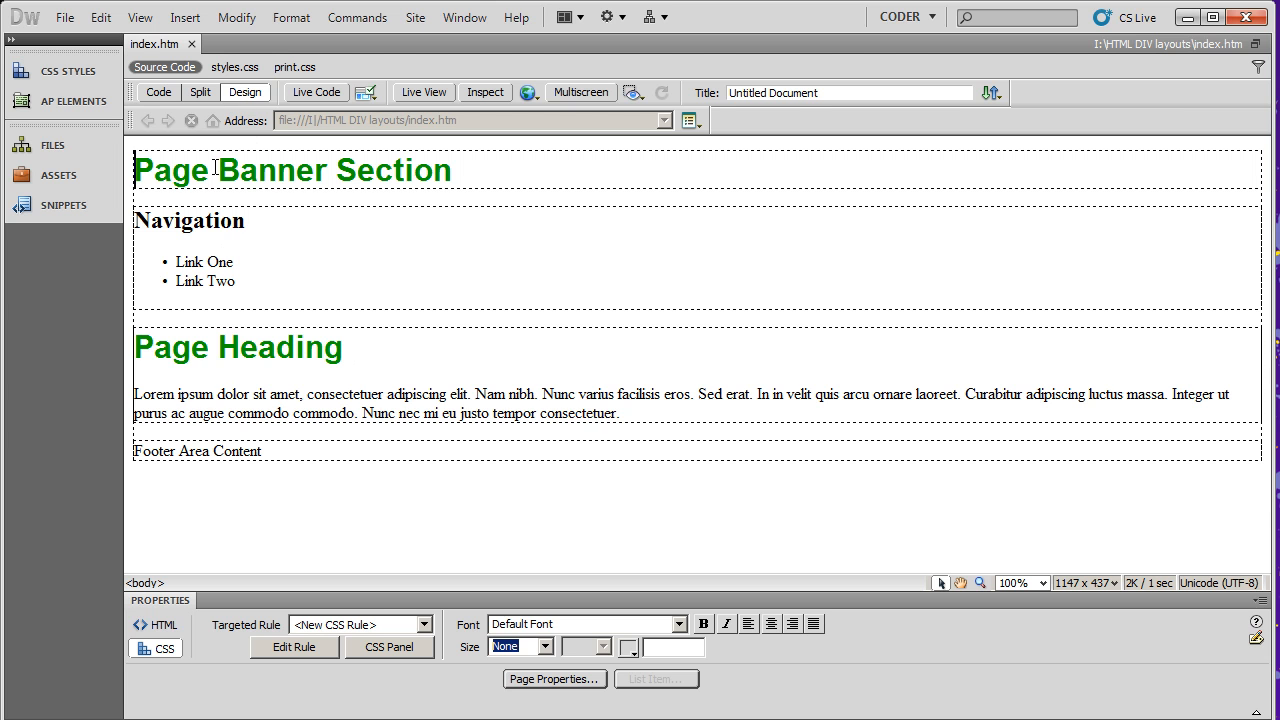
{"action": "left_click", "coordinate": [158, 92]}
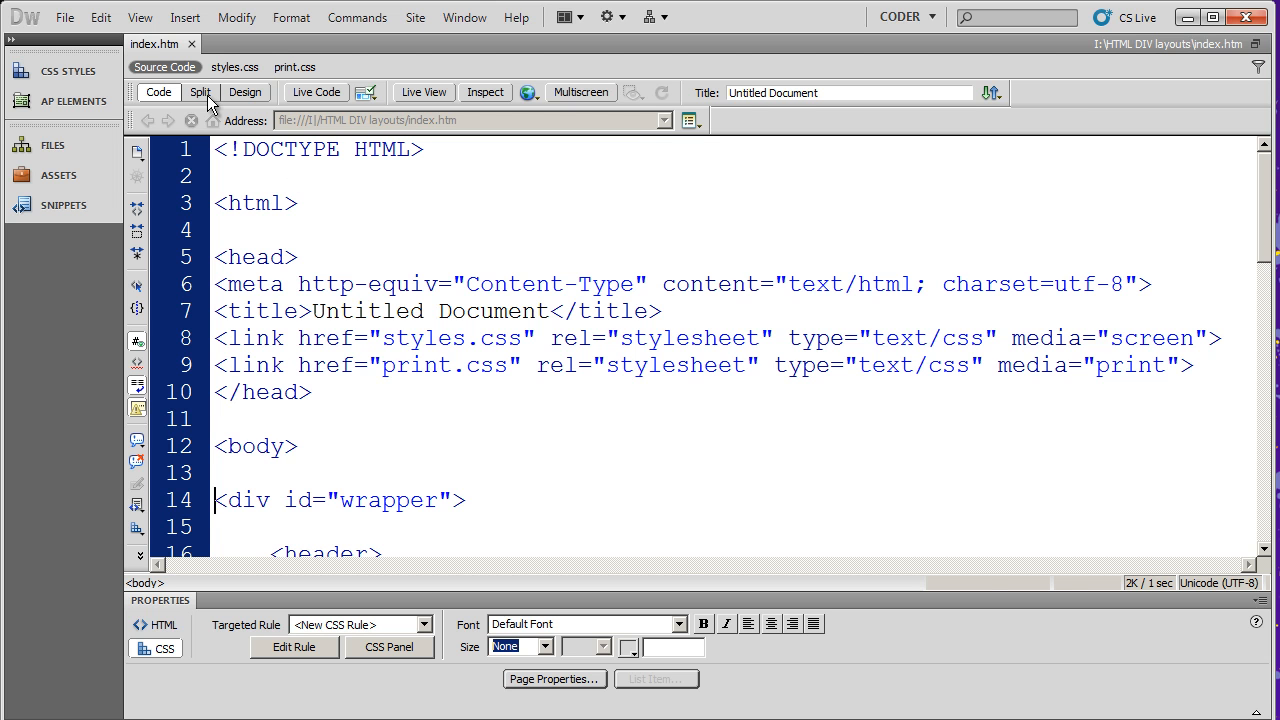
{"action": "left_click", "coordinate": [200, 92]}
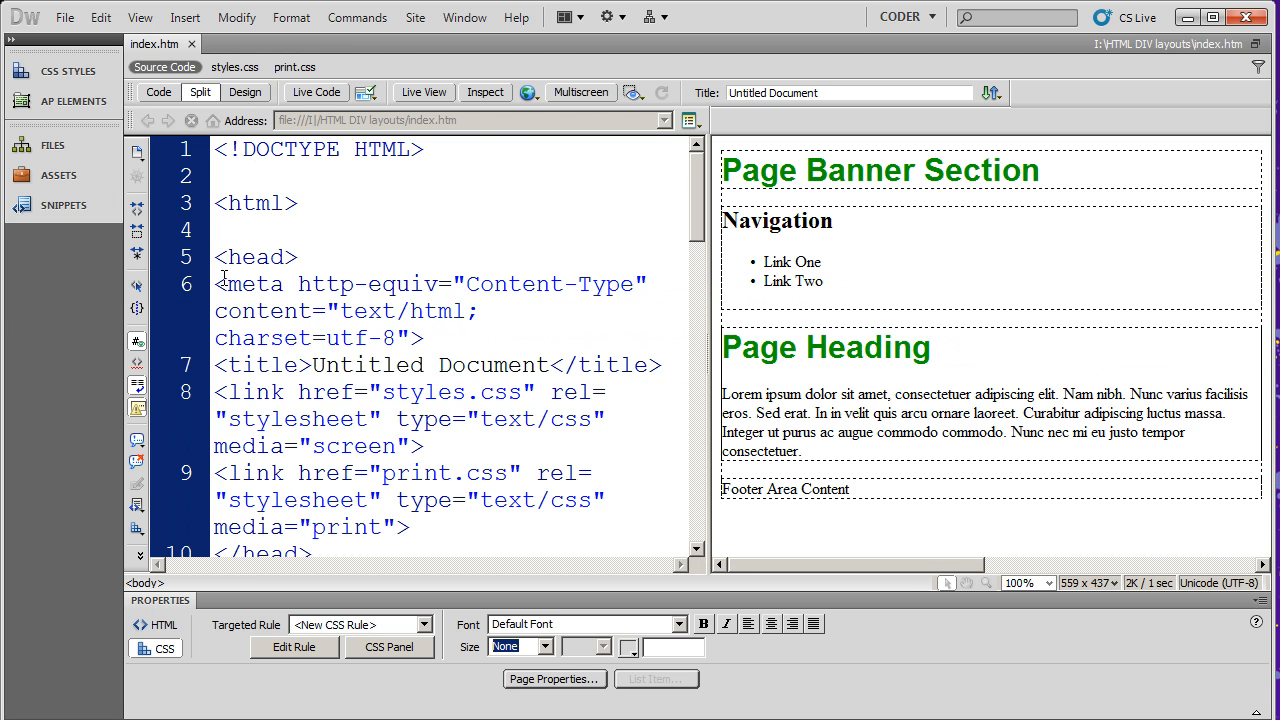
{"action": "mouse_move", "coordinate": [840, 520]}
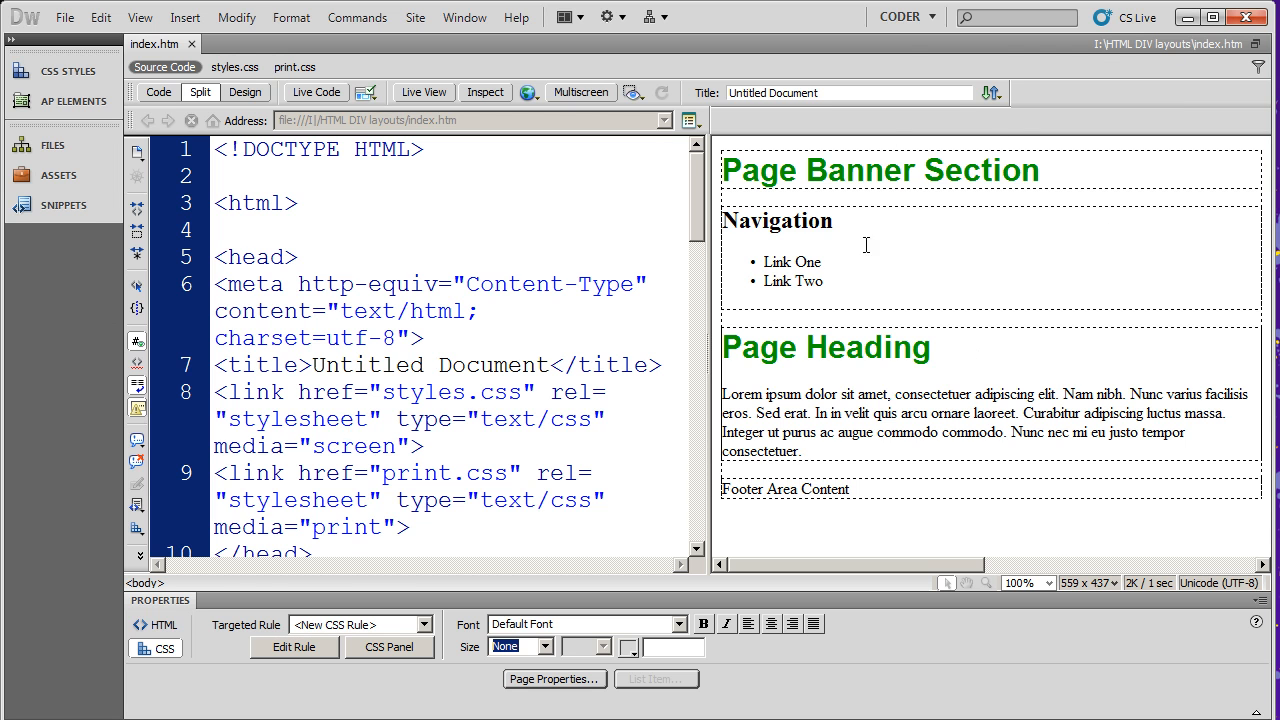
{"action": "left_click", "coordinate": [790, 261]}
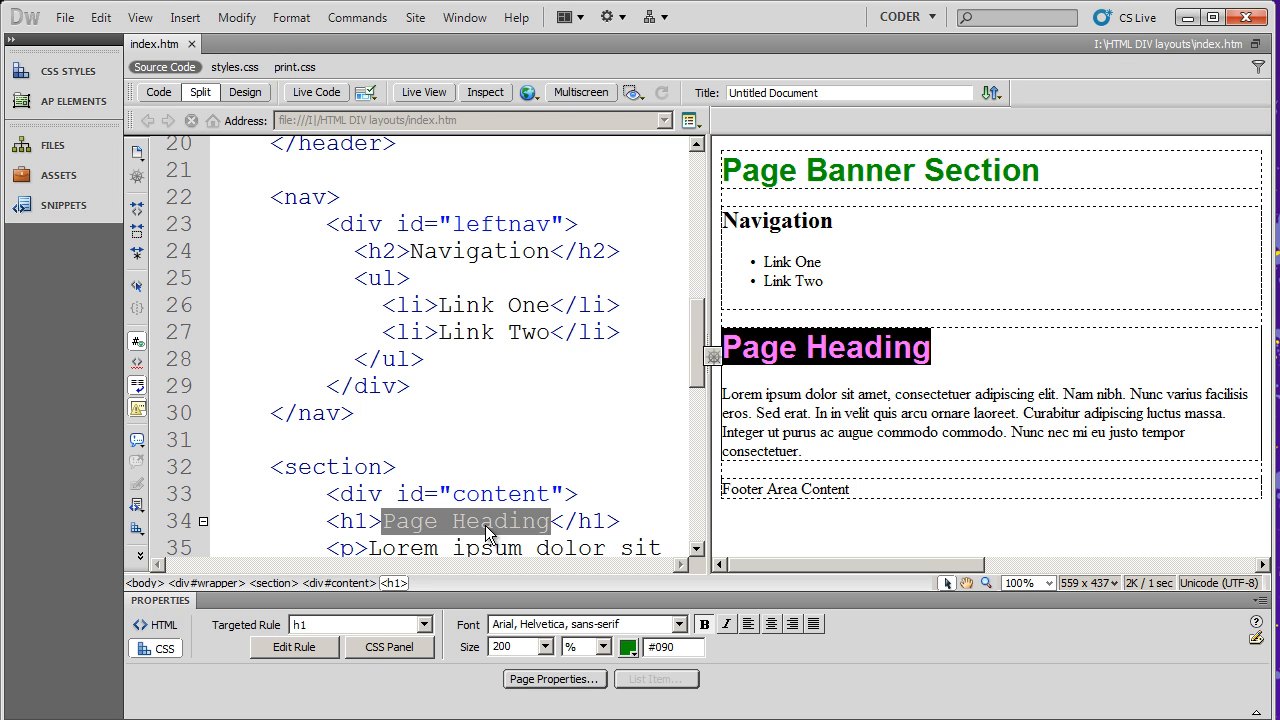
{"action": "mouse_move", "coordinate": [472, 532]}
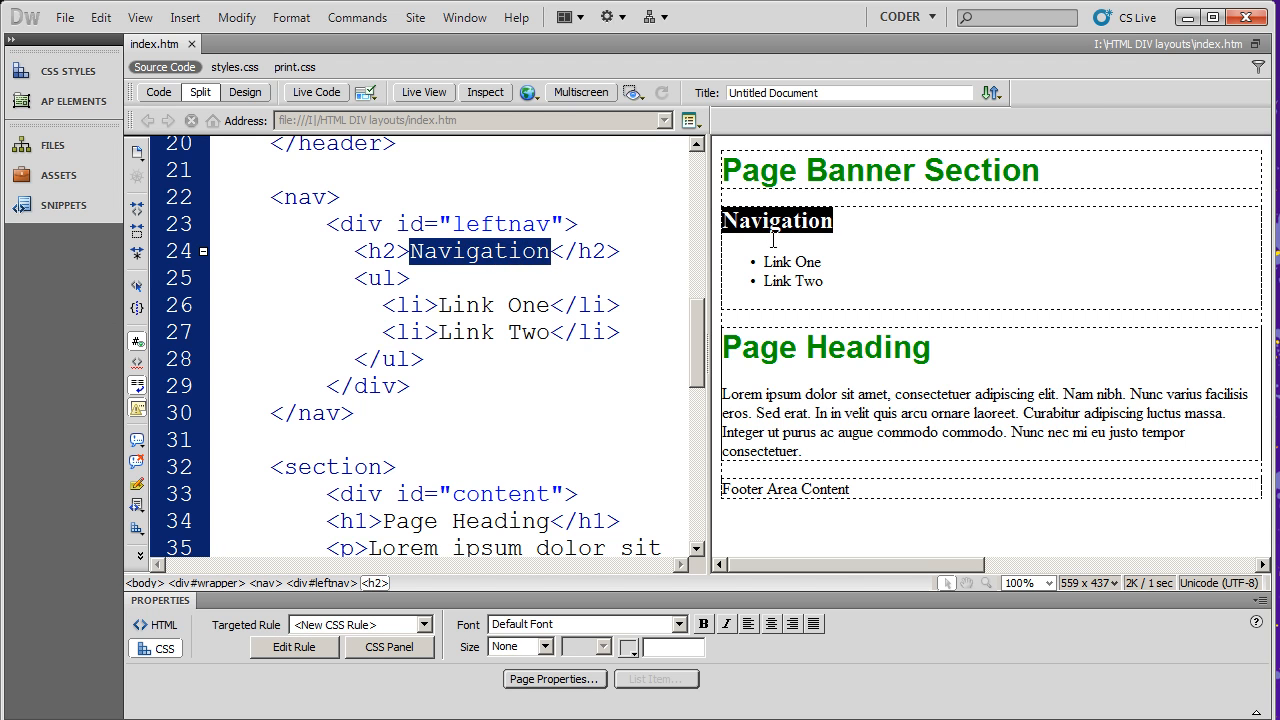
{"action": "mouse_move", "coordinate": [823, 239]}
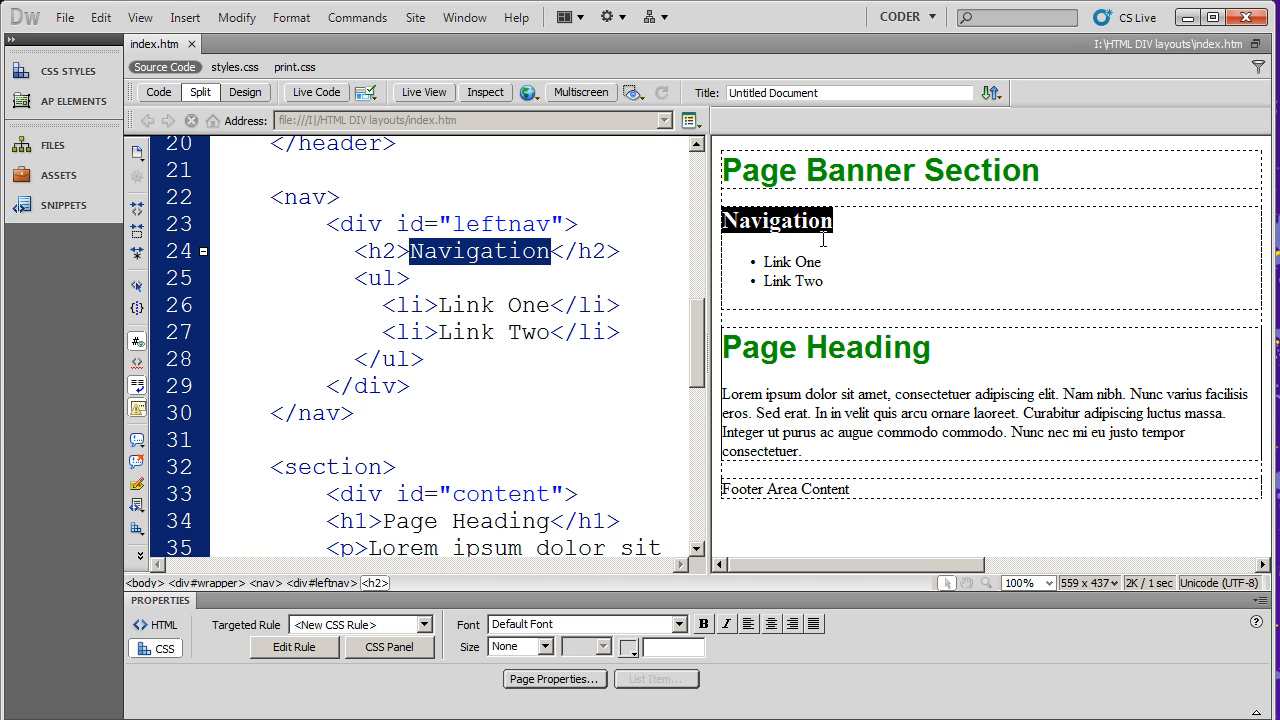
{"action": "mouse_move", "coordinate": [875, 262]}
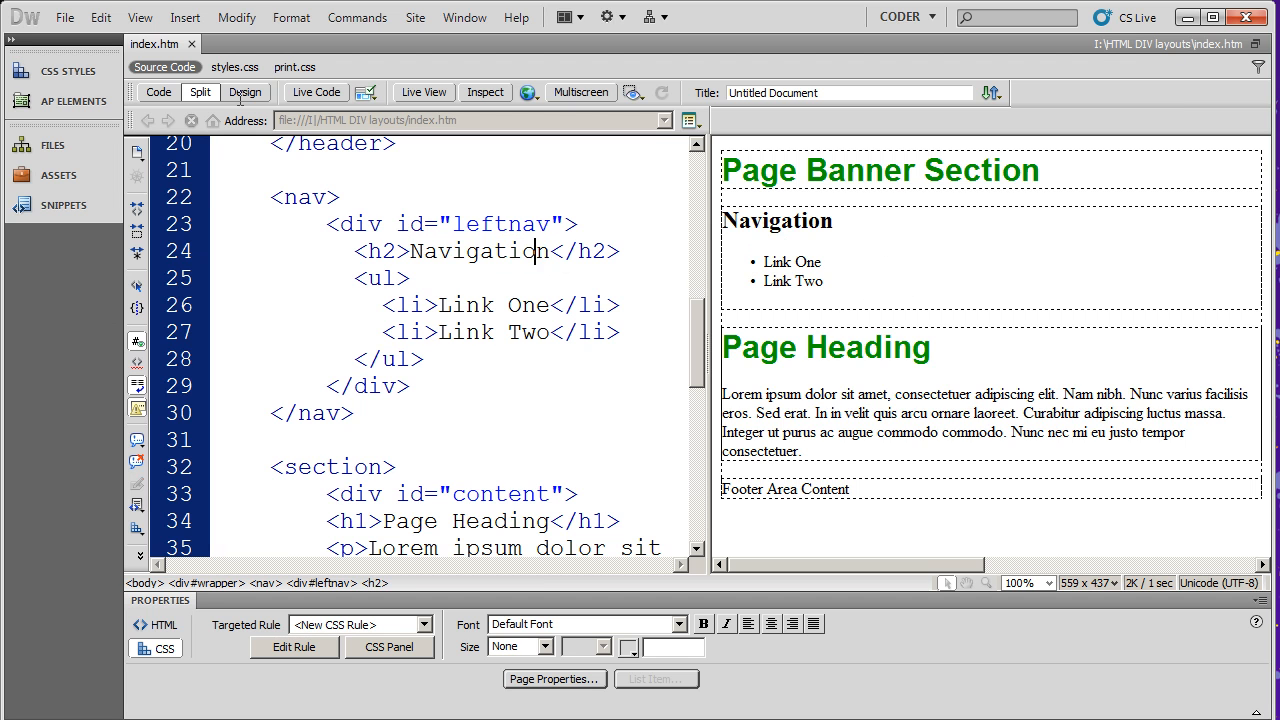
{"action": "left_click", "coordinate": [793, 261]}
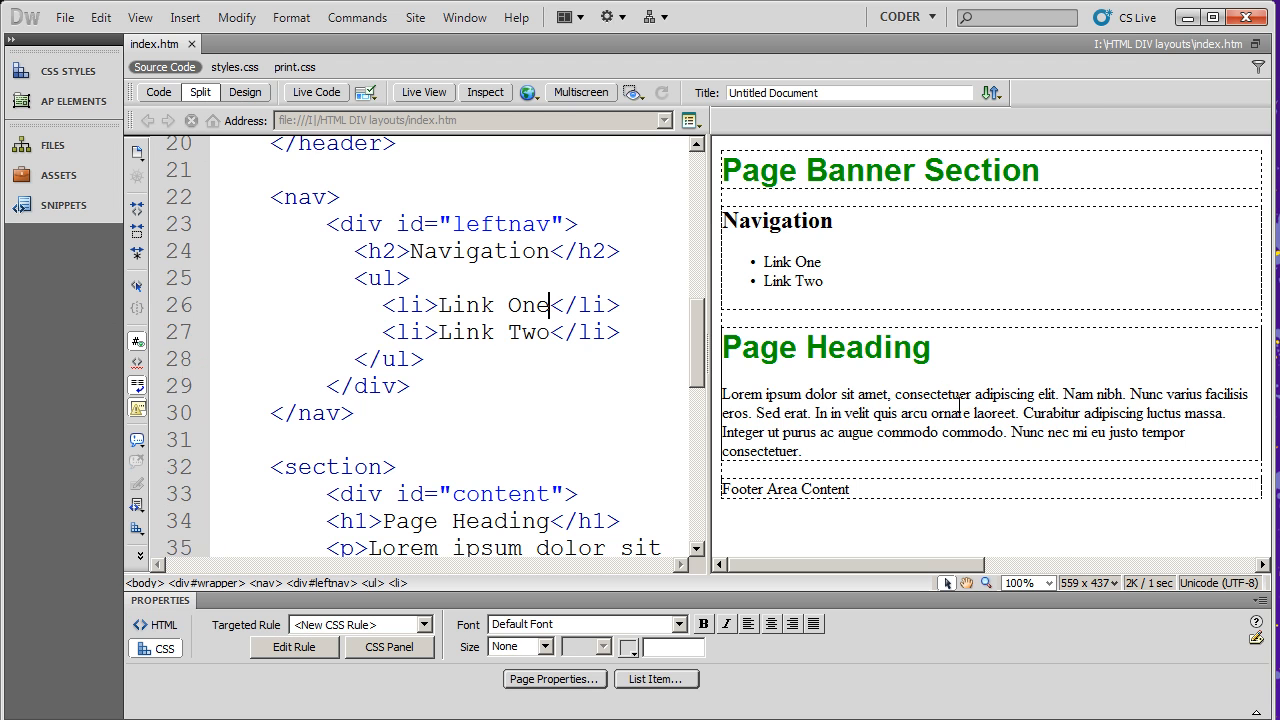
{"action": "mouse_move", "coordinate": [410, 90]}
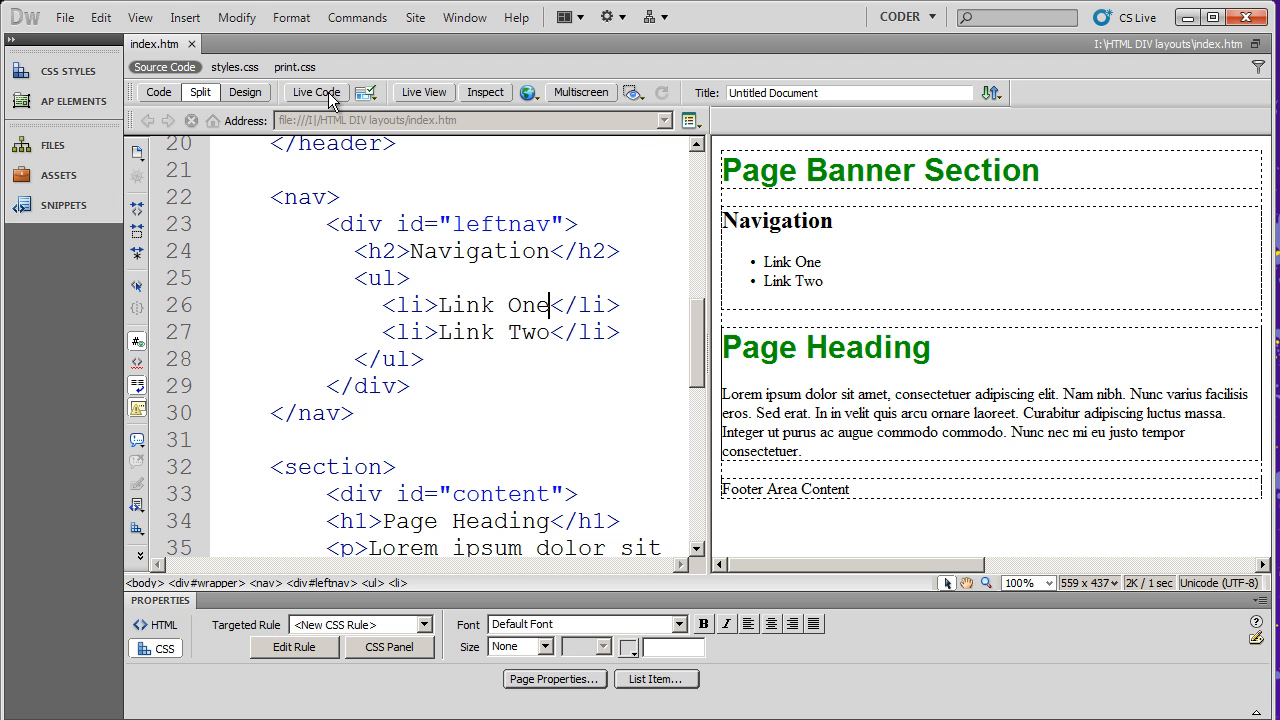
{"action": "mouse_move", "coordinate": [450, 110]}
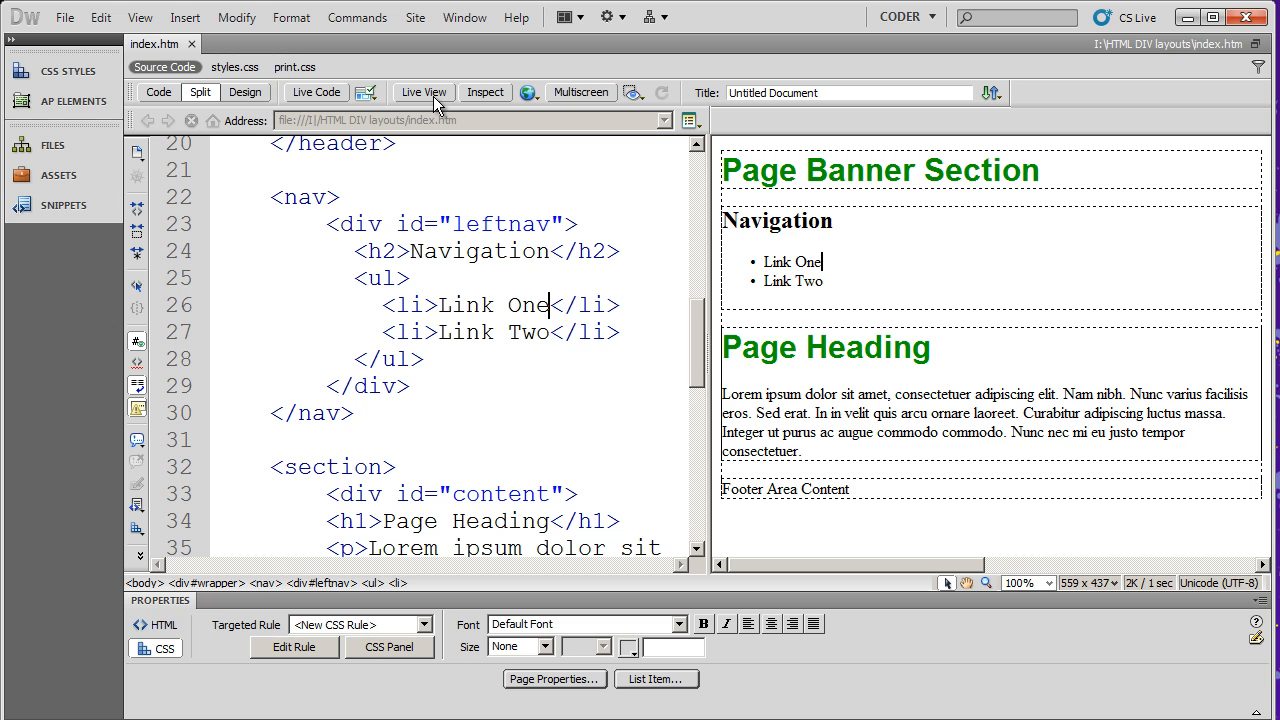
Step: Turn on Live View and scroll the code up to the banner h1
{"action": "left_click", "coordinate": [423, 91]}
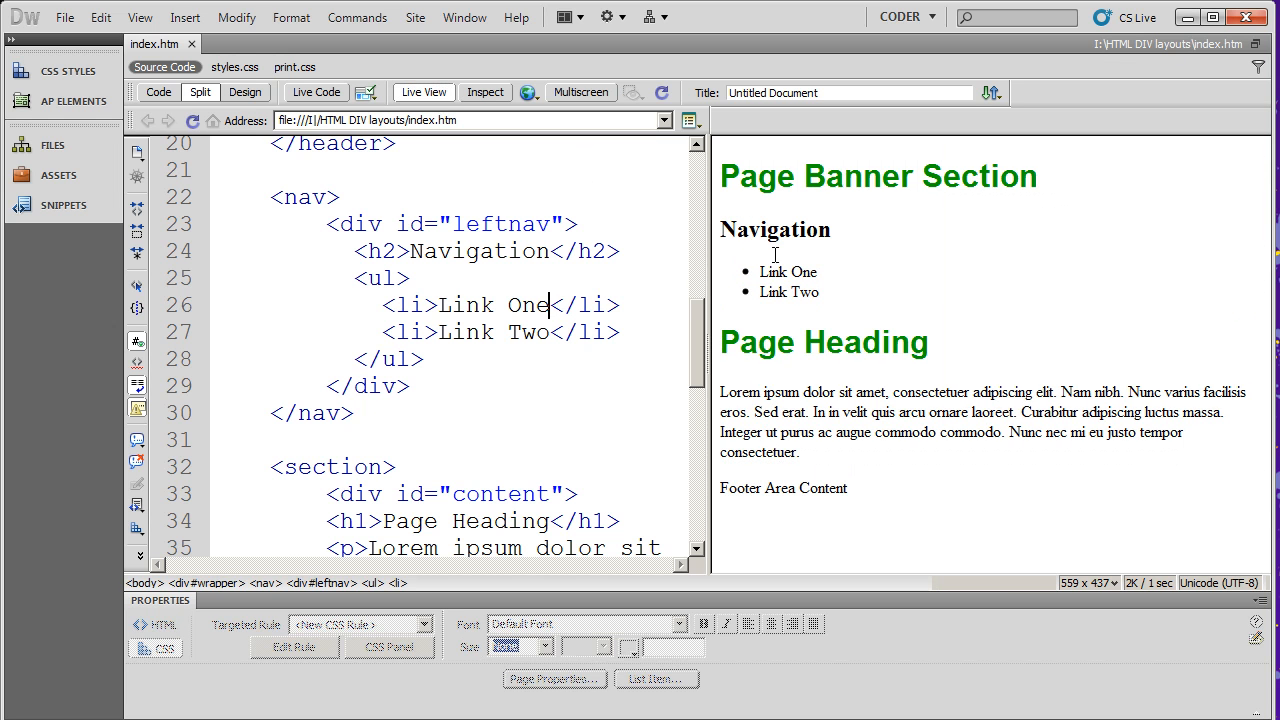
{"action": "mouse_move", "coordinate": [938, 415]}
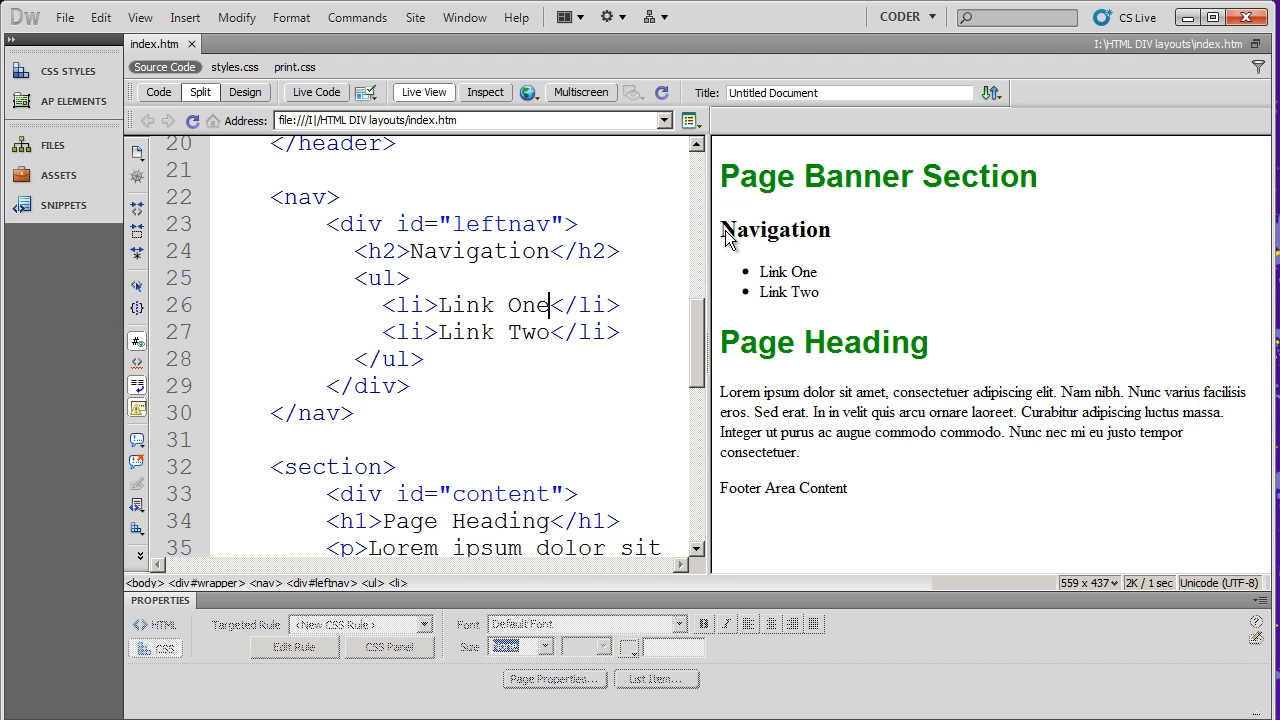
{"action": "mouse_move", "coordinate": [740, 172]}
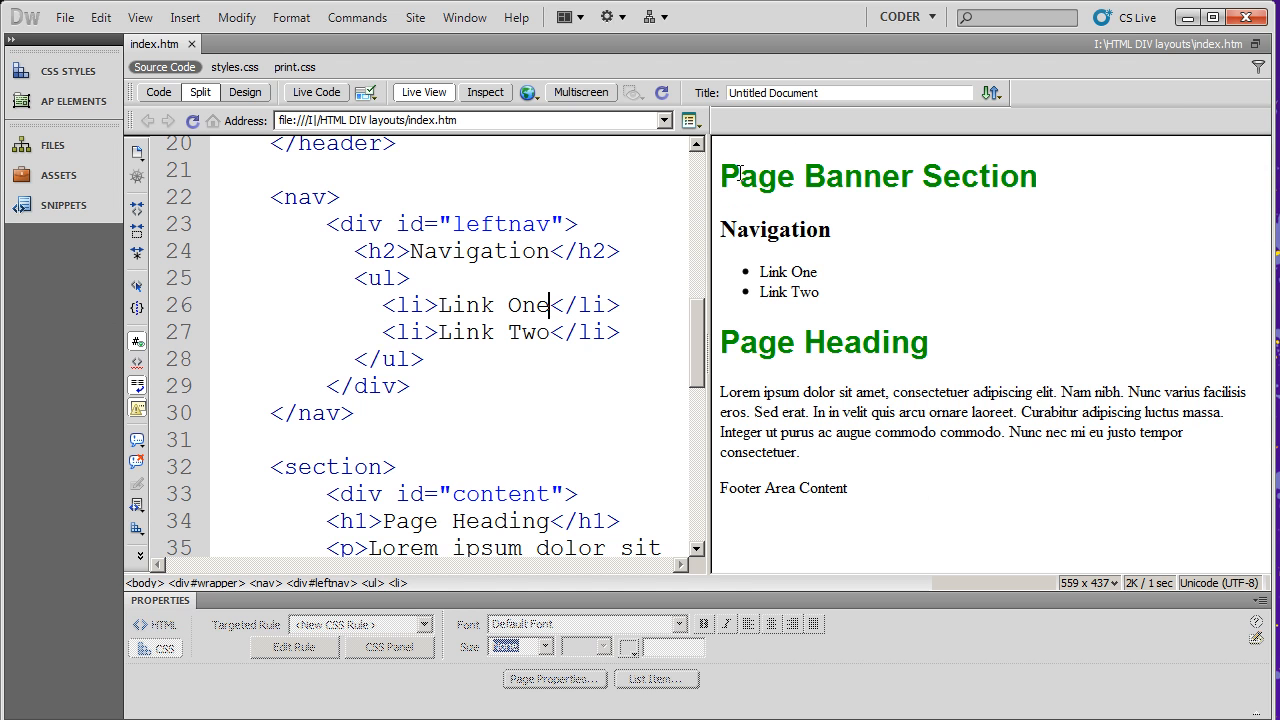
{"action": "mouse_move", "coordinate": [940, 373]}
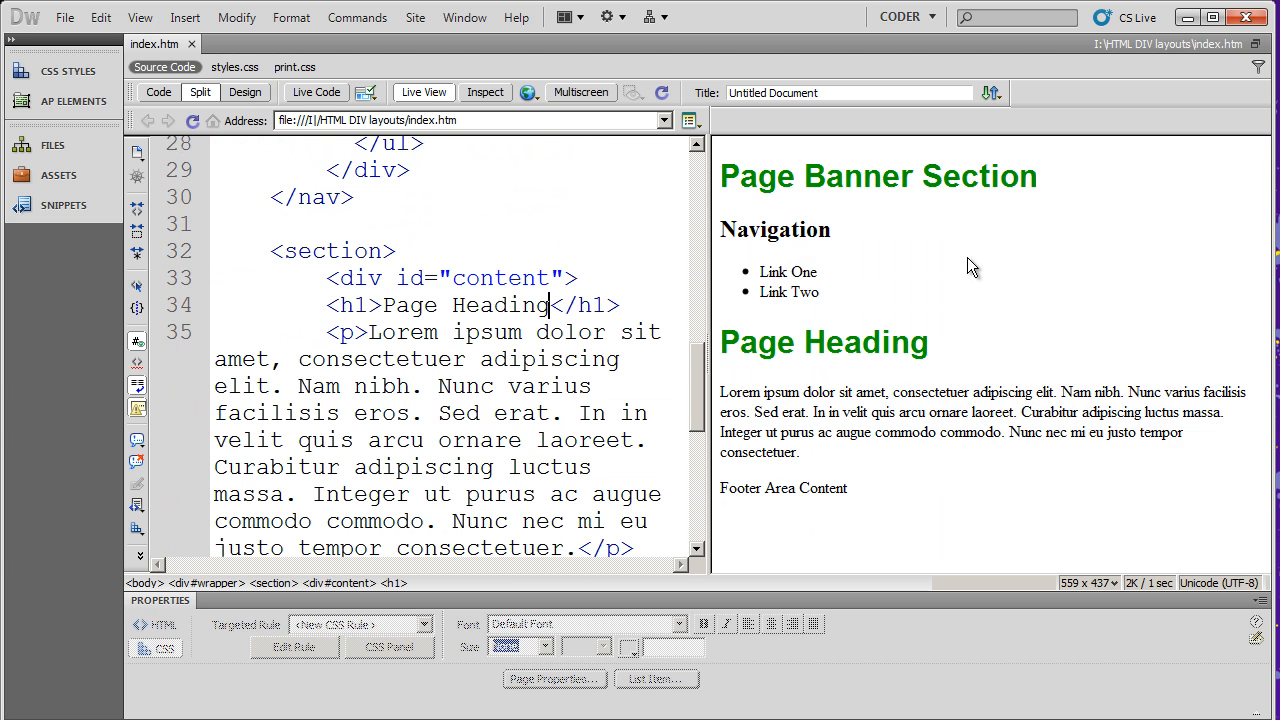
{"action": "mouse_move", "coordinate": [911, 461]}
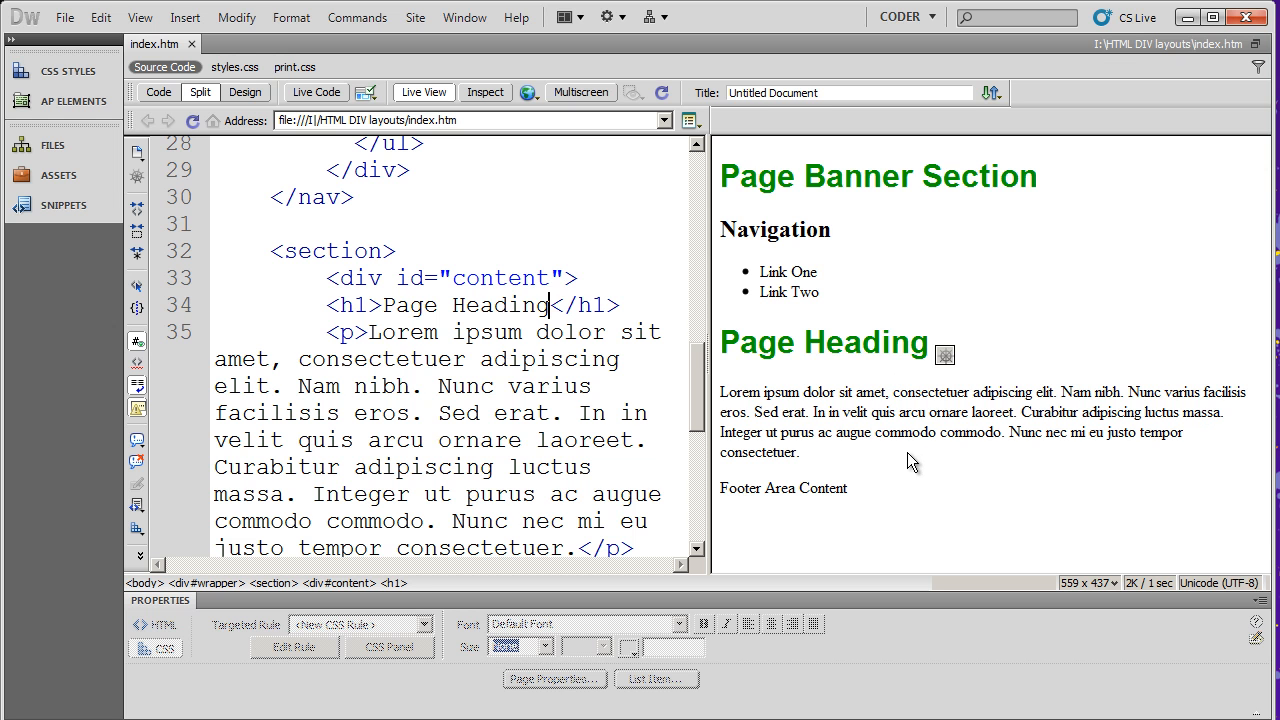
{"action": "scroll", "scroll_direction": "up", "scroll_amount": 3}
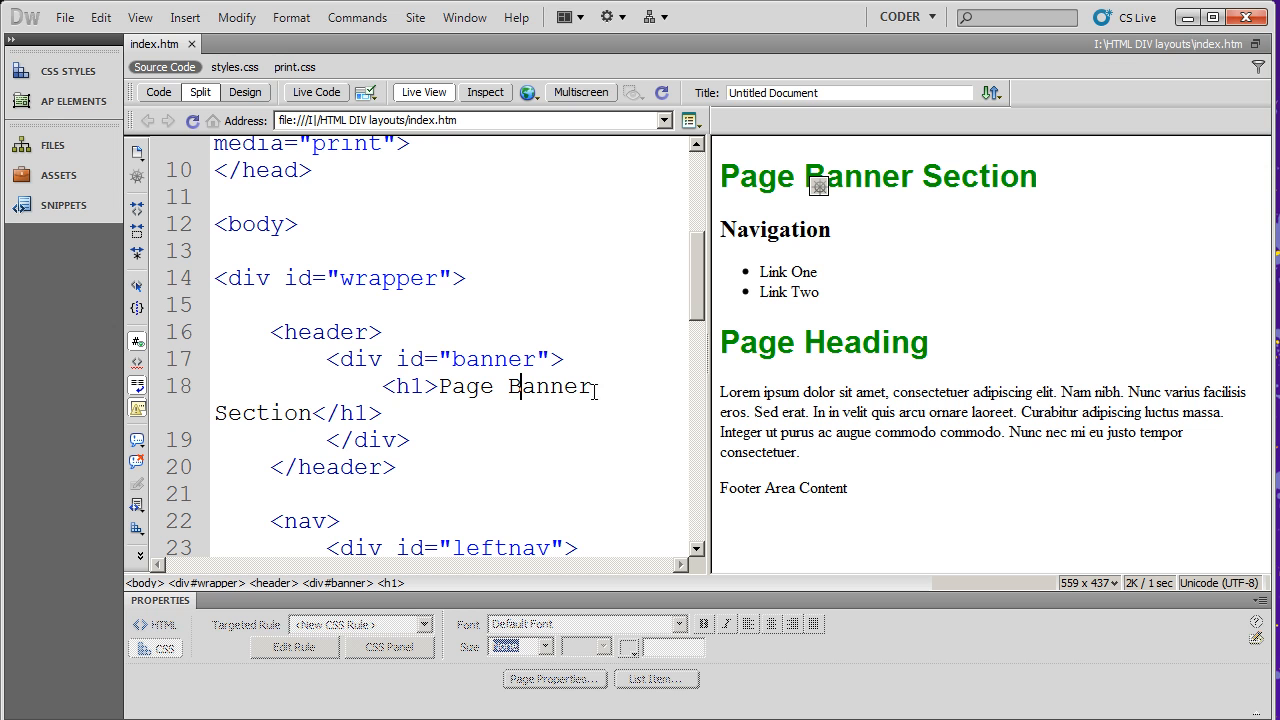
Step: Select the word 'Section' in the line 18 banner heading
{"action": "double_click", "coordinate": [263, 412]}
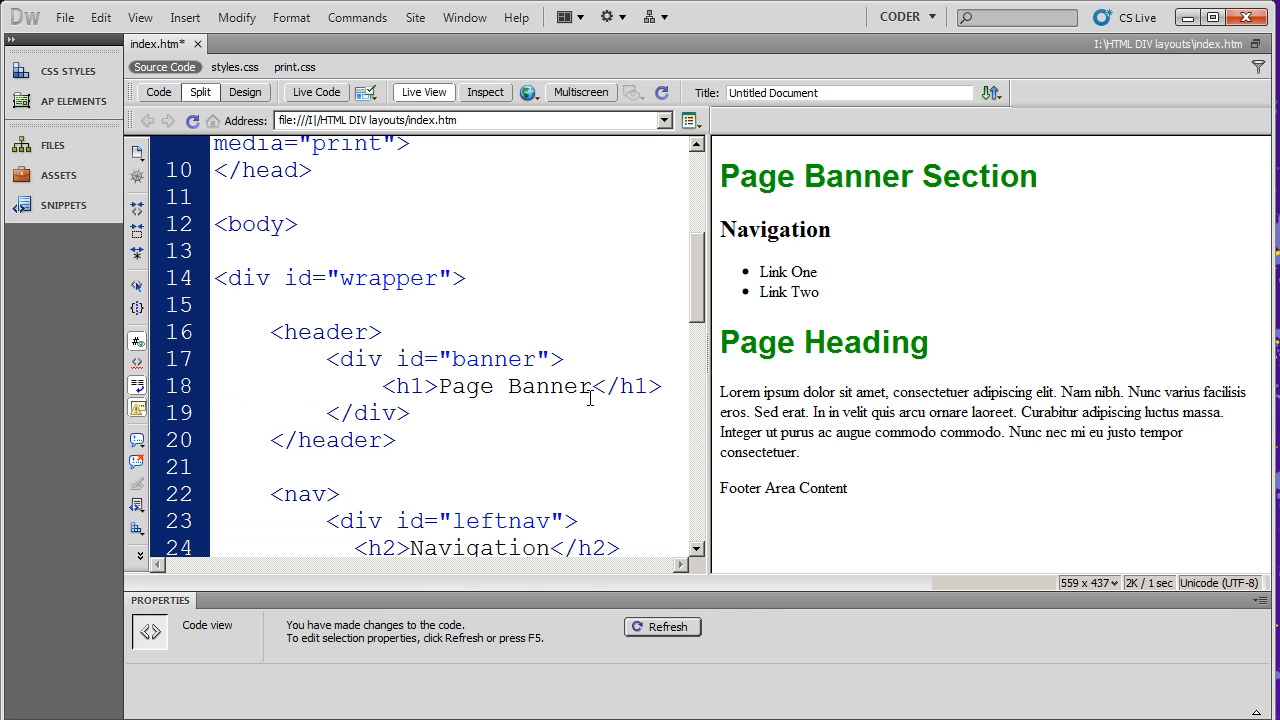
{"action": "mouse_move", "coordinate": [951, 294]}
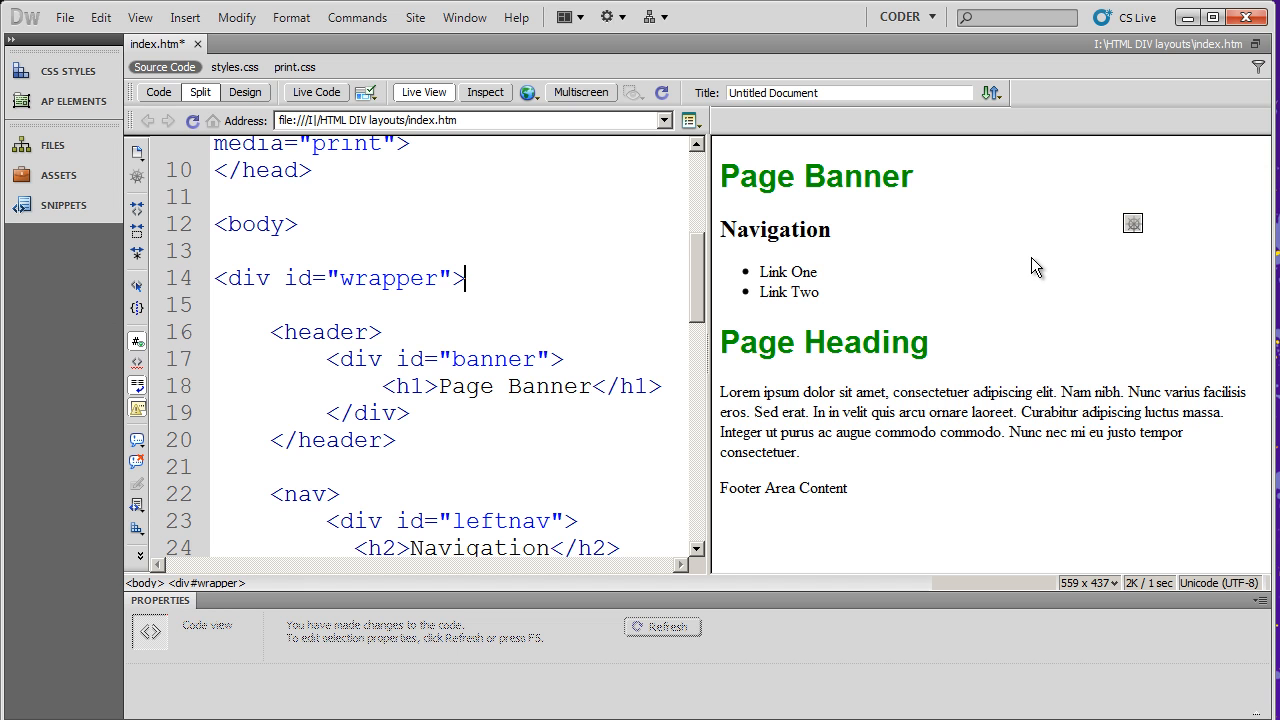
{"action": "mouse_move", "coordinate": [1073, 277]}
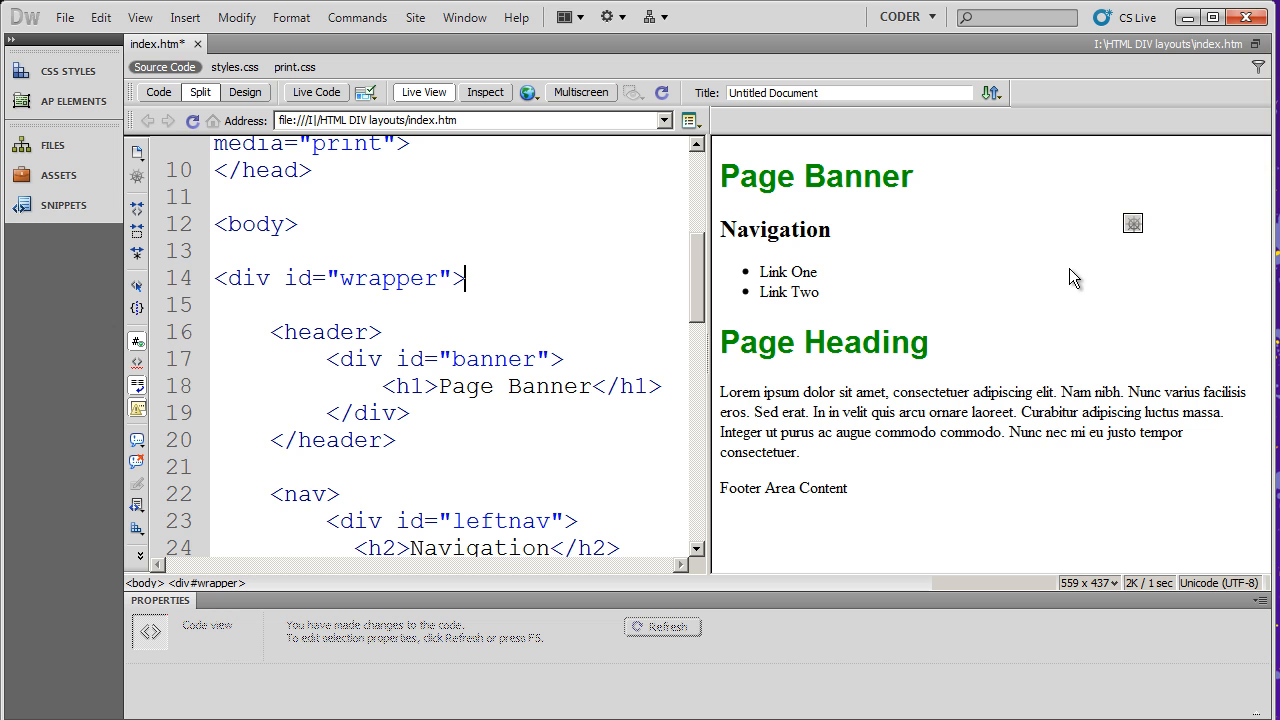
{"action": "mouse_move", "coordinate": [530, 92]}
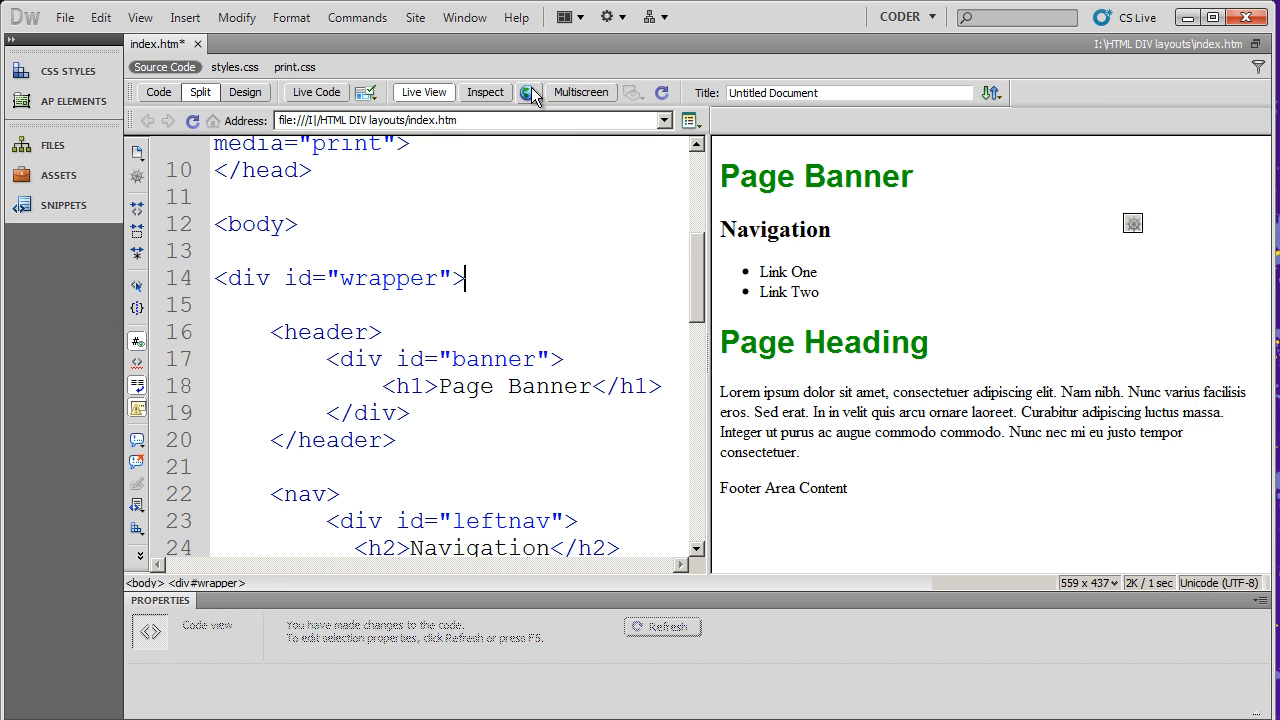
{"action": "mouse_move", "coordinate": [540, 110]}
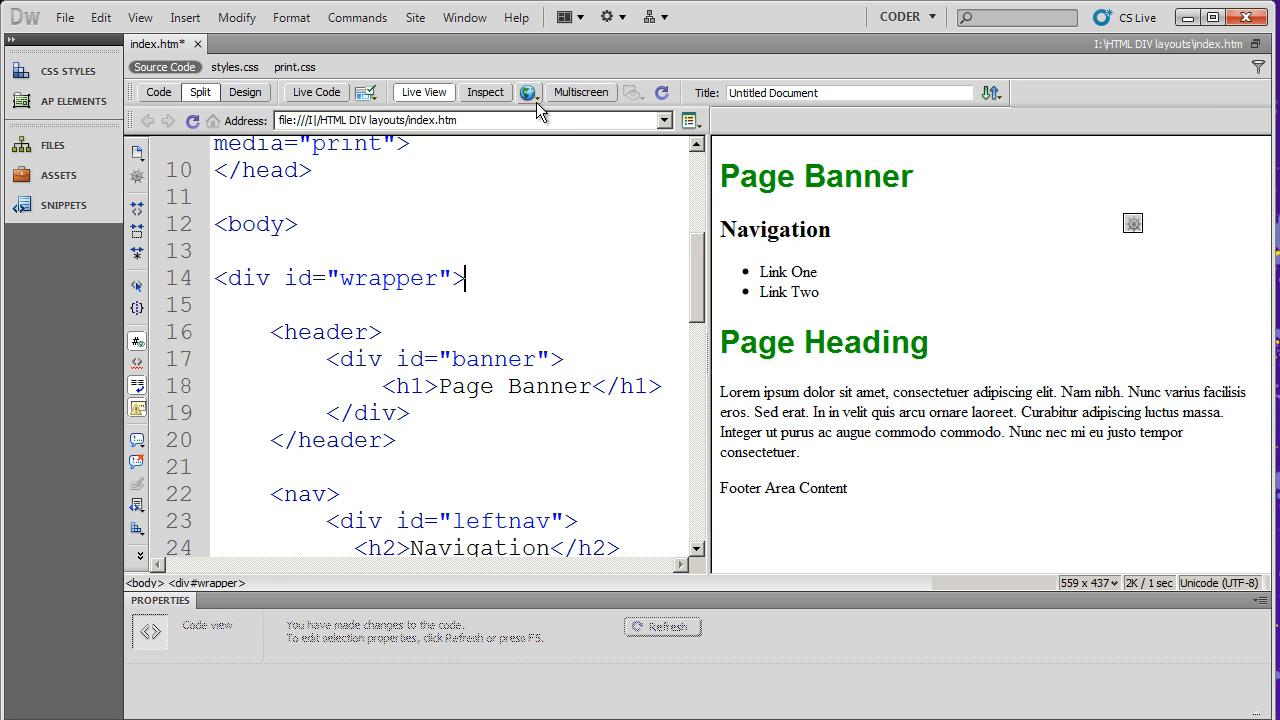
Step: Show the browser preview list: Firefox, Chrome, IExplore, Device Central and BrowserLab
{"action": "left_click", "coordinate": [529, 92]}
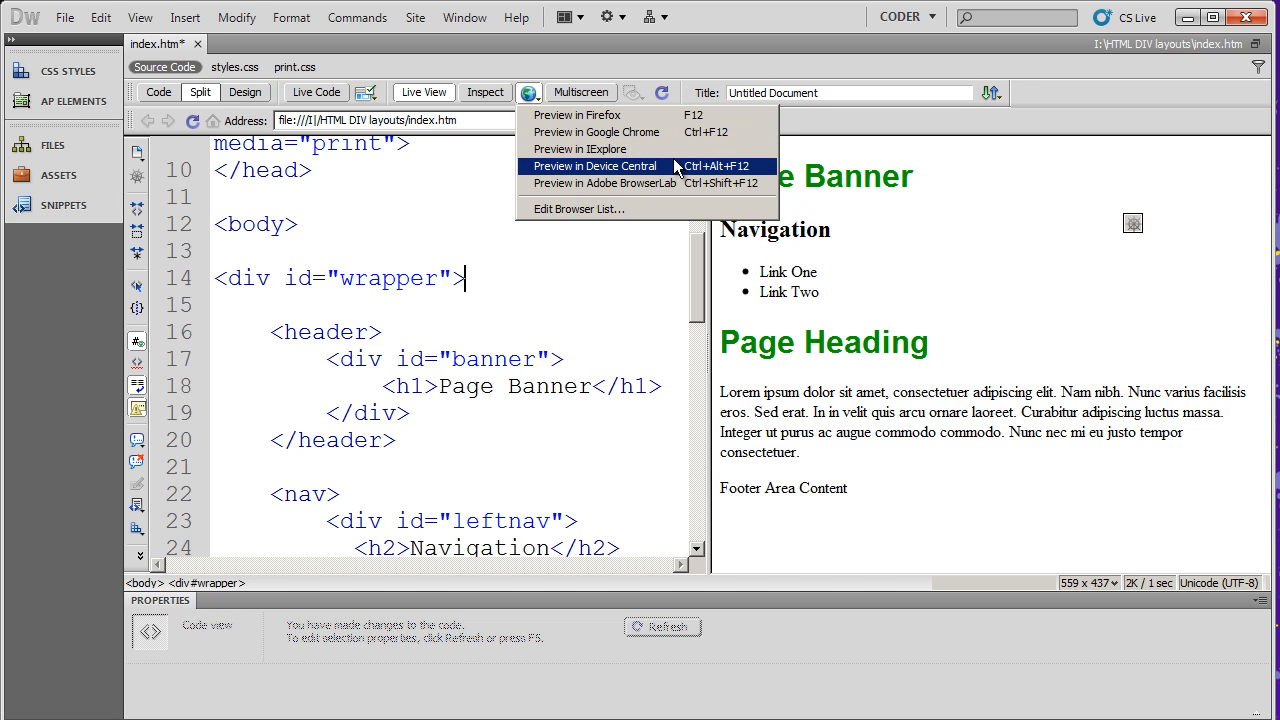
{"action": "mouse_move", "coordinate": [577, 114]}
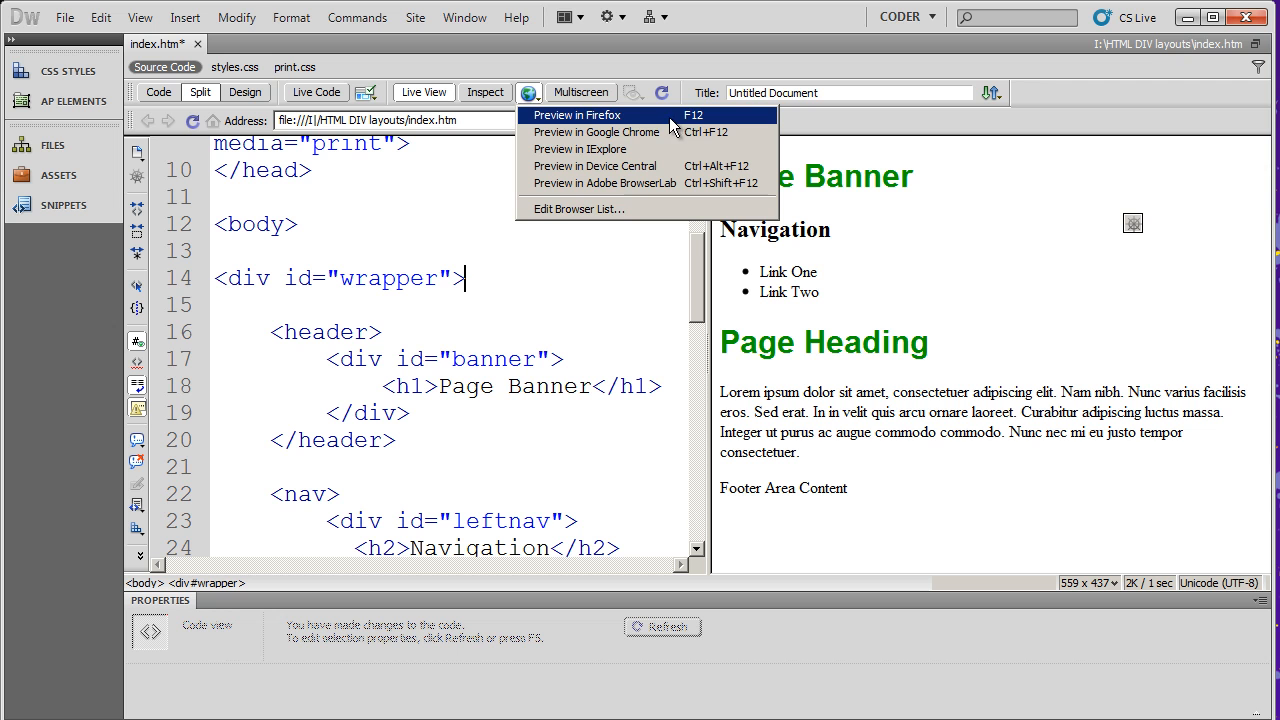
{"action": "mouse_move", "coordinate": [597, 132]}
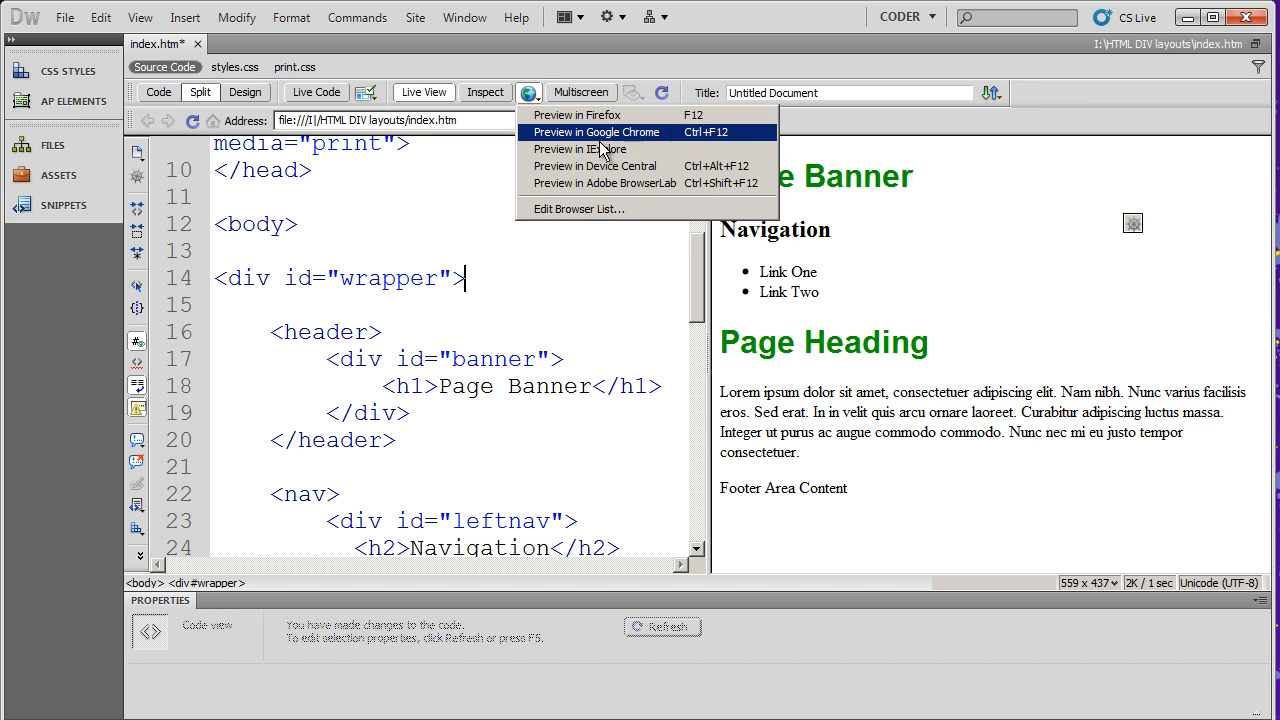
{"action": "mouse_move", "coordinate": [630, 280]}
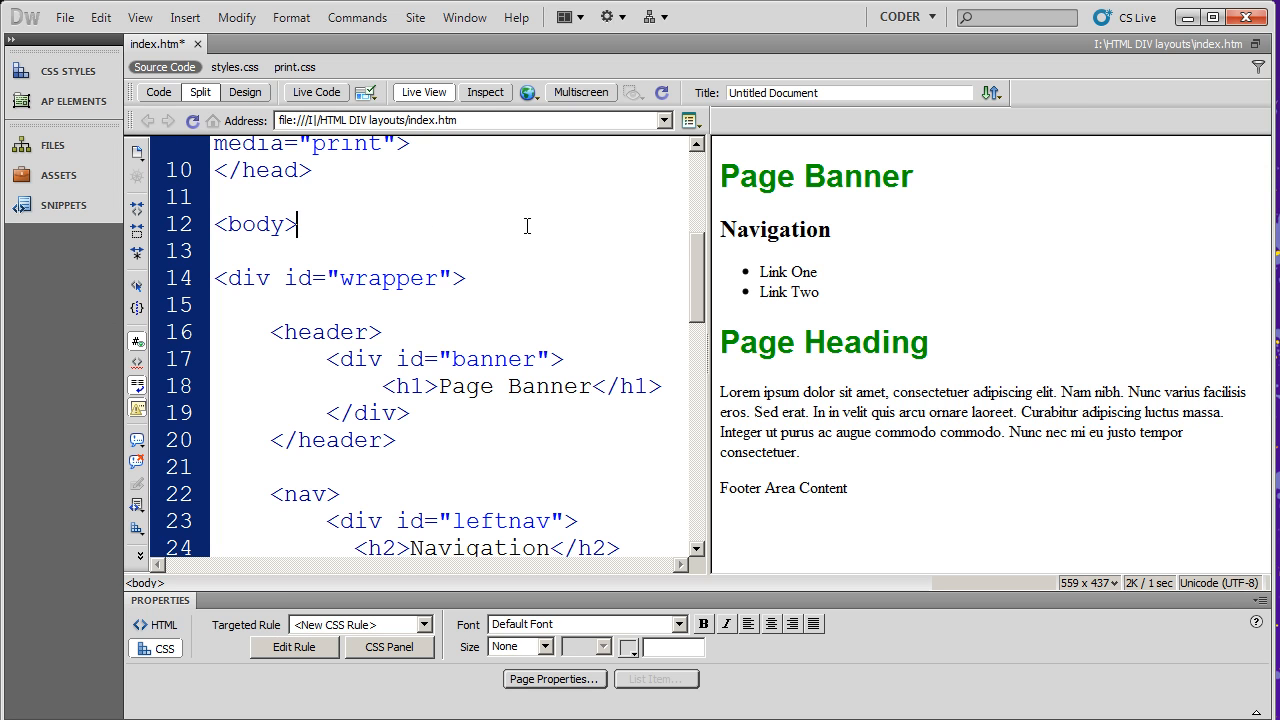
{"action": "mouse_move", "coordinate": [460, 279]}
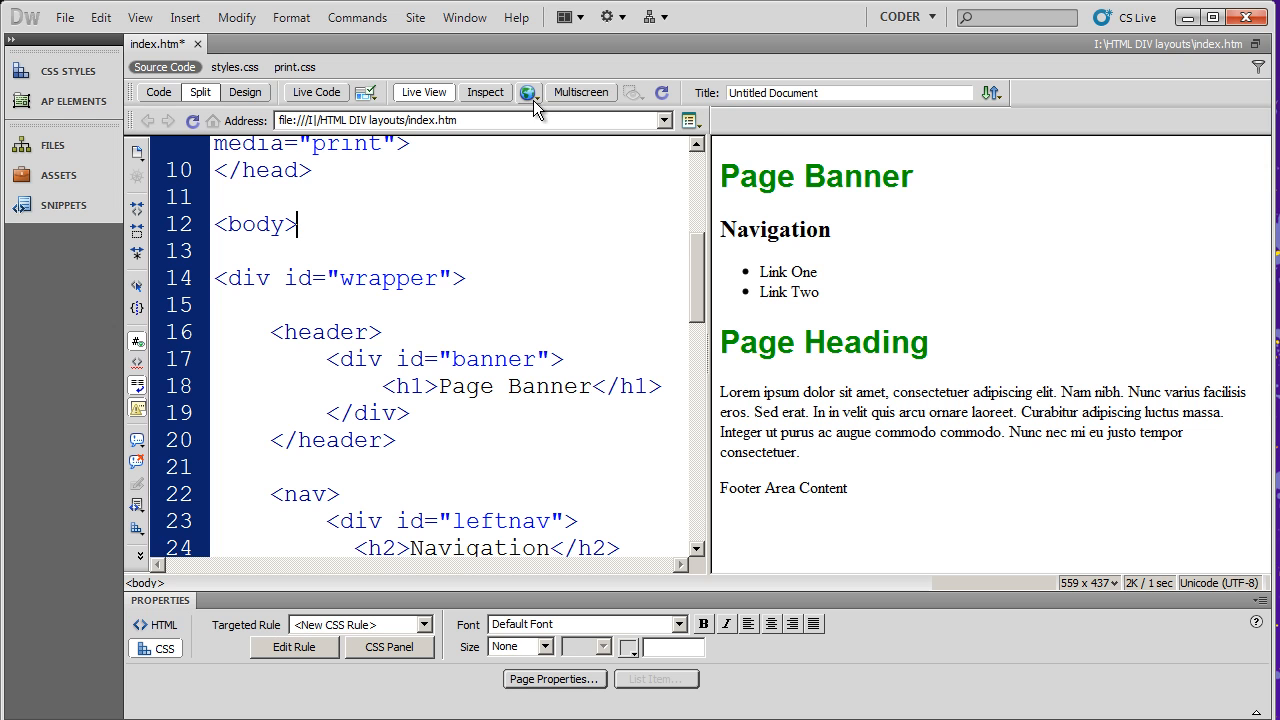
{"action": "left_click", "coordinate": [528, 92]}
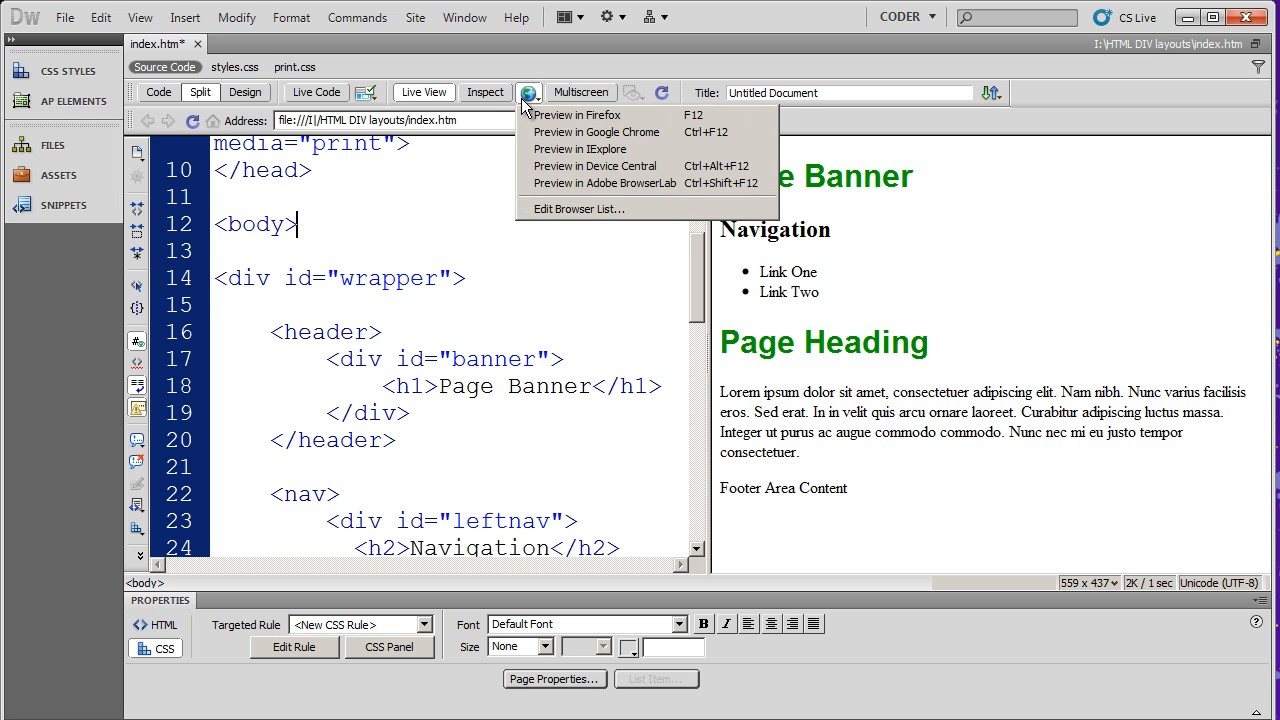
{"action": "mouse_move", "coordinate": [525, 320]}
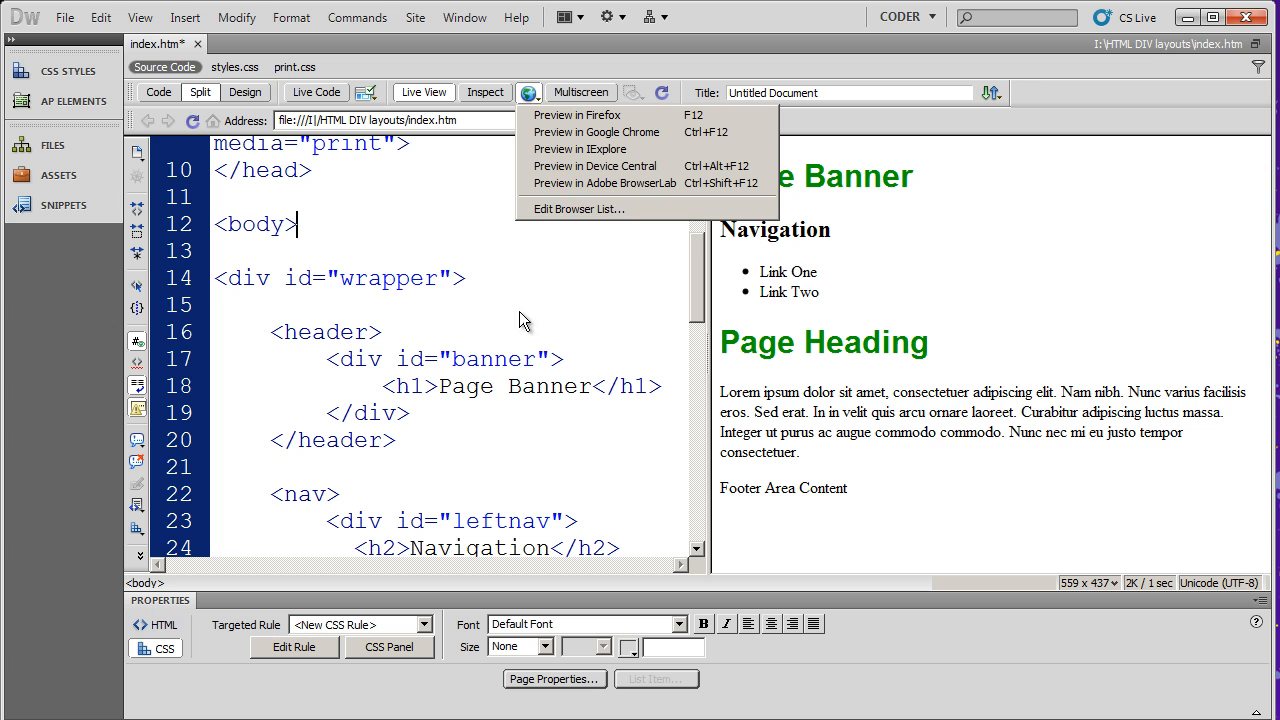
{"action": "mouse_move", "coordinate": [589, 208]}
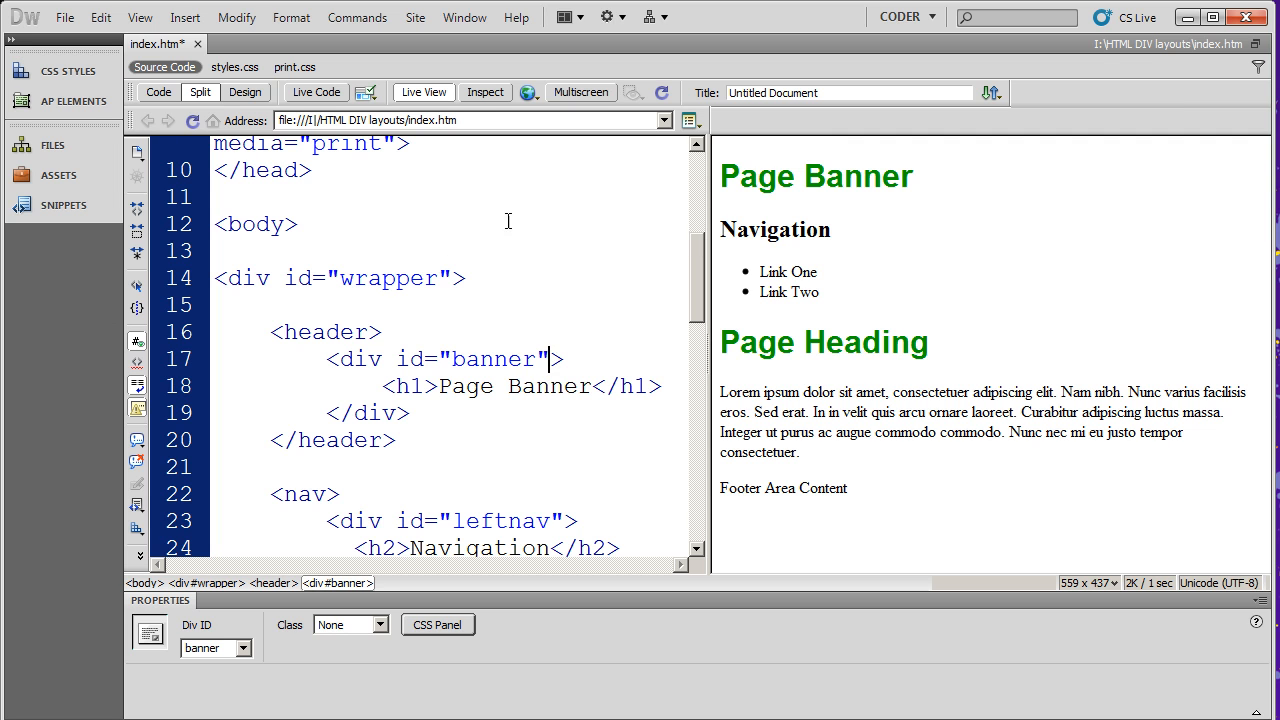
{"action": "mouse_move", "coordinate": [882, 336]}
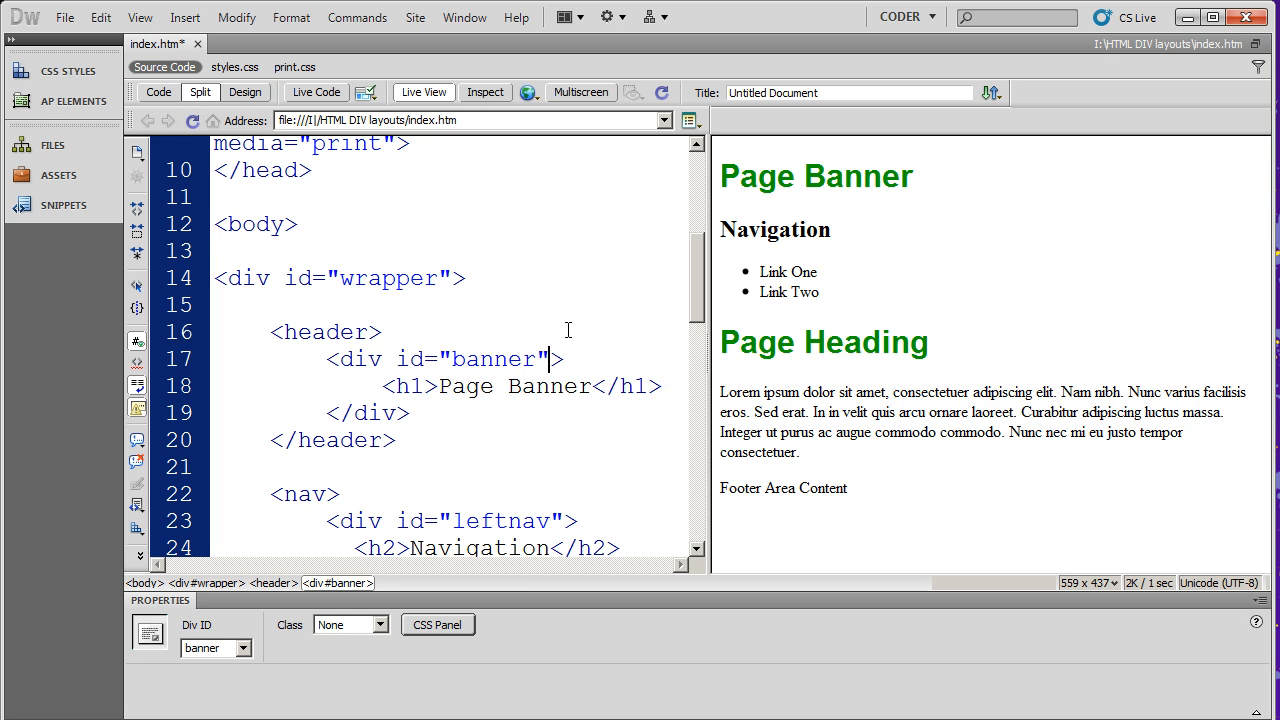
{"action": "mouse_move", "coordinate": [316, 688]}
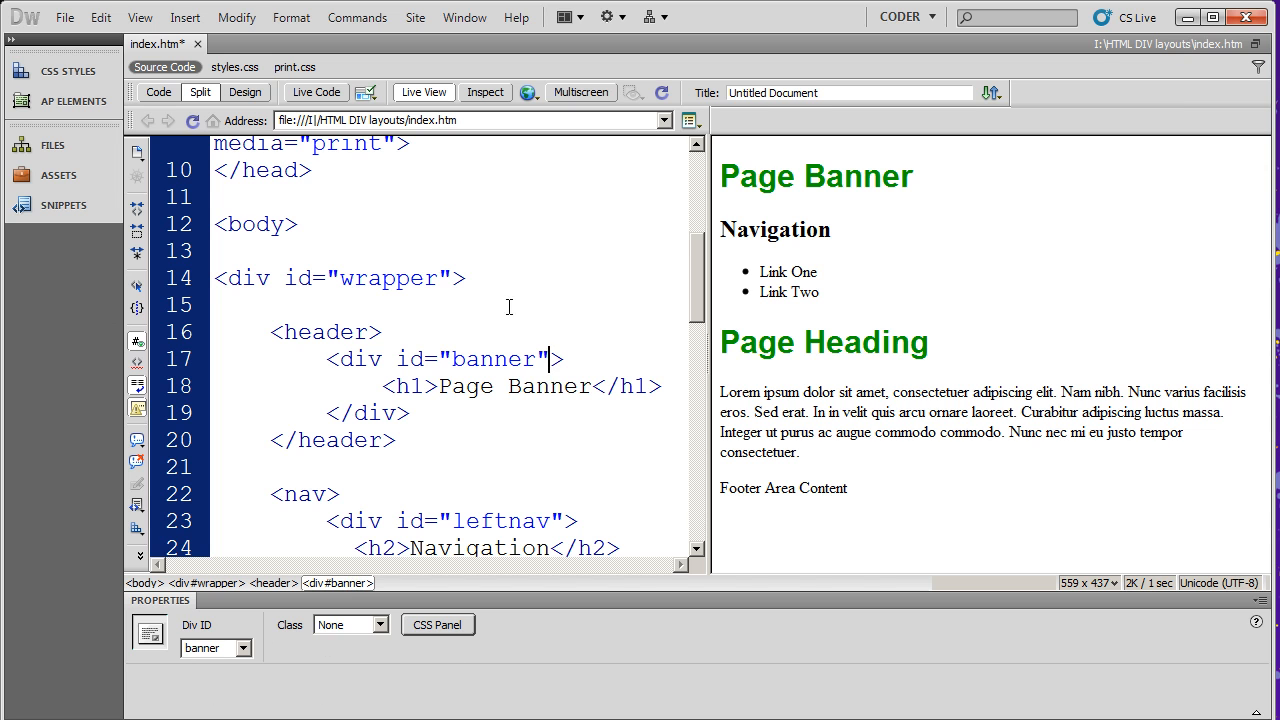
{"action": "left_click", "coordinate": [64, 71]}
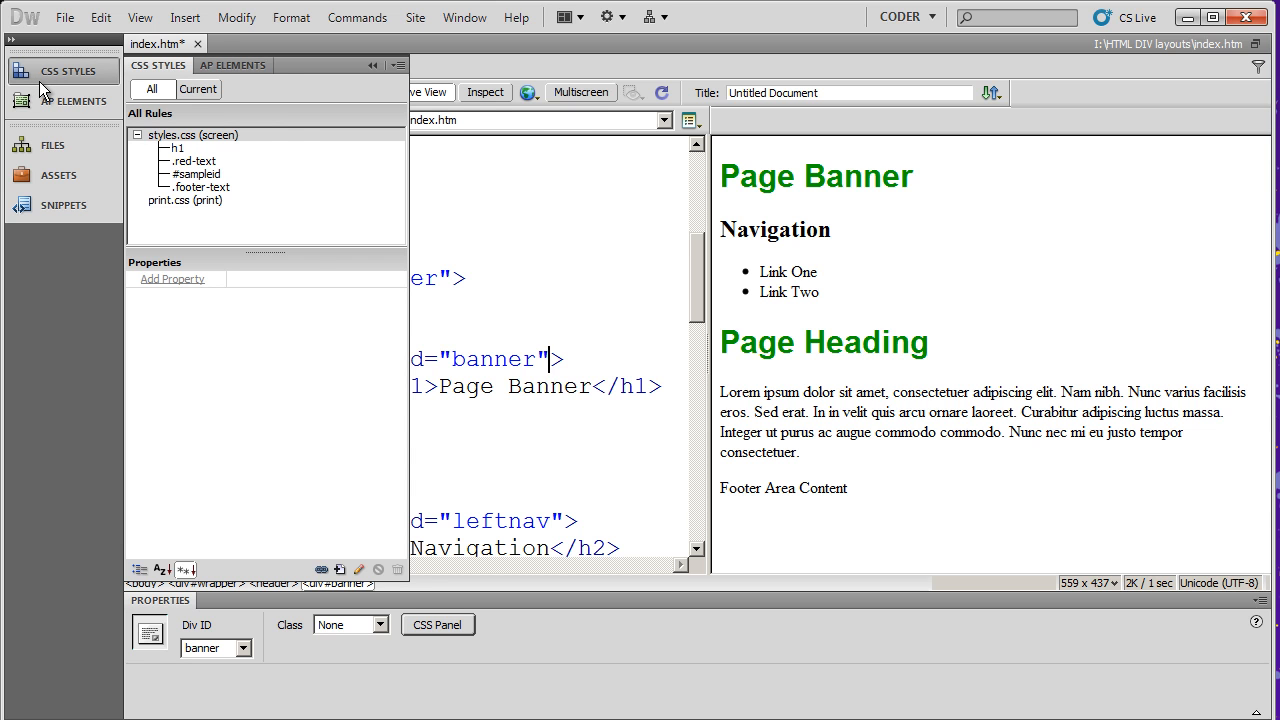
{"action": "left_click", "coordinate": [158, 92]}
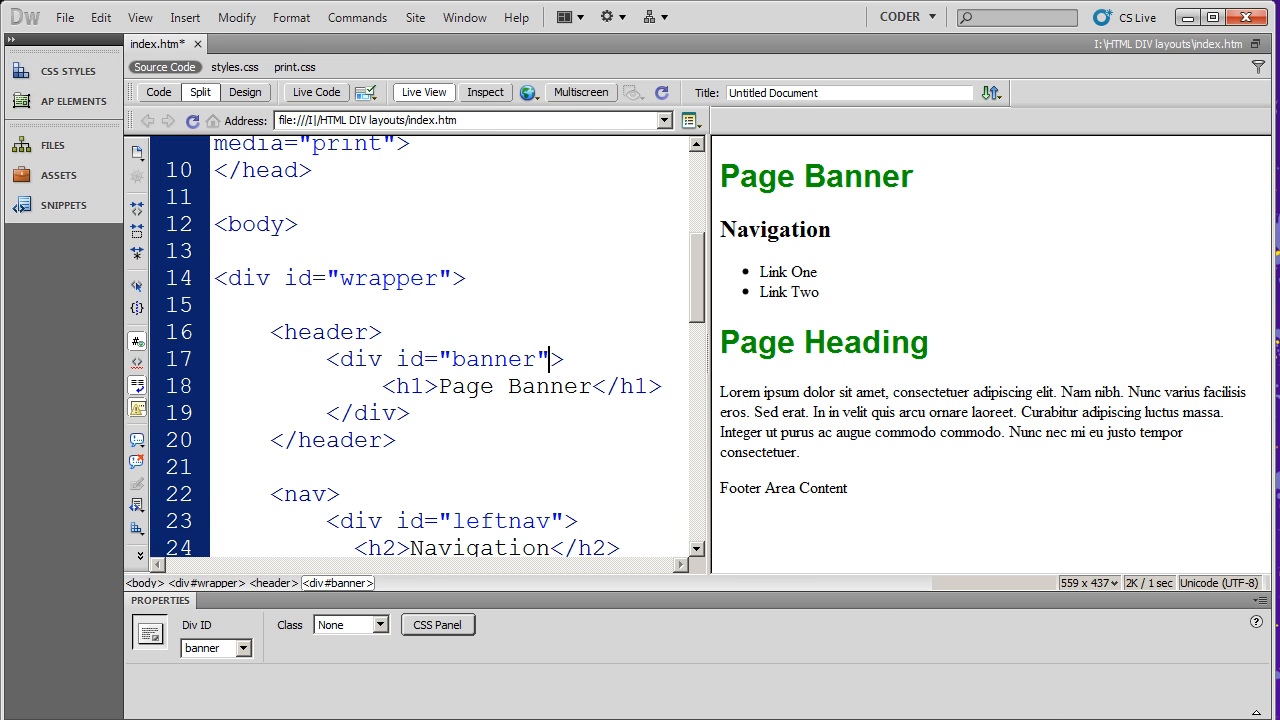